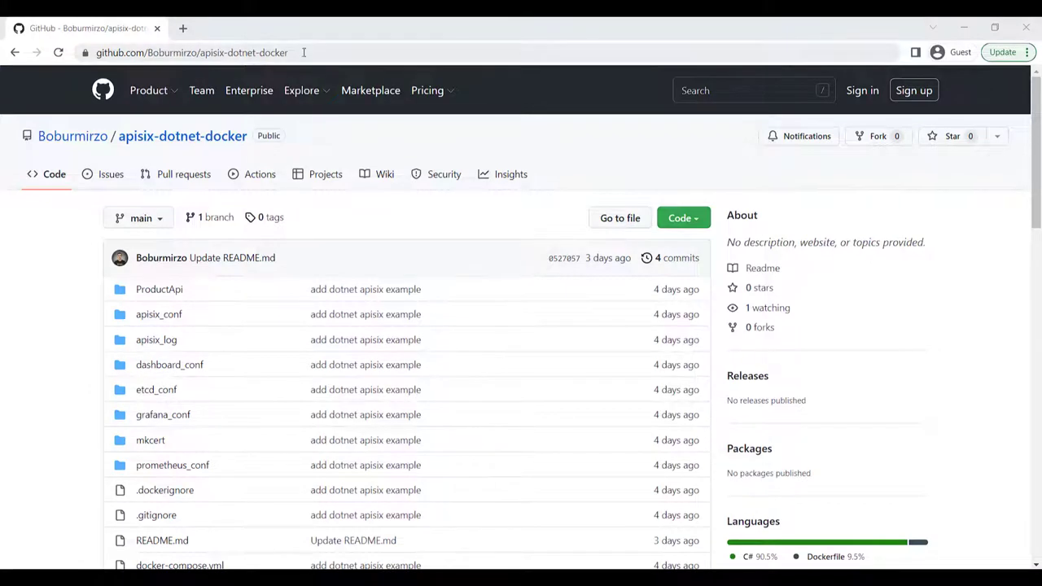
# Step: Scroll through the cloned apisix-dotnet-docker project files in the Explorer
pyautogui.click(191, 52)
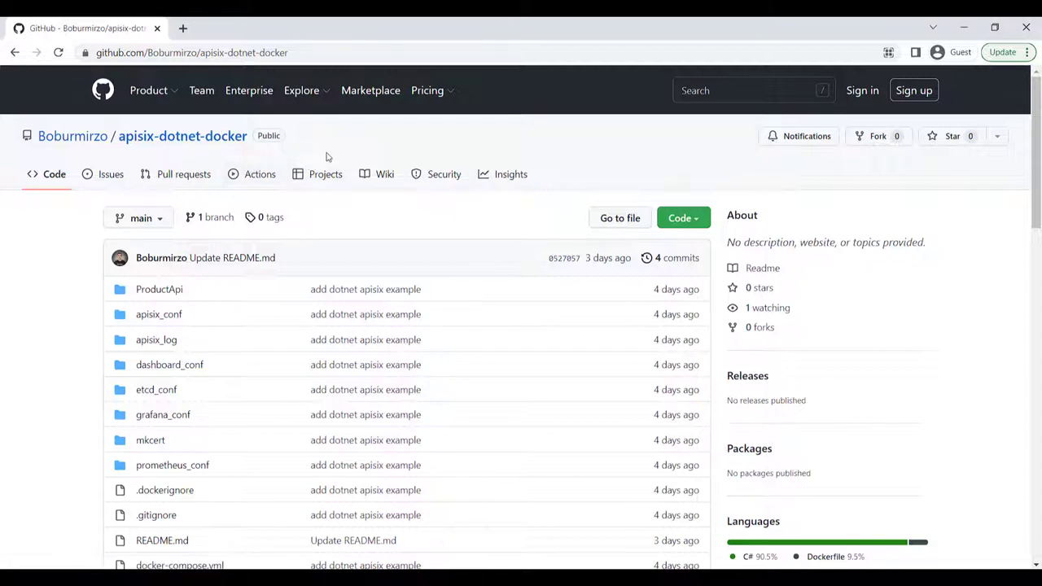
pyautogui.moveTo(230, 171)
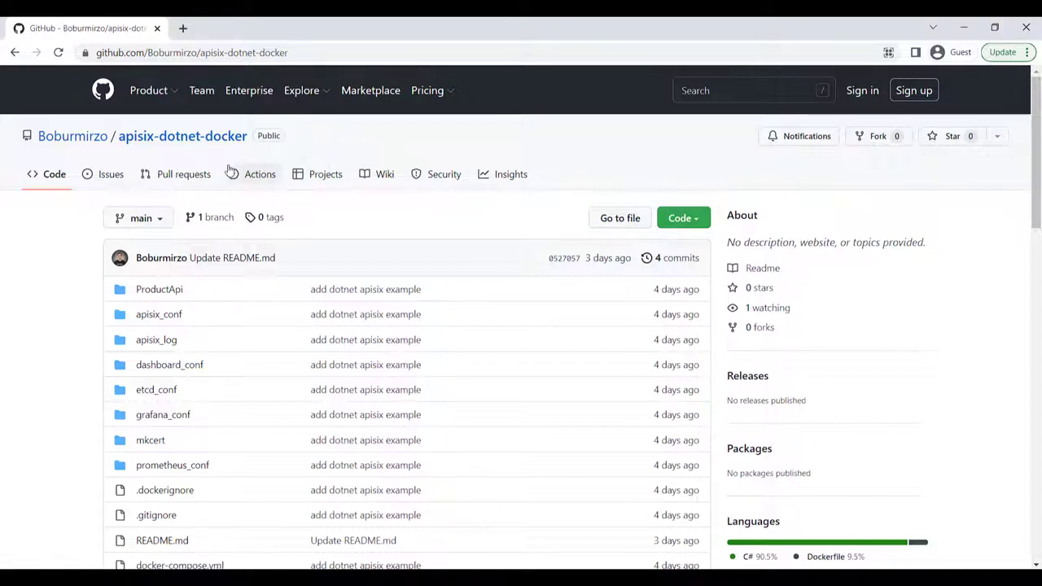
pyautogui.moveTo(288, 145)
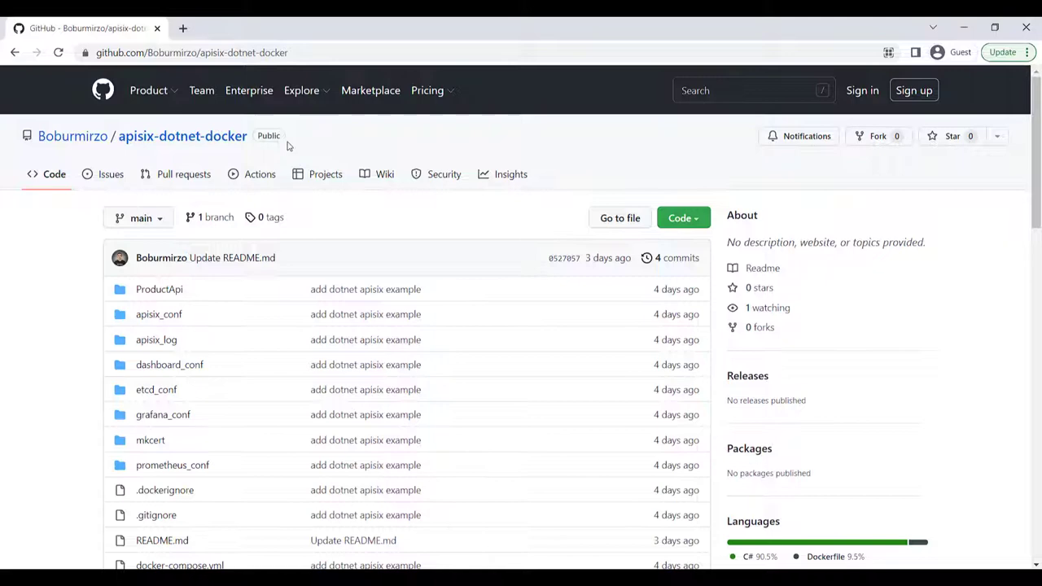
pyautogui.moveTo(372, 220)
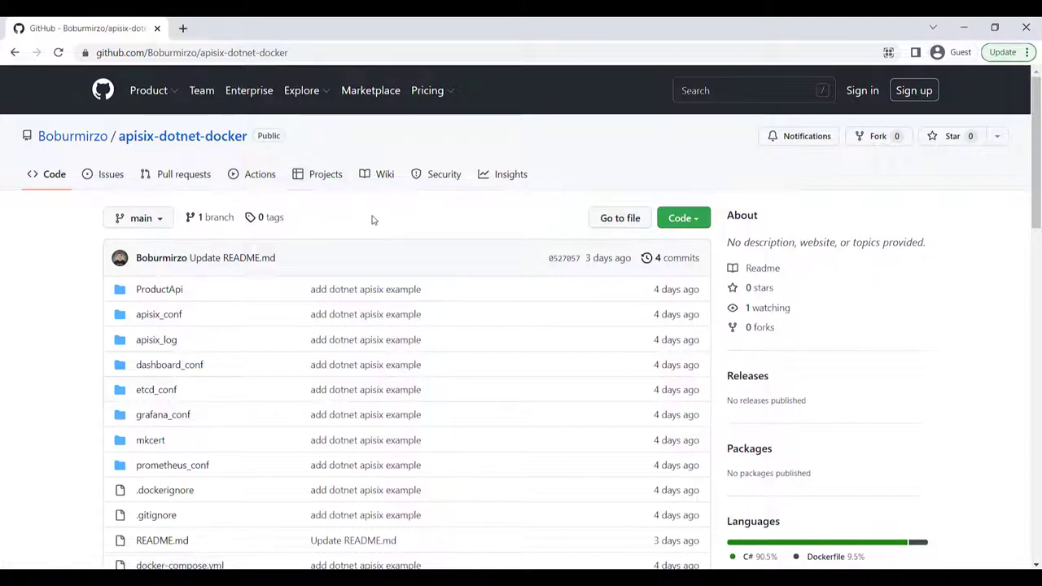
pyautogui.scroll(-3)
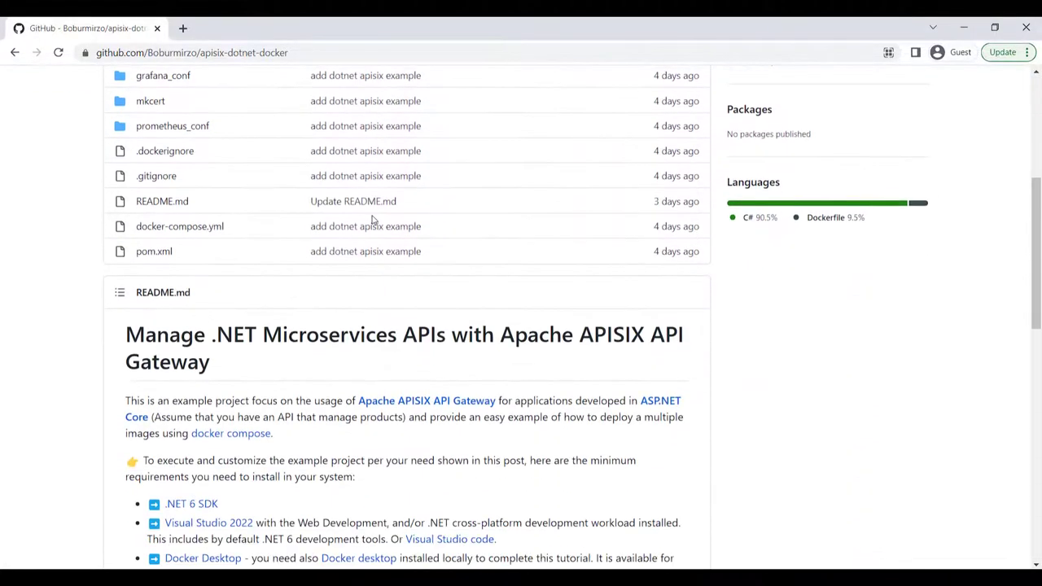
pyautogui.scroll(-3)
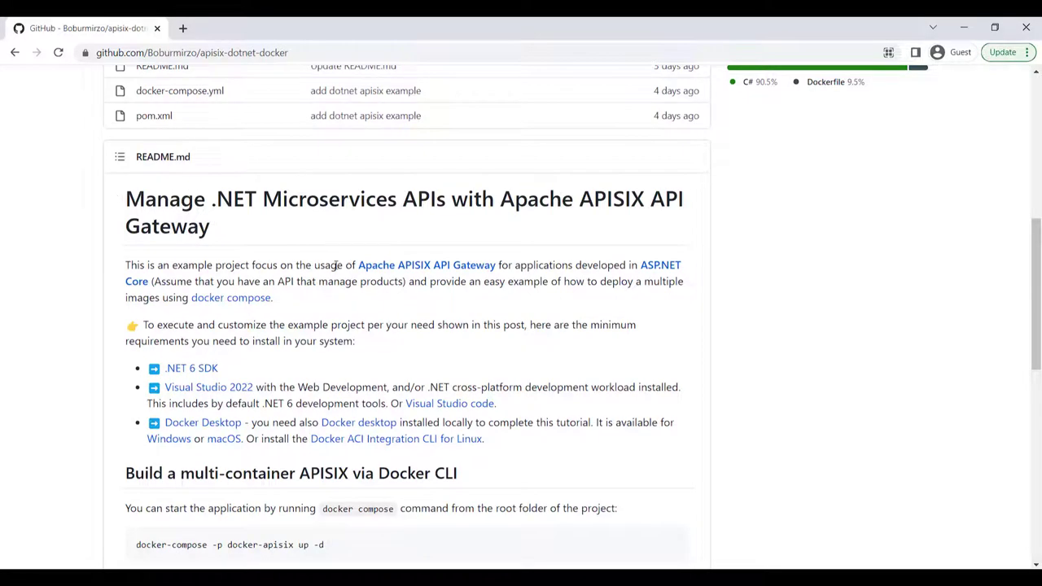
pyautogui.scroll(-3)
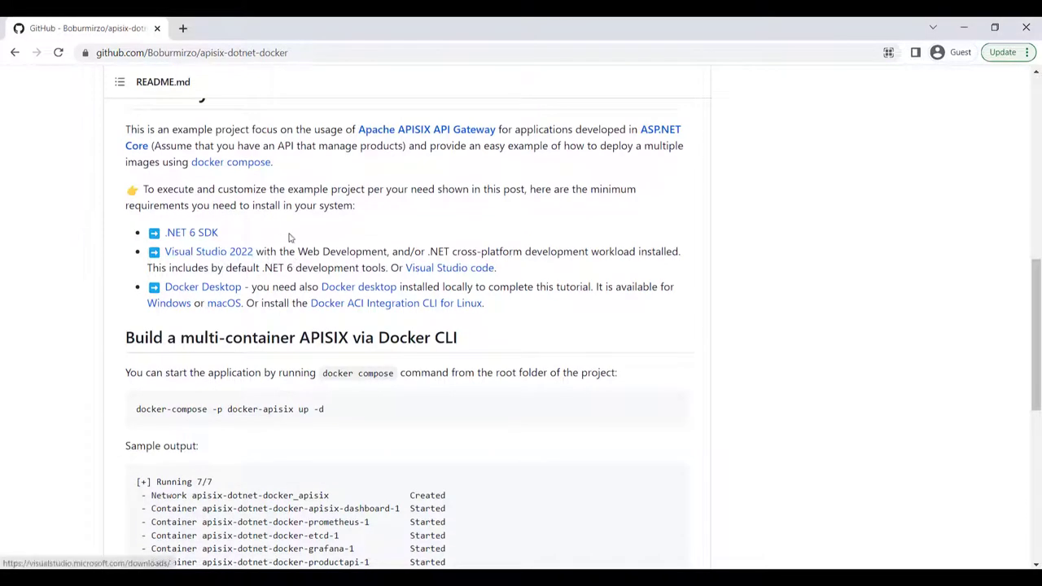
pyautogui.scroll(3)
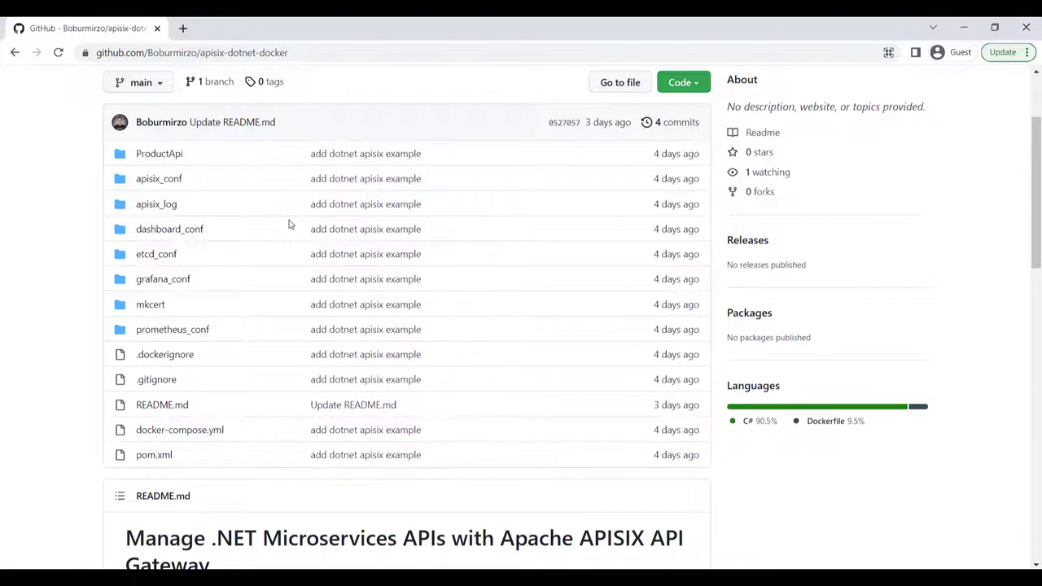
pyautogui.scroll(3)
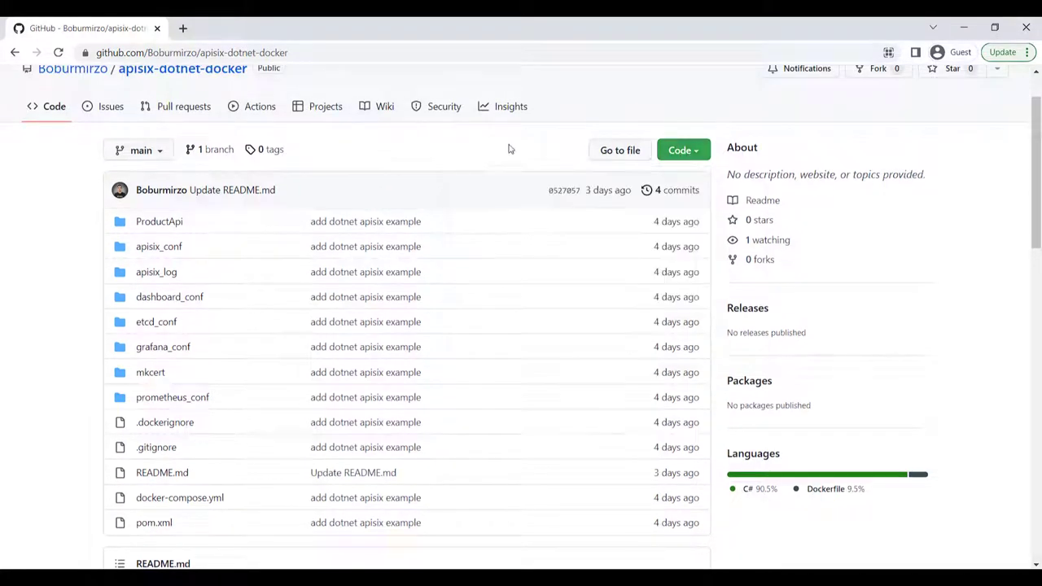
pyautogui.moveTo(462, 256)
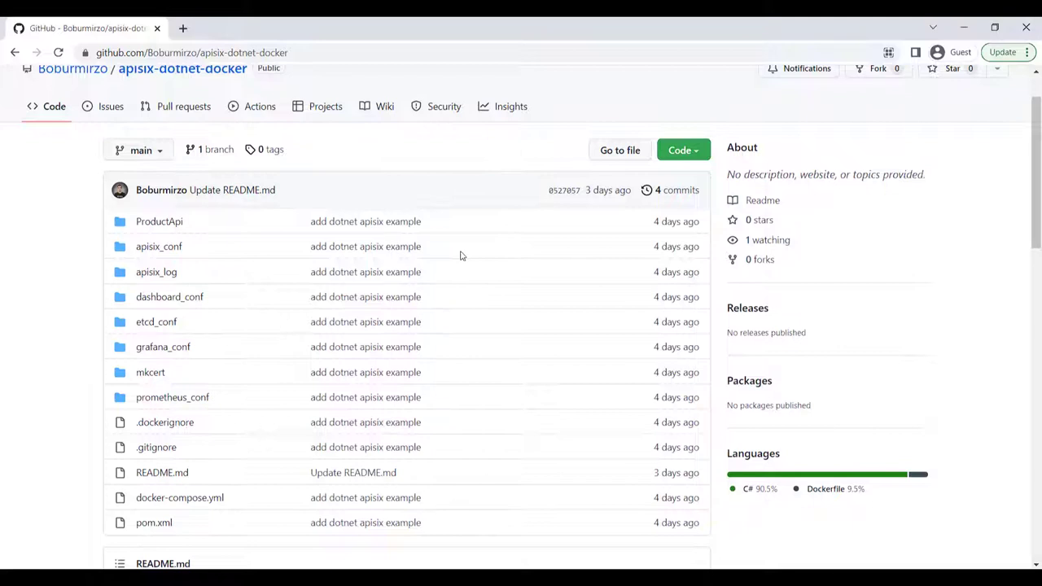
pyautogui.scroll(-3)
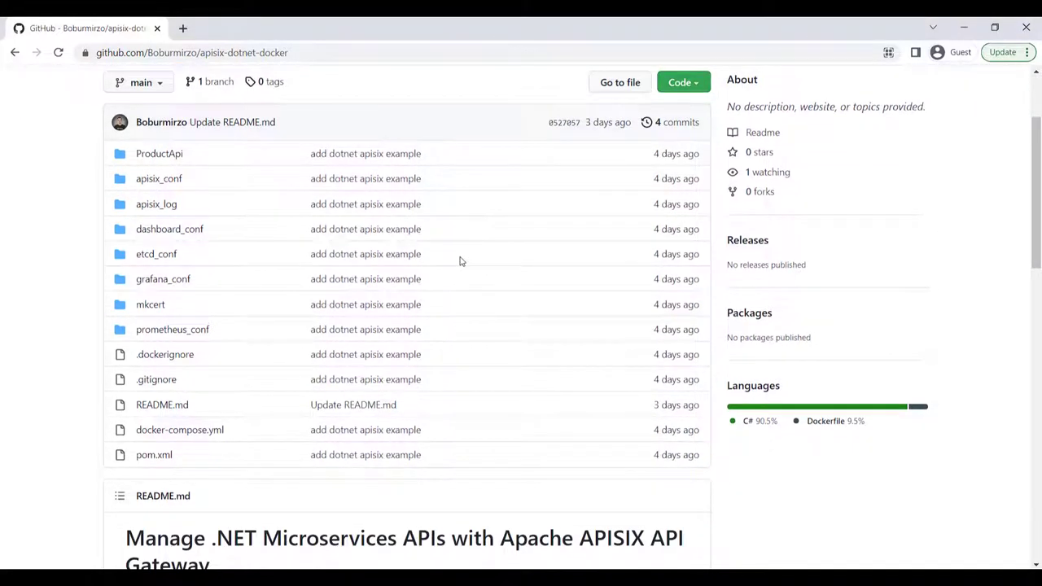
pyautogui.moveTo(413, 271)
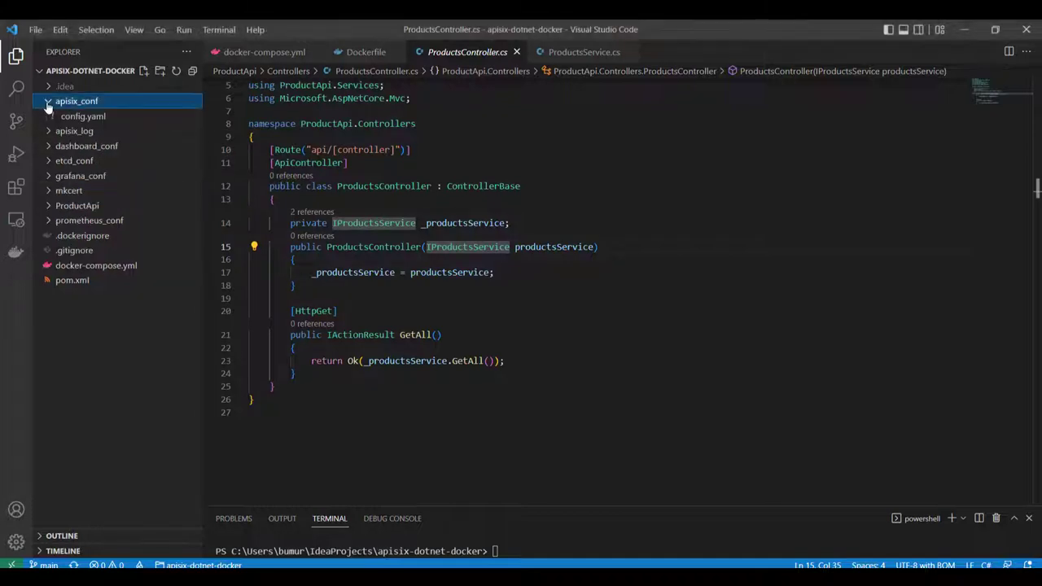
# Step: Review apisix_conf/config.yaml and expand the grafana_conf folder
pyautogui.click(76, 100)
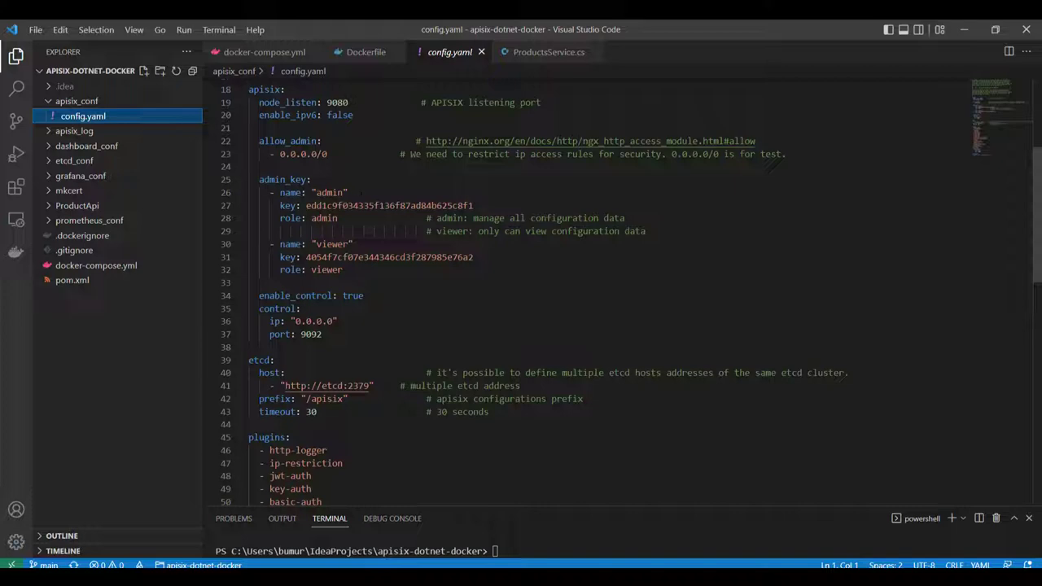
pyautogui.moveTo(194, 139)
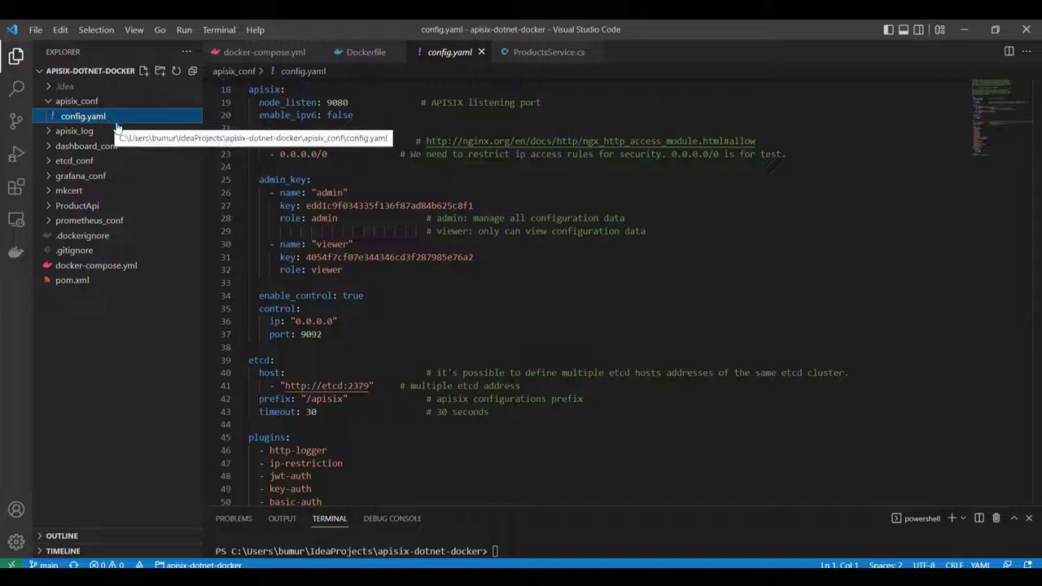
pyautogui.scroll(-3)
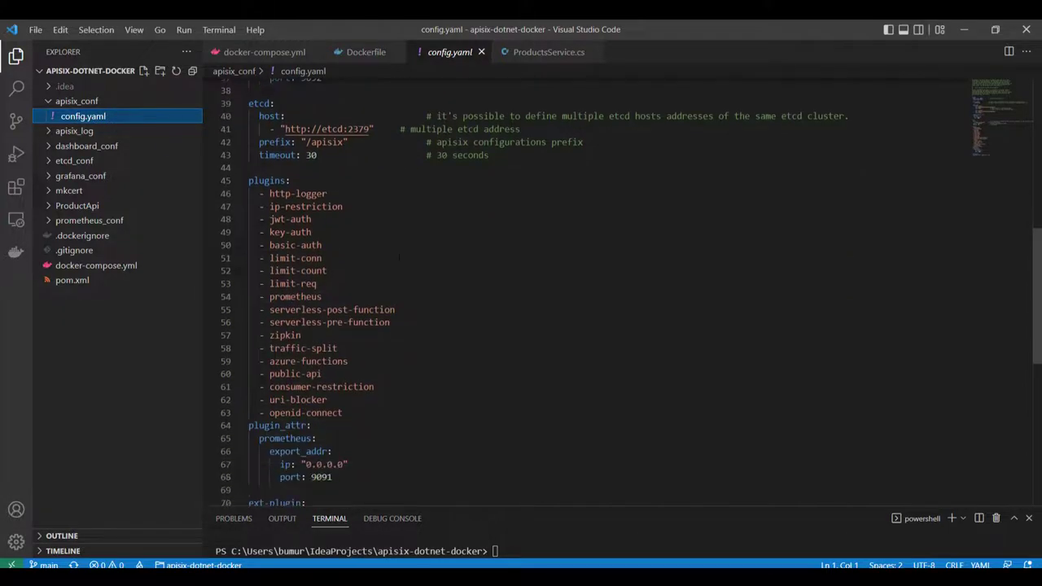
pyautogui.scroll(3)
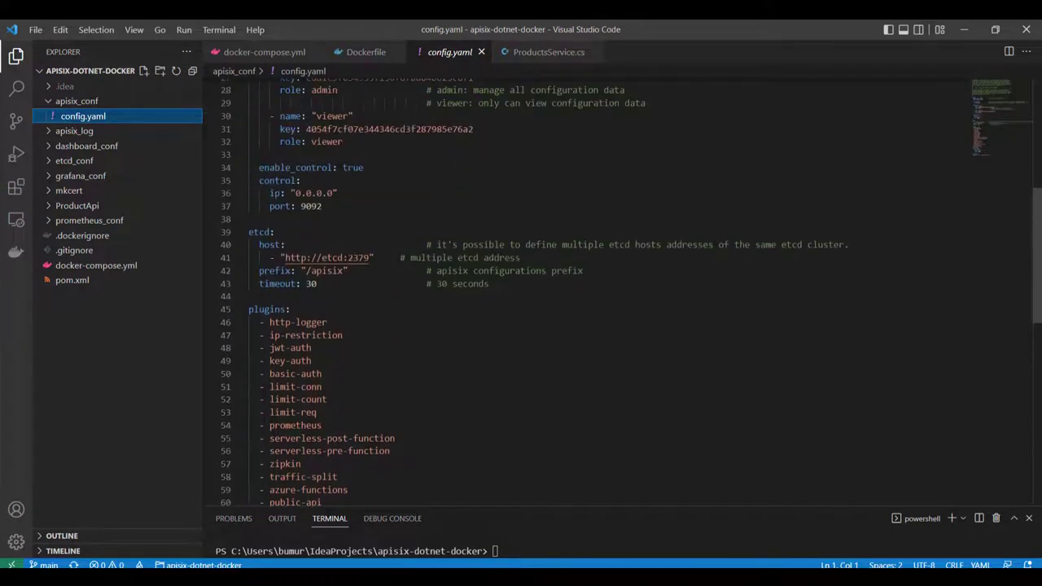
pyautogui.scroll(3)
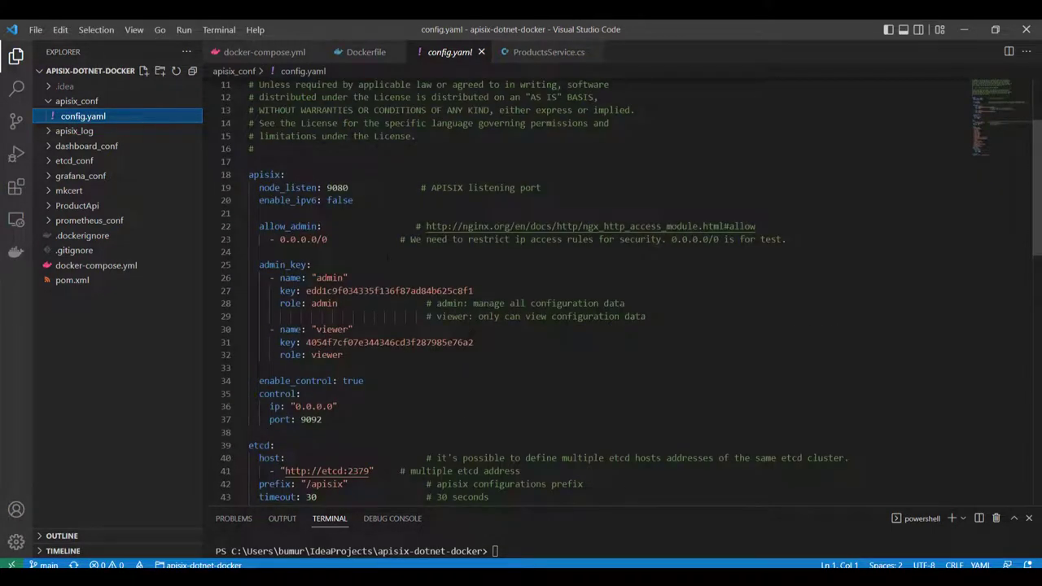
pyautogui.scroll(-3)
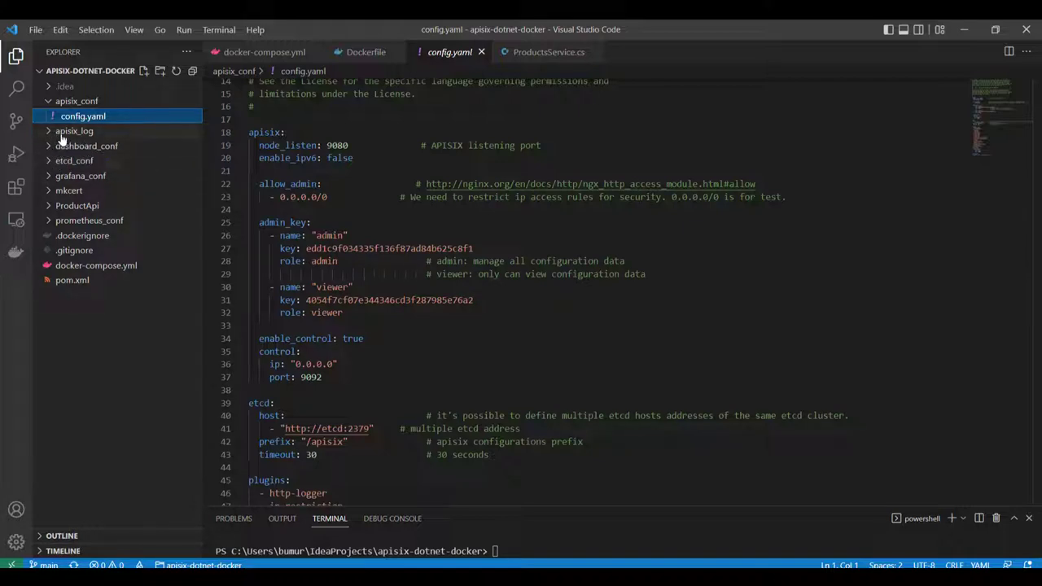
pyautogui.moveTo(93, 183)
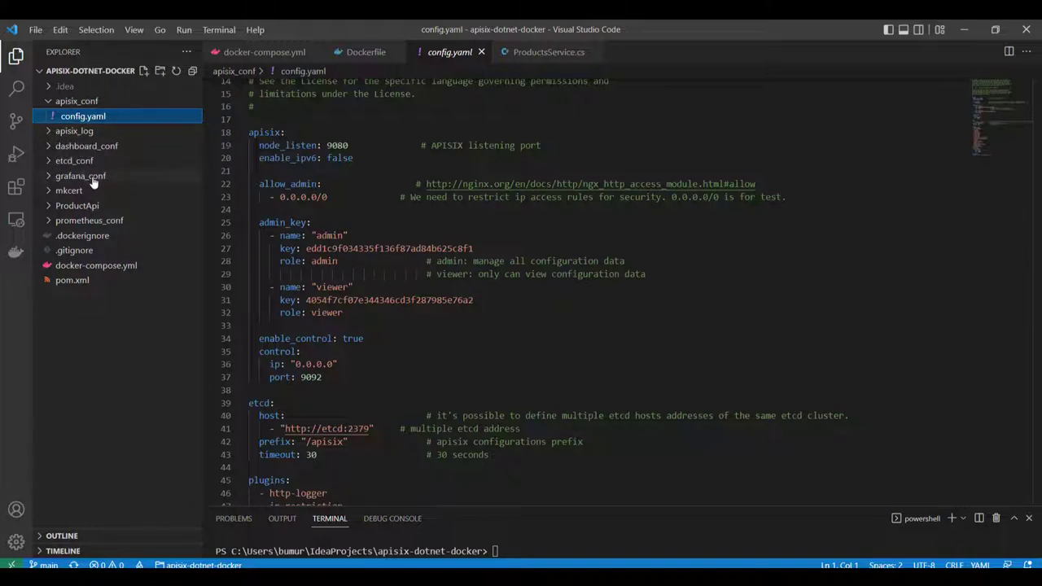
pyautogui.click(81, 176)
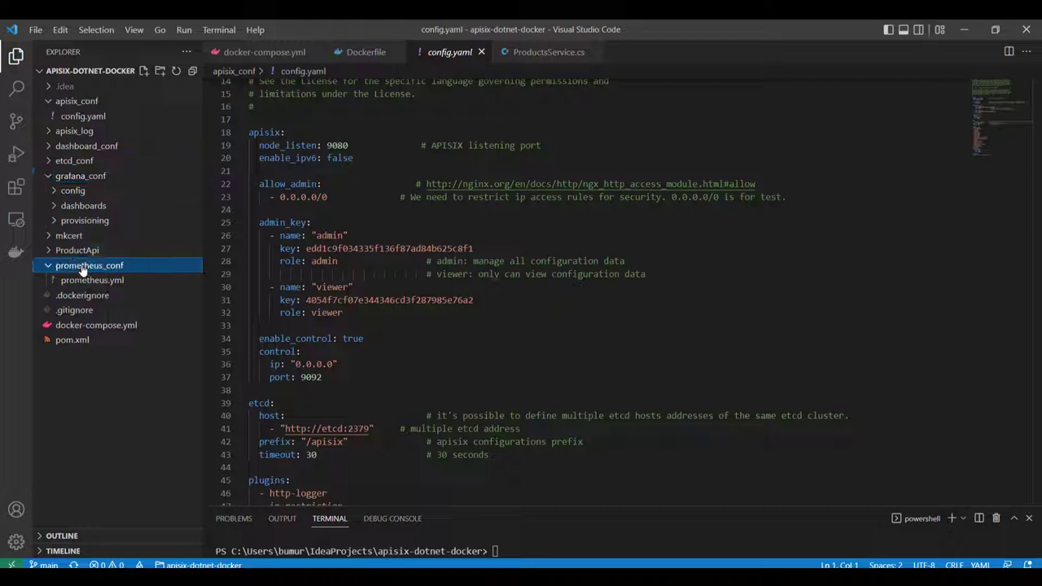
pyautogui.moveTo(92, 280)
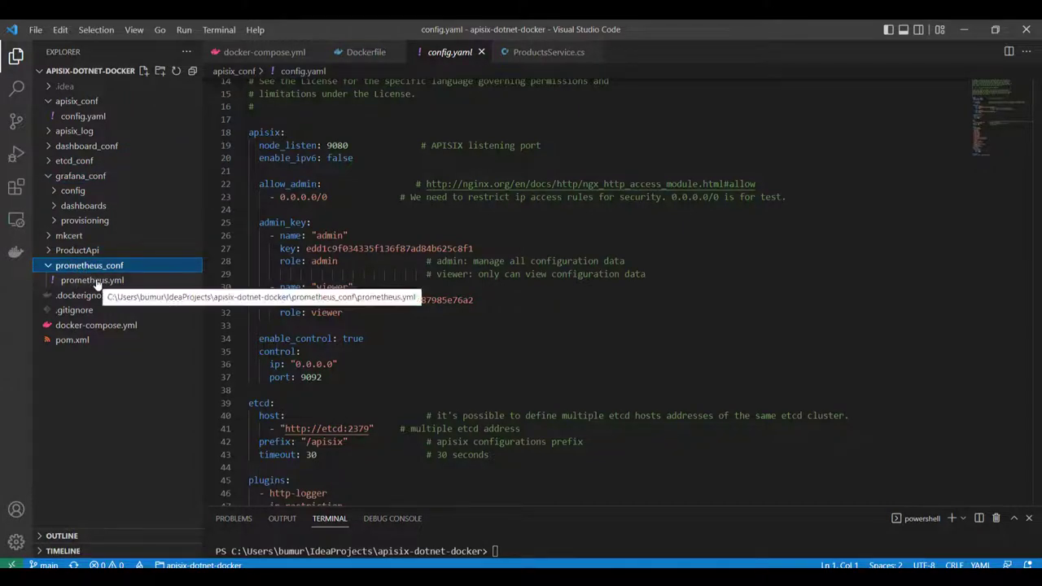
# Step: Review prometheus.yml scrape settings, then the APISIX access.log and error.log files
pyautogui.click(92, 280)
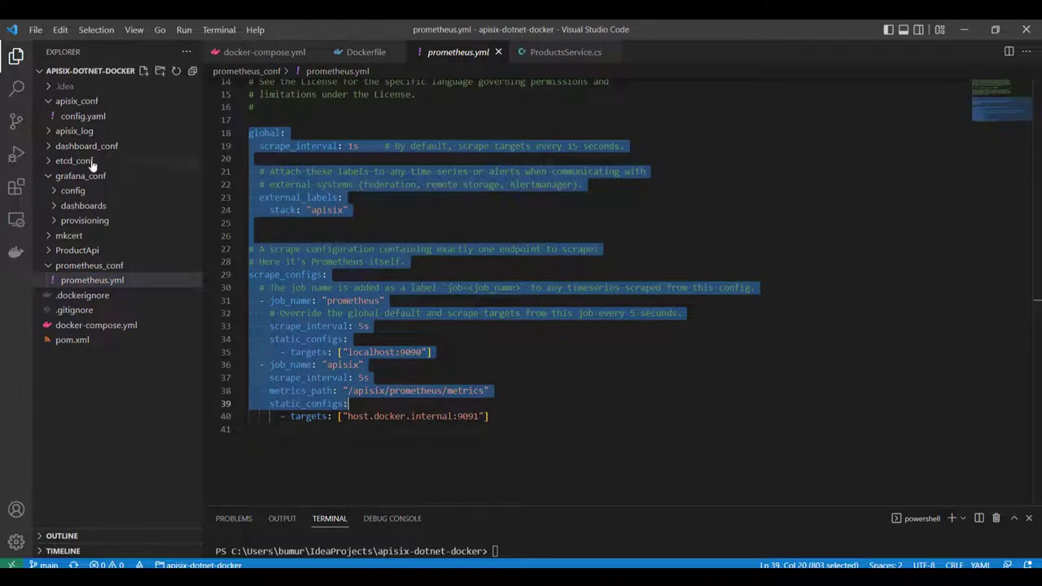
pyautogui.click(74, 131)
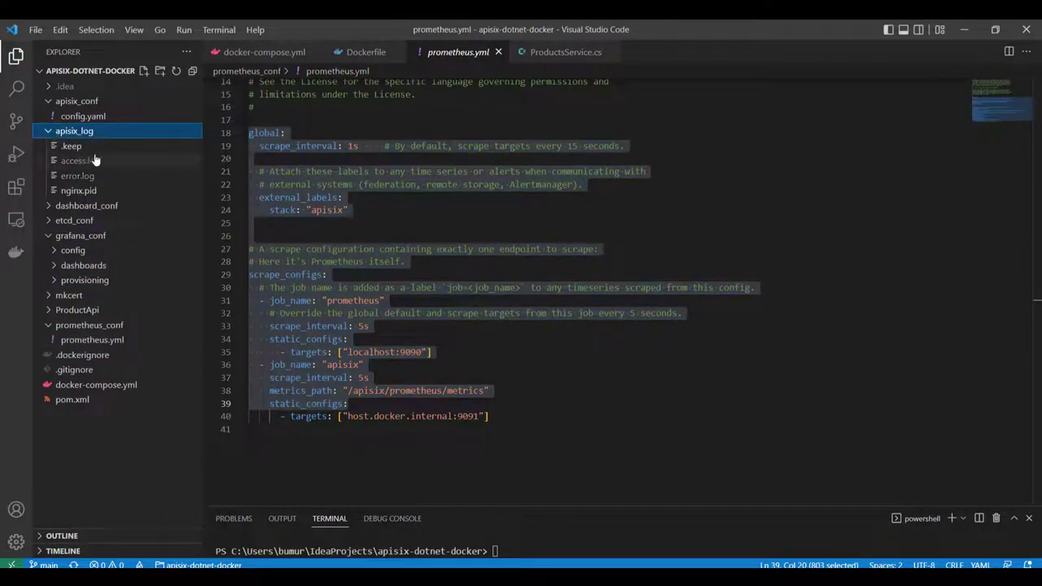
pyautogui.moveTo(79, 160)
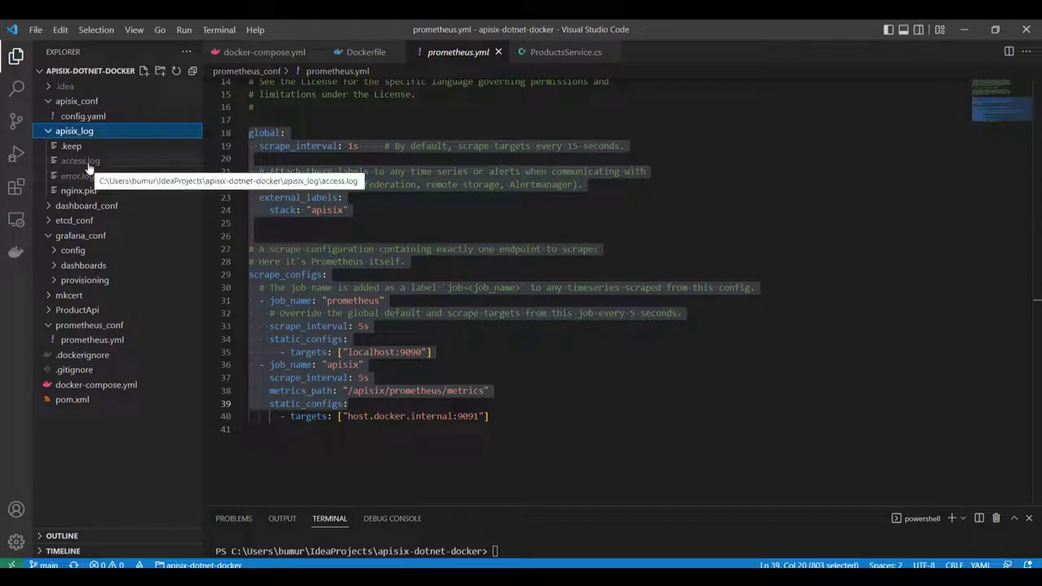
pyautogui.click(80, 160)
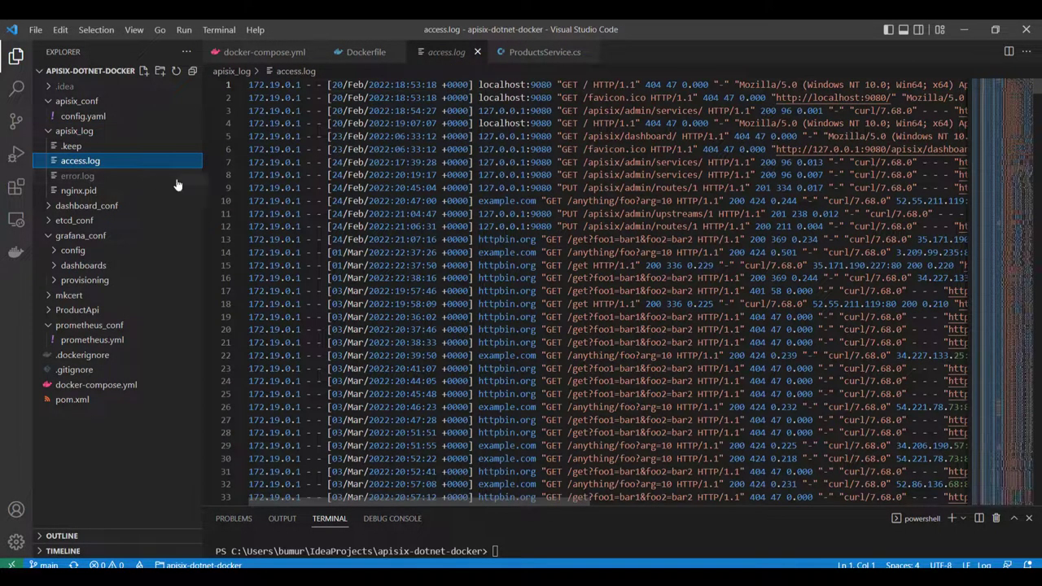
pyautogui.scroll(-3)
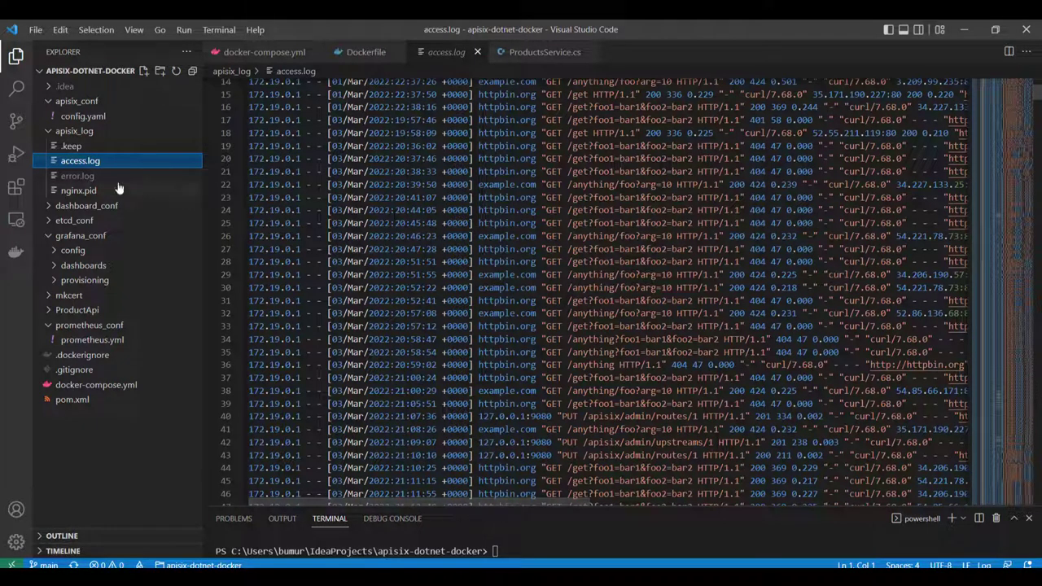
pyautogui.click(78, 175)
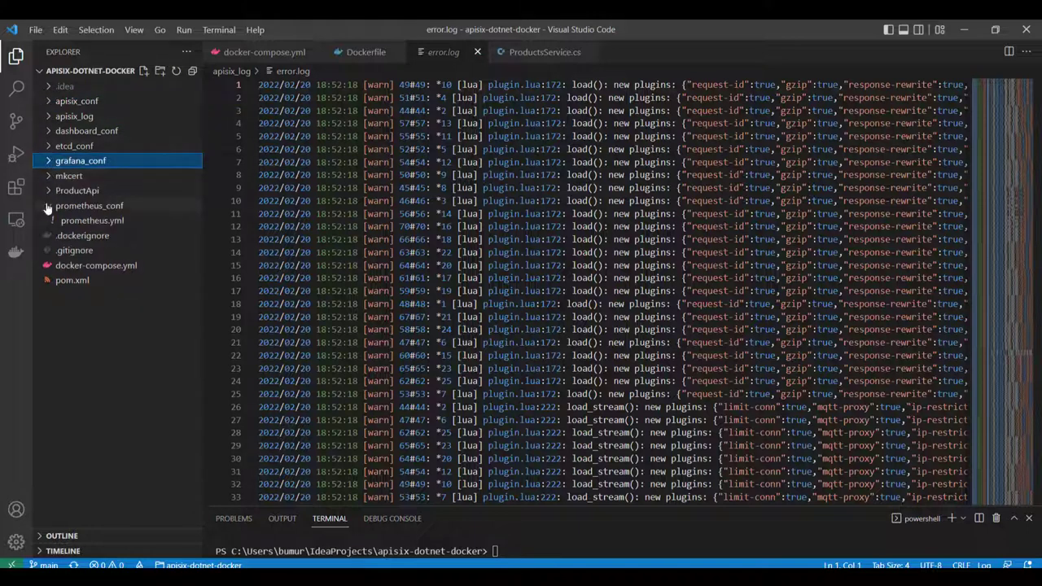
# Step: Review ProductsController.cs in the ProductApi project, highlighting the IProductsService type
pyautogui.click(76, 189)
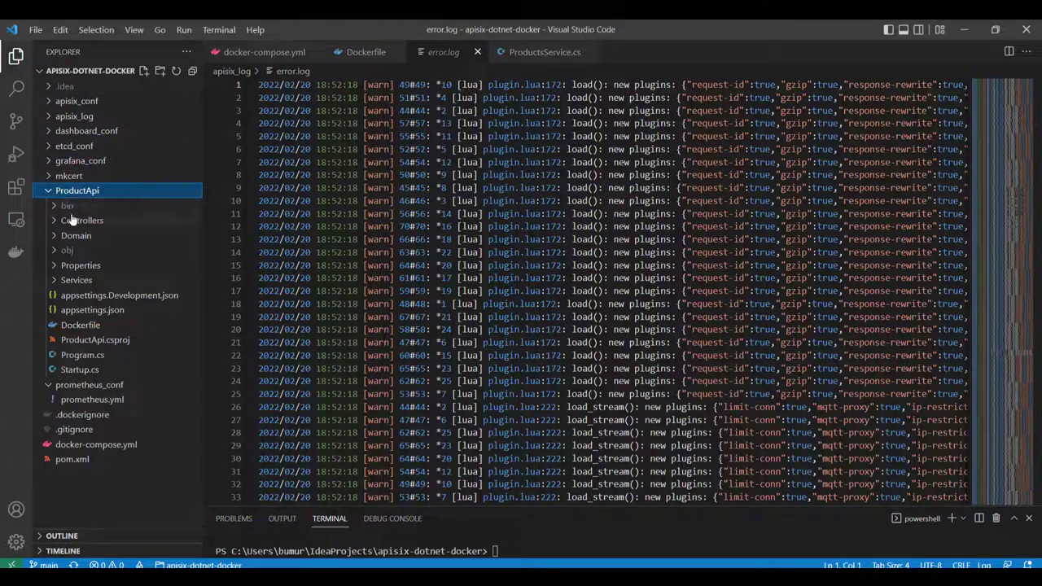
pyautogui.click(81, 220)
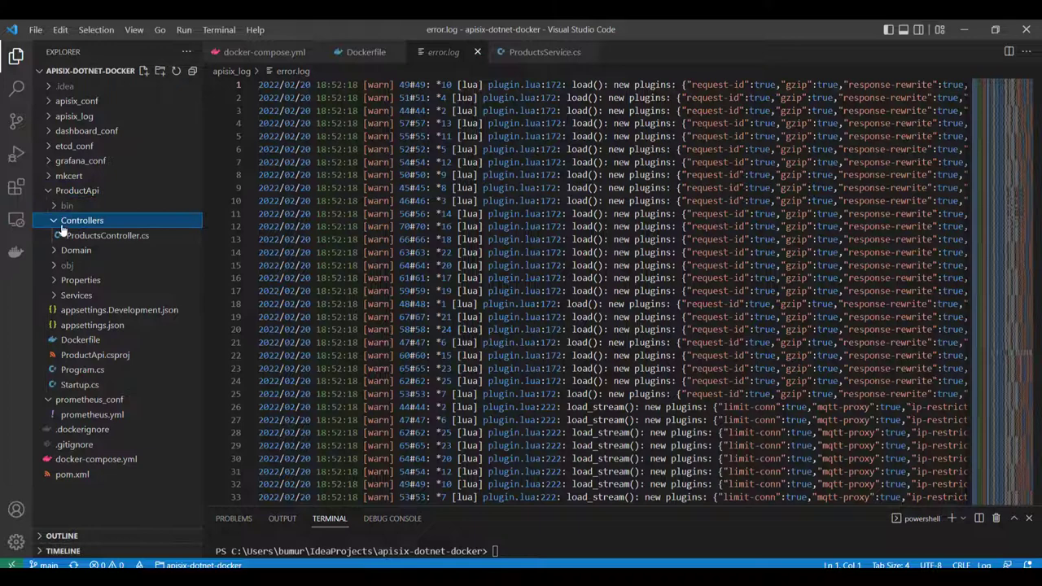
pyautogui.moveTo(52, 253)
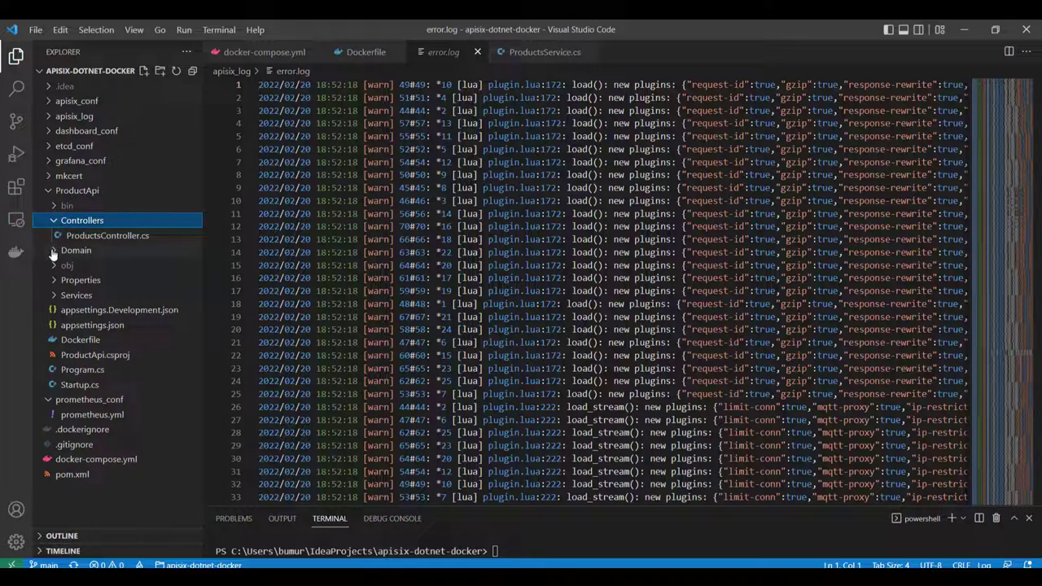
pyautogui.click(76, 250)
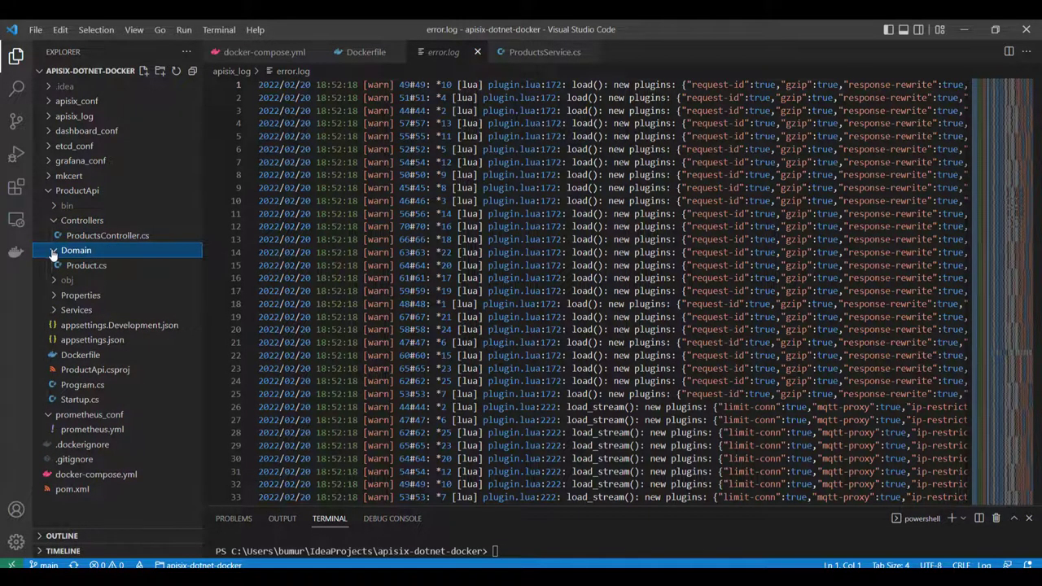
pyautogui.click(108, 235)
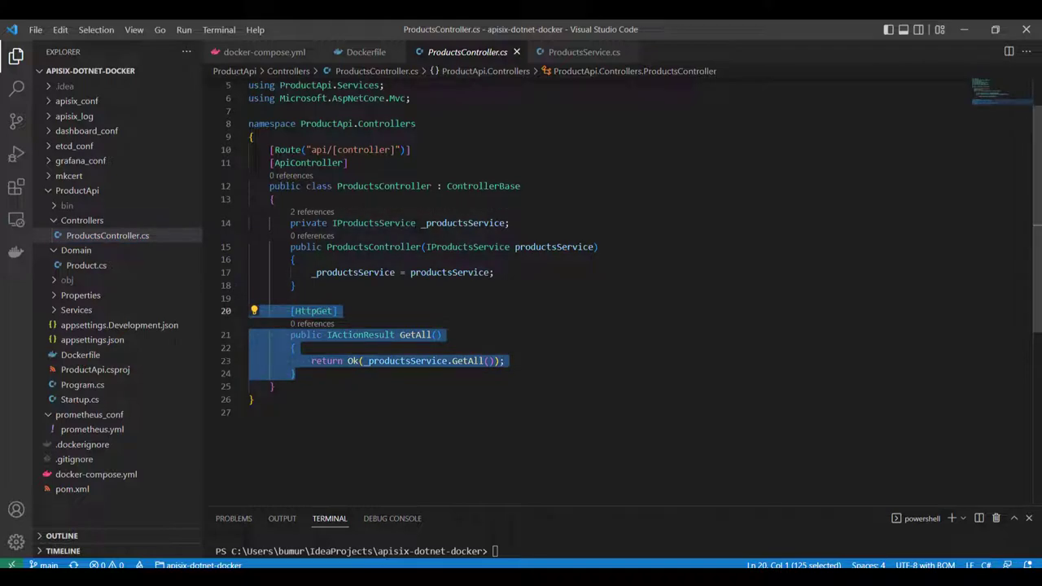
pyautogui.doubleClick(372, 222)
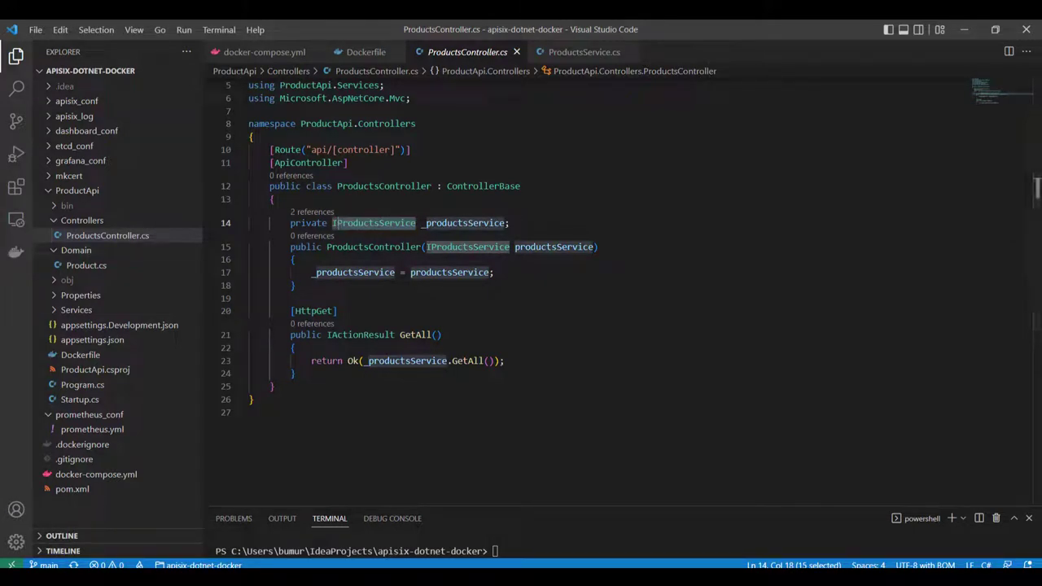
# Step: Review the Product model, ProductsService implementation and the ProductApi Dockerfile
pyautogui.click(86, 264)
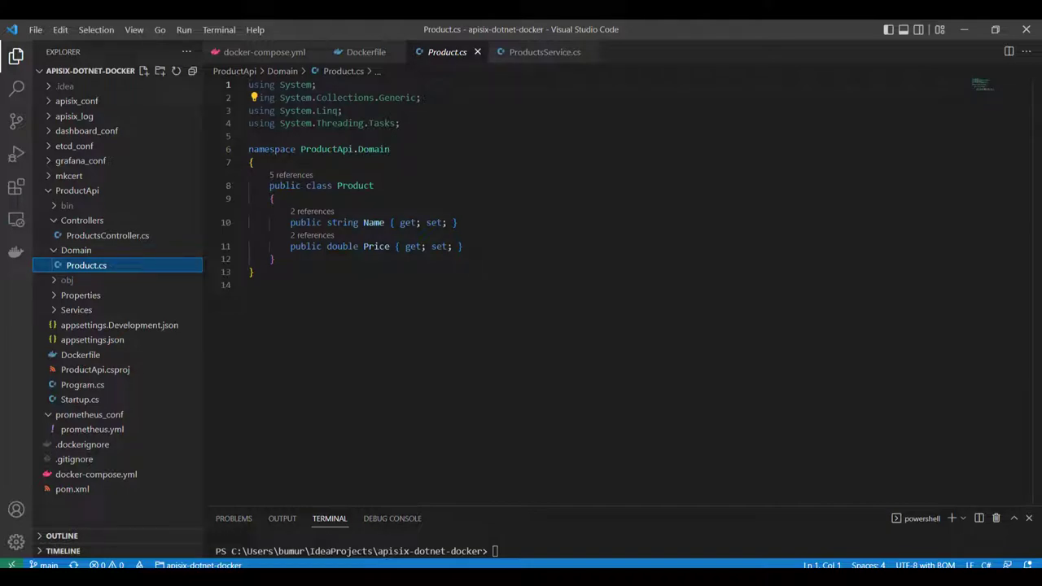
pyautogui.click(76, 310)
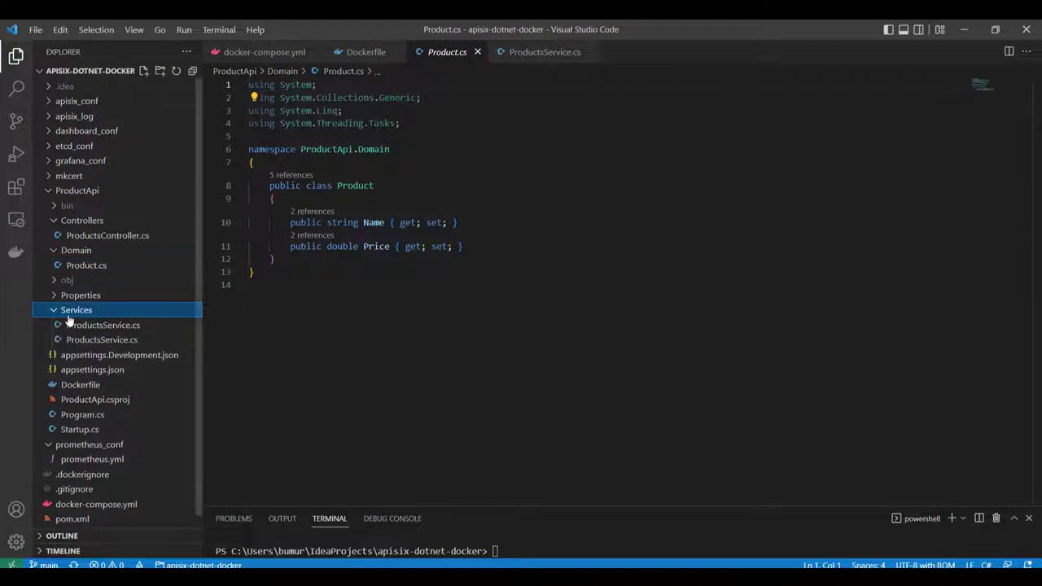
pyautogui.click(102, 339)
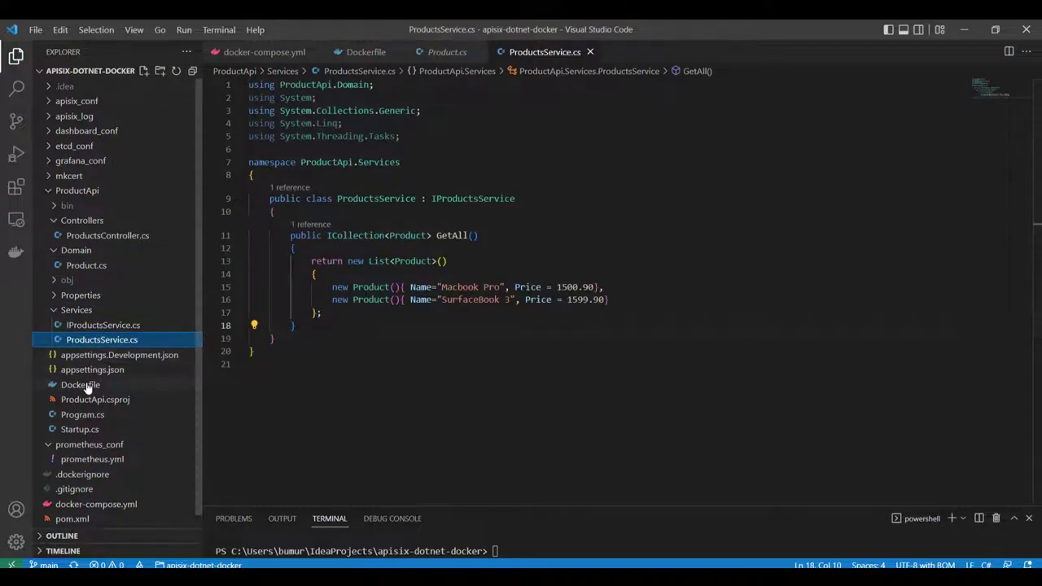
pyautogui.click(79, 384)
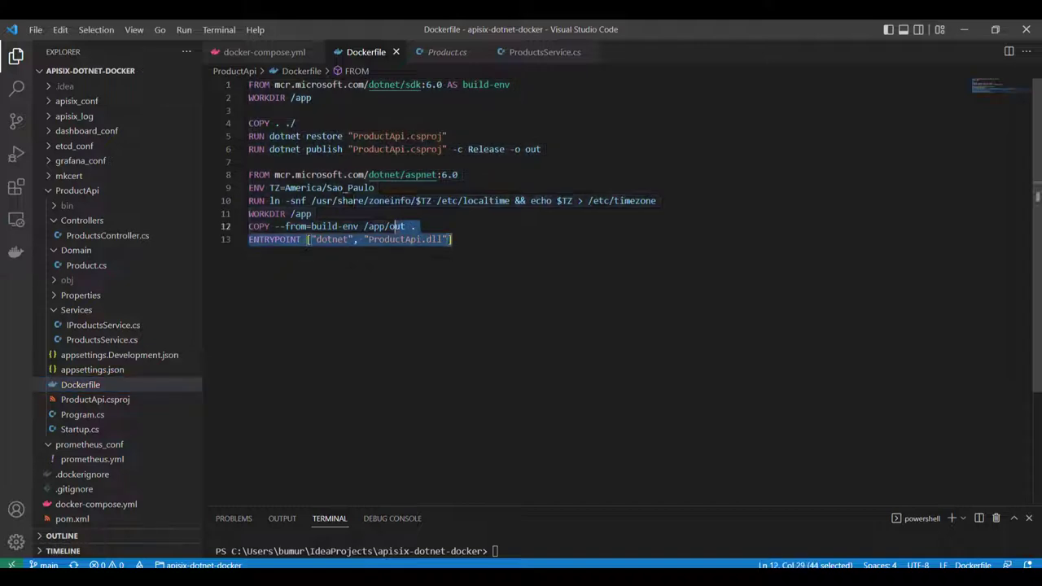
pyautogui.press('ctrl+a')
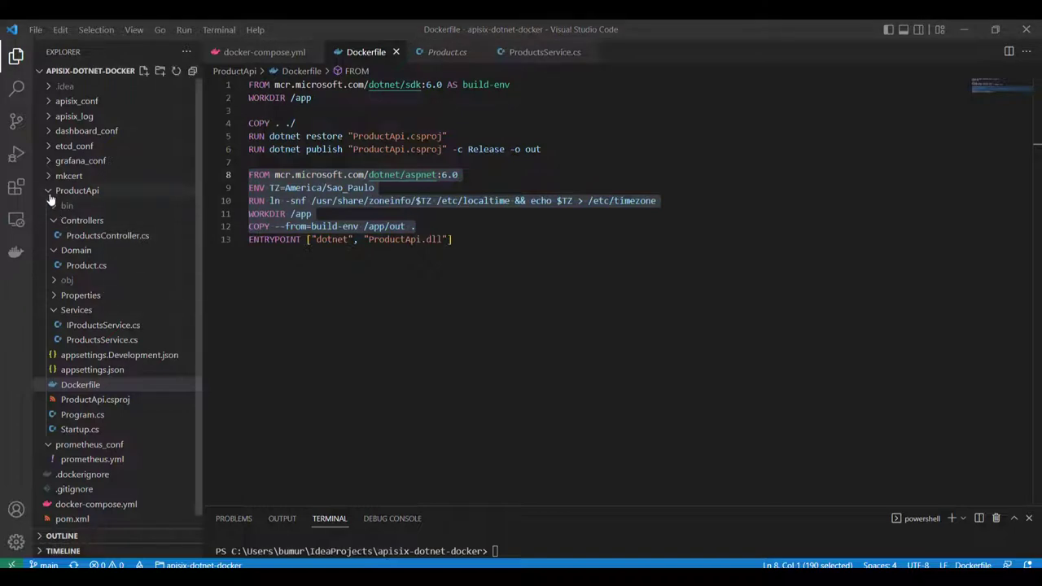
# Step: Review the apisix-dashboard service in docker-compose.yml with its 9000:9000 port mapping
pyautogui.click(77, 189)
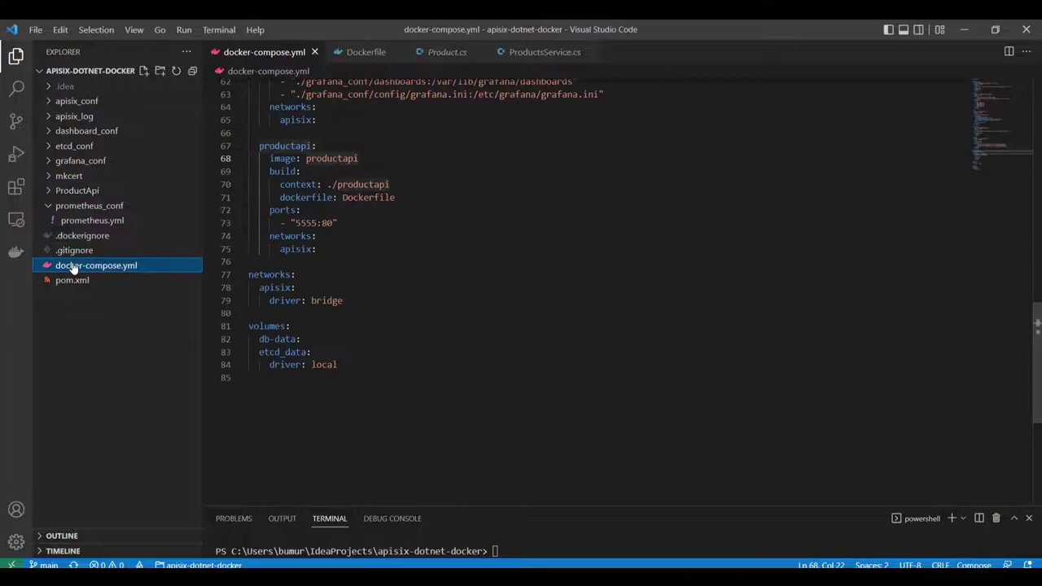
pyautogui.scroll(3)
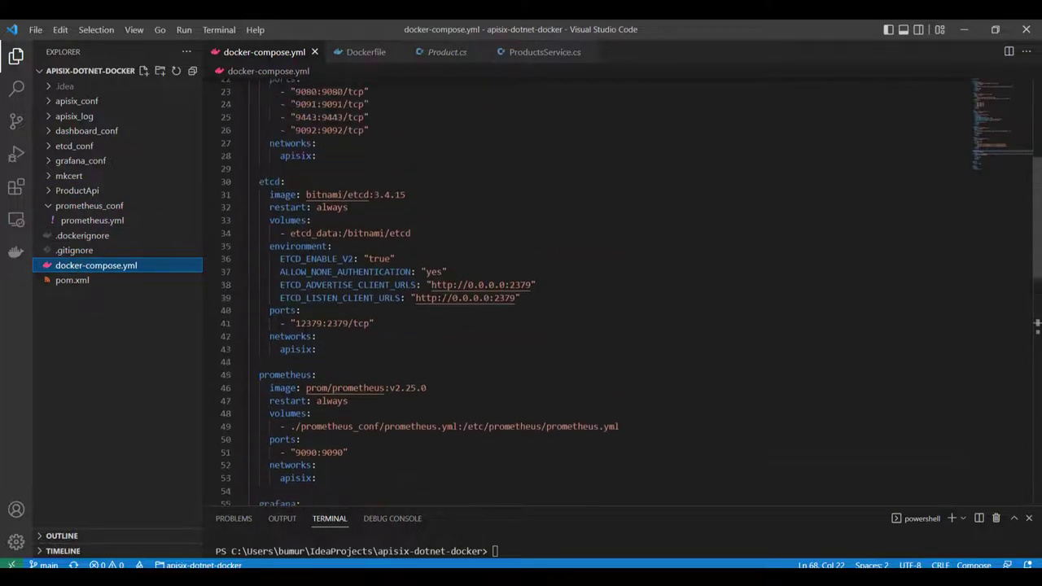
pyautogui.scroll(3)
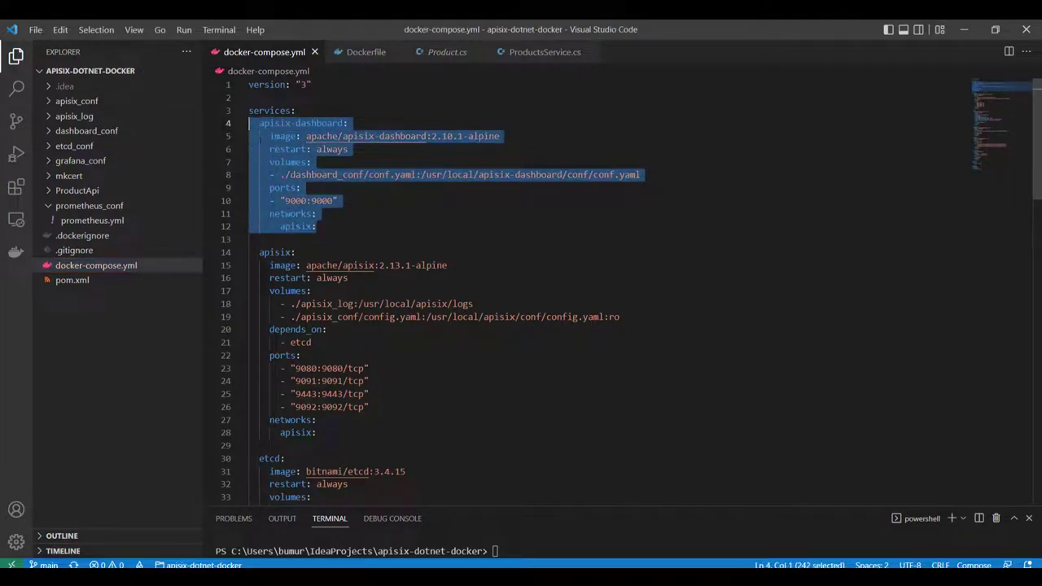
pyautogui.click(350, 149)
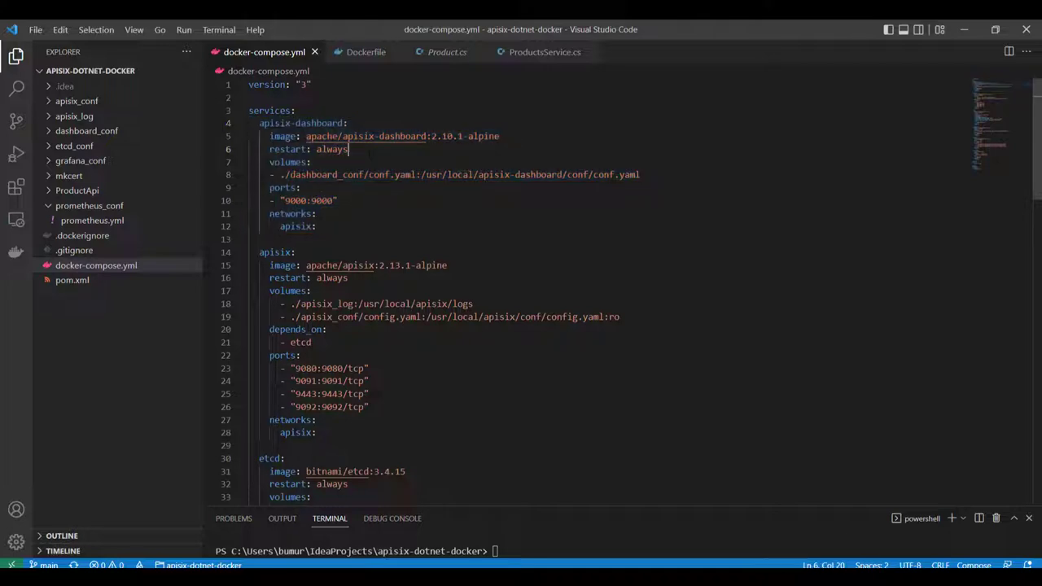
pyautogui.doubleClick(307, 200)
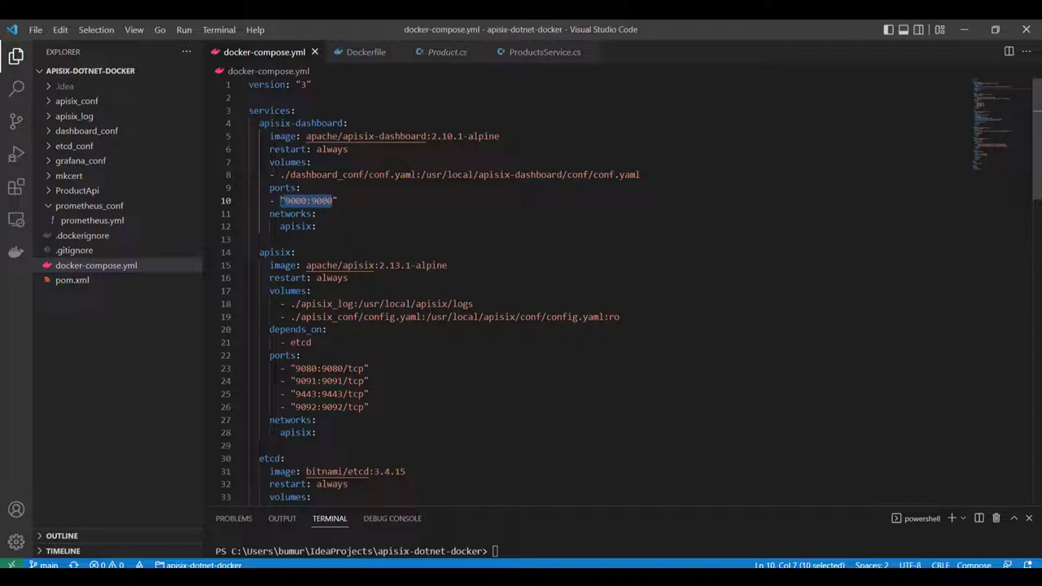
# Step: Review the apisix, etcd, prometheus, grafana and productapi service definitions
pyautogui.scroll(-3)
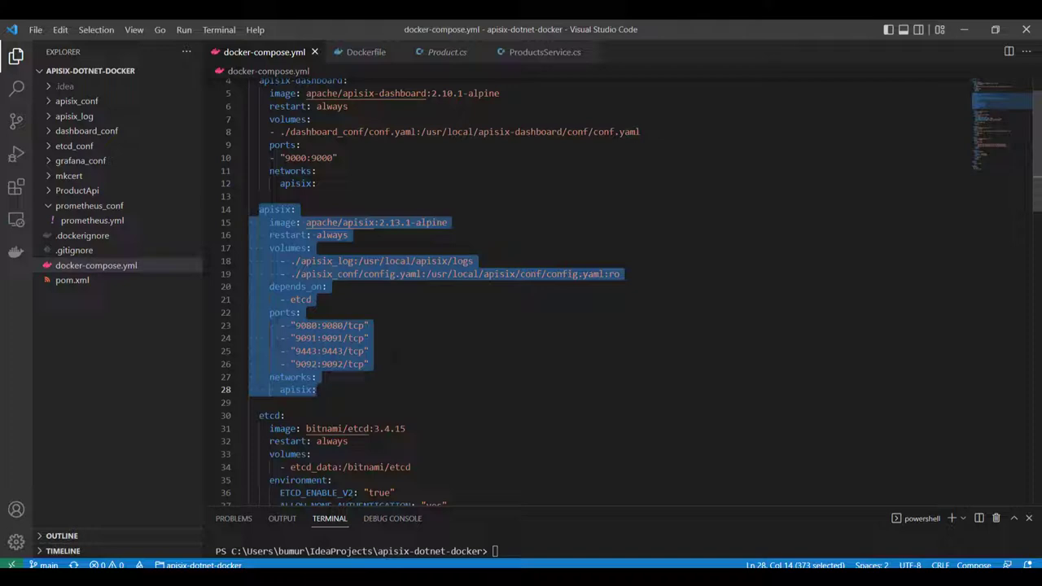
pyautogui.scroll(-3)
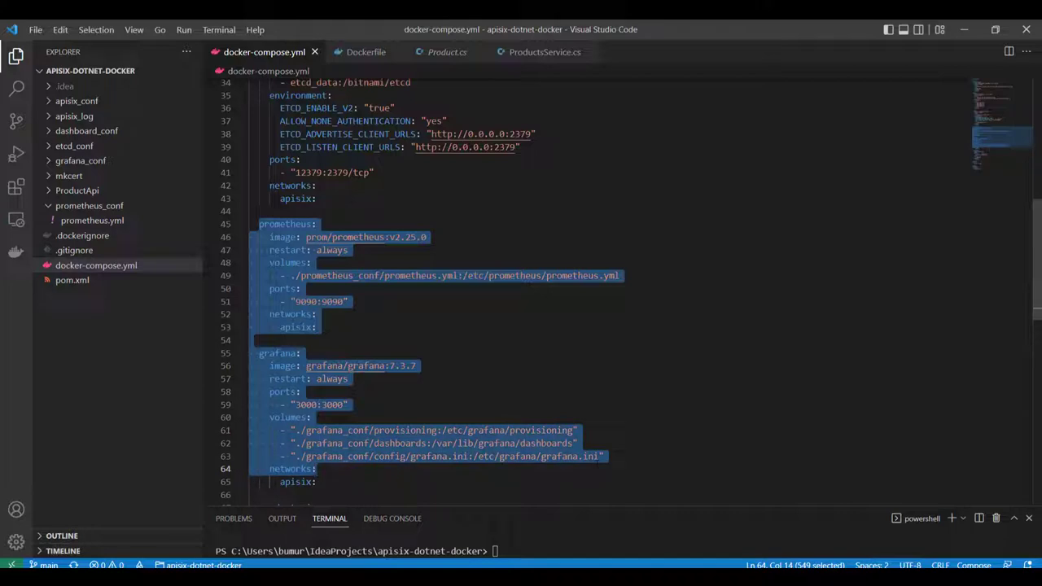
pyautogui.scroll(-3)
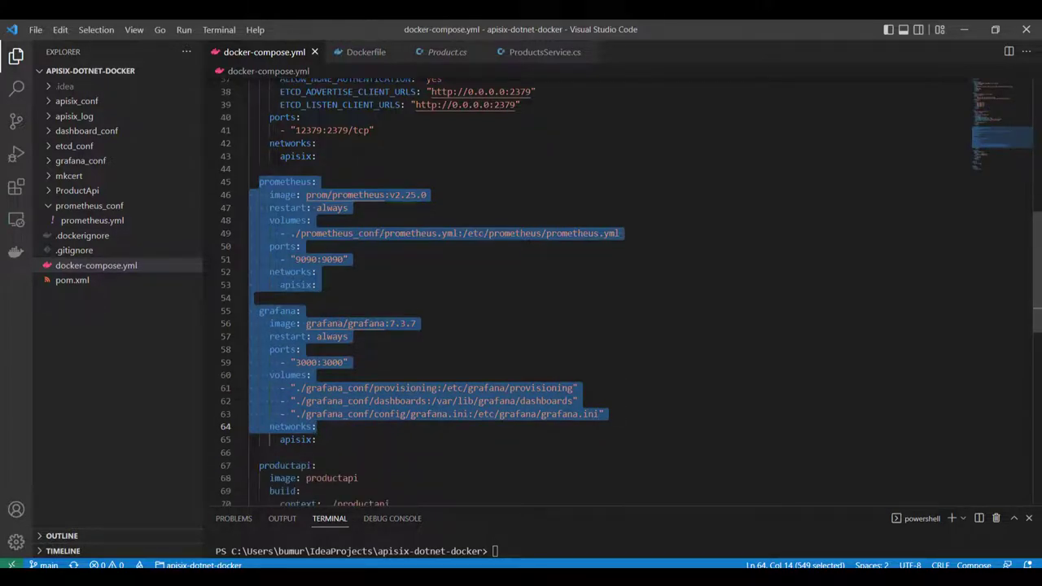
pyautogui.click(316, 353)
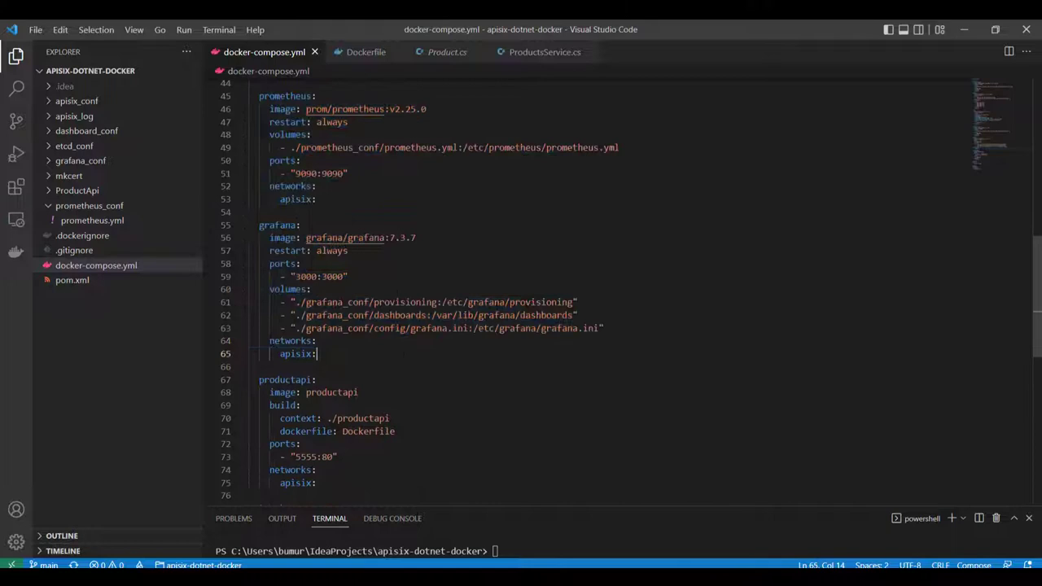
pyautogui.scroll(-3)
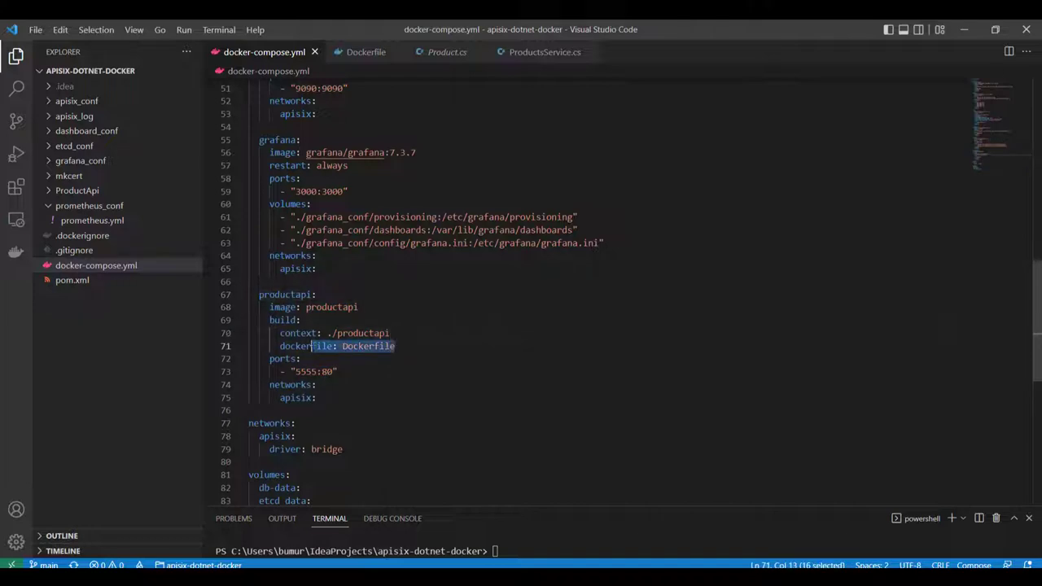
pyautogui.moveTo(77, 190)
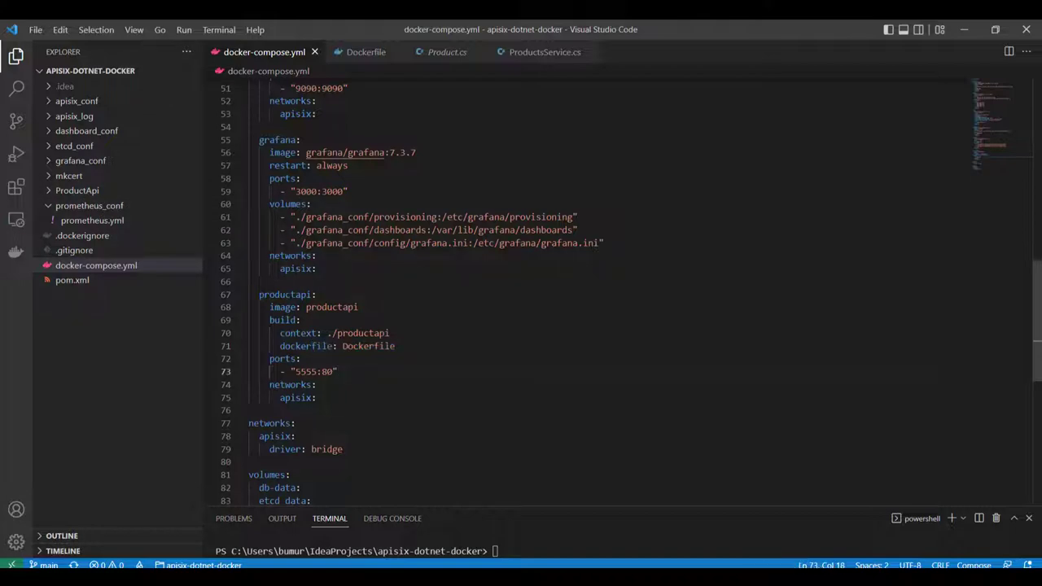
pyautogui.doubleClick(307, 371)
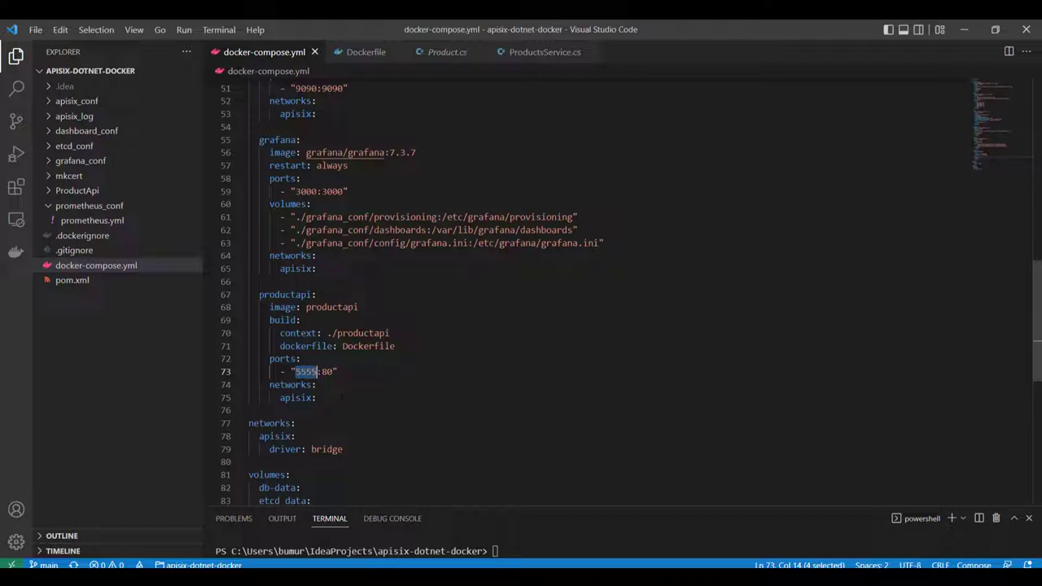
pyautogui.scroll(-3)
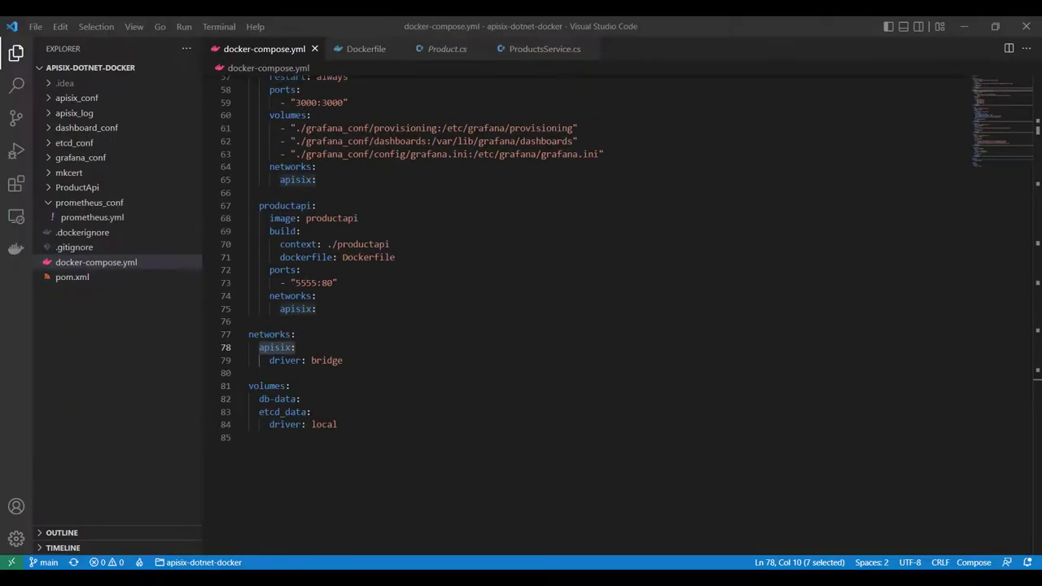
pyautogui.click(218, 26)
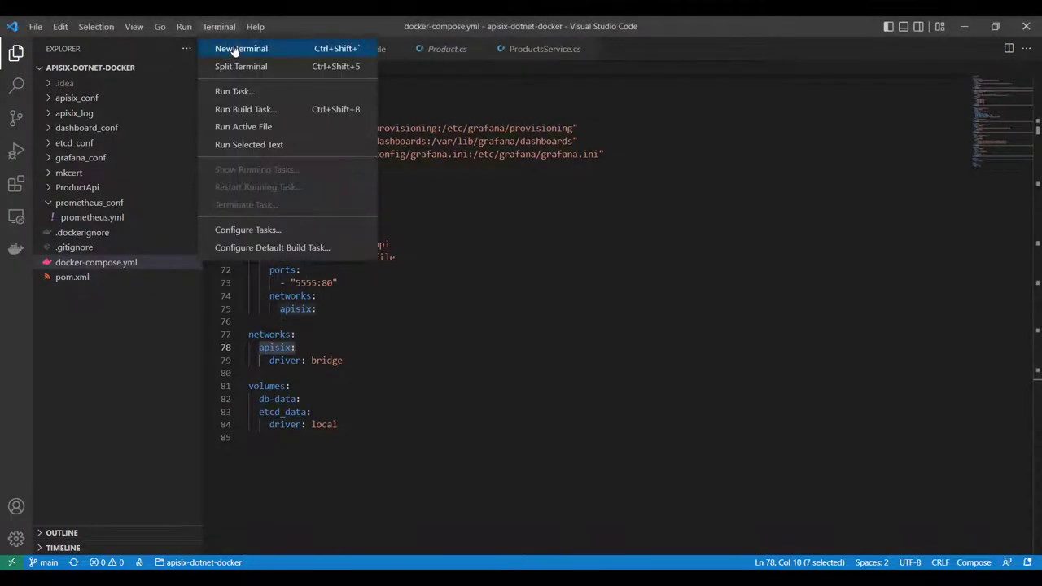
# Step: Run docker-compose up -d in a new terminal, then list the compose containers' status
pyautogui.click(241, 48)
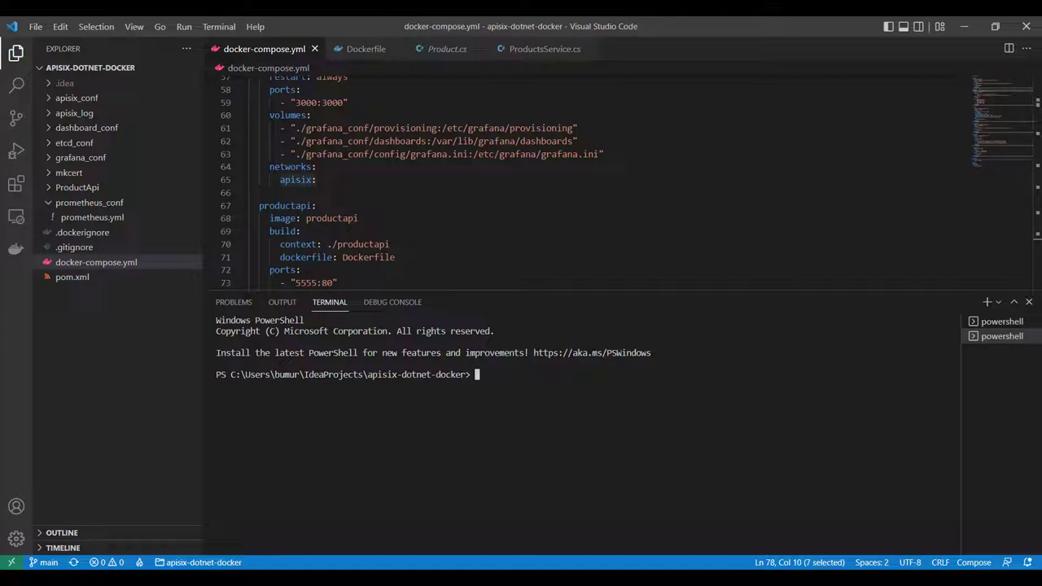
pyautogui.write('docker-compose up -d')
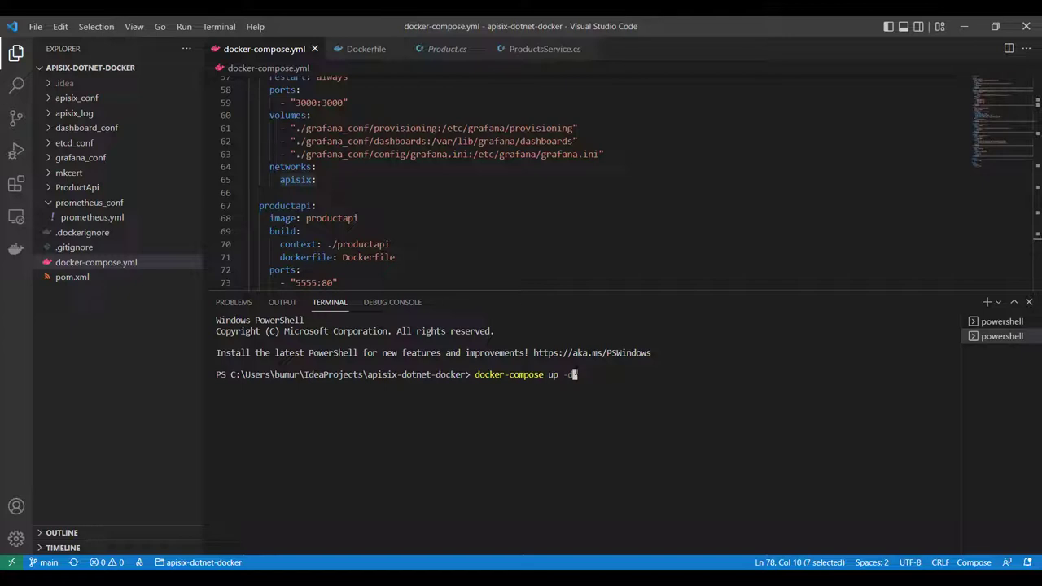
pyautogui.press('Return')
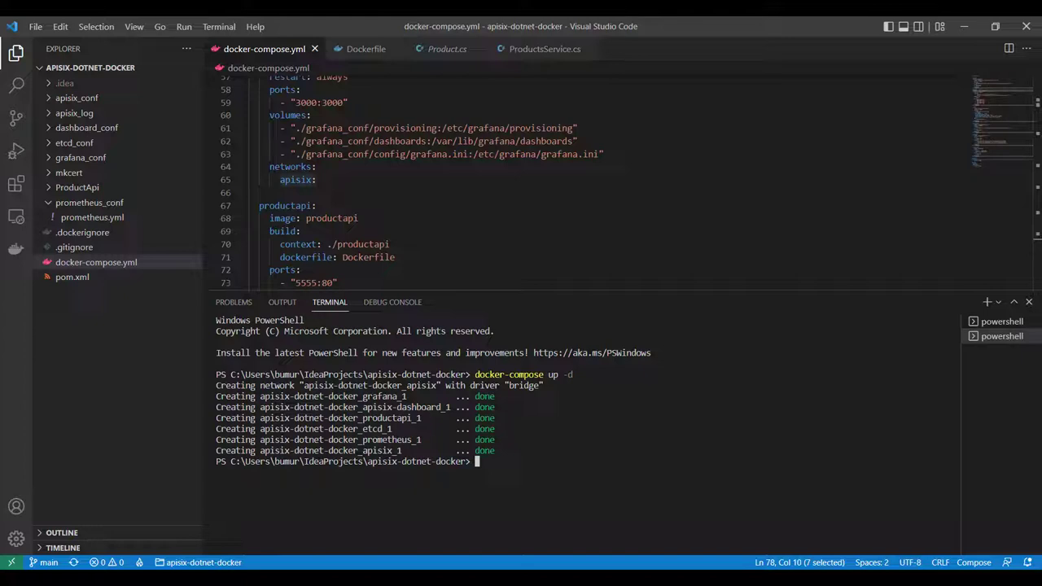
pyautogui.write('docker compose ps')
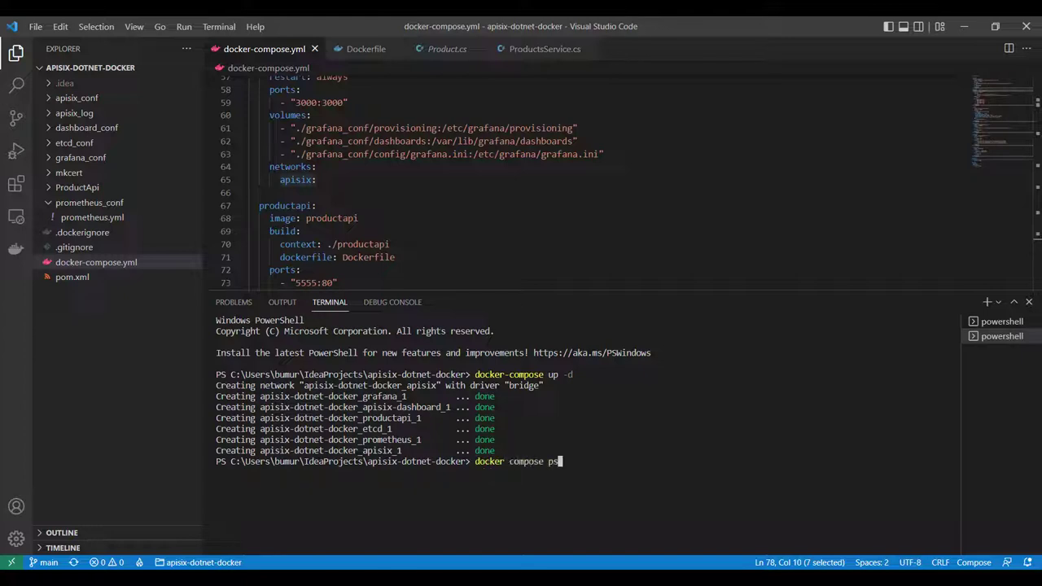
pyautogui.press('Return')
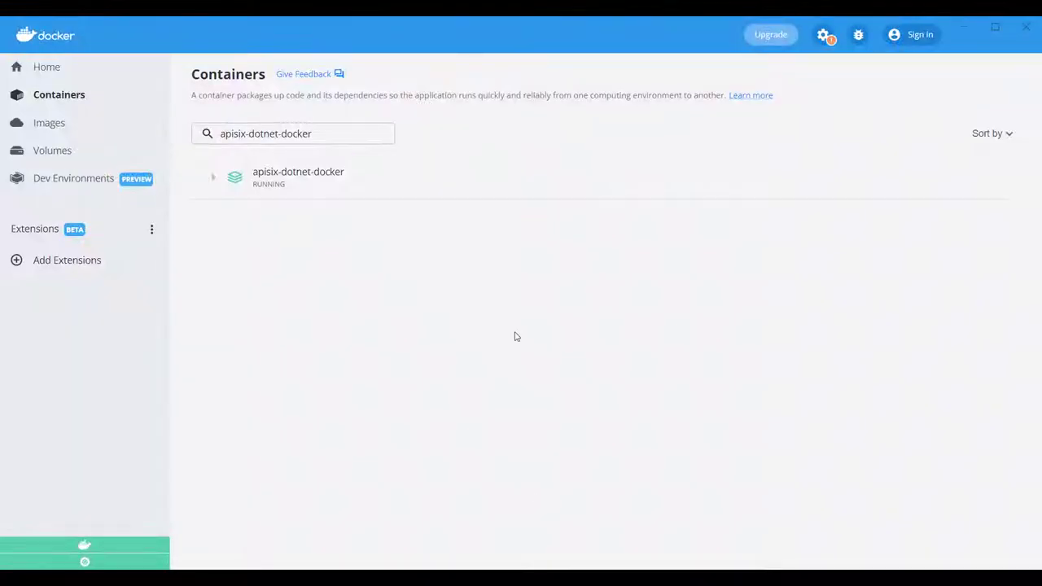
# Step: Open the apisix-dashboard_1 container's web page at localhost:9000 from the compose app
pyautogui.click(212, 177)
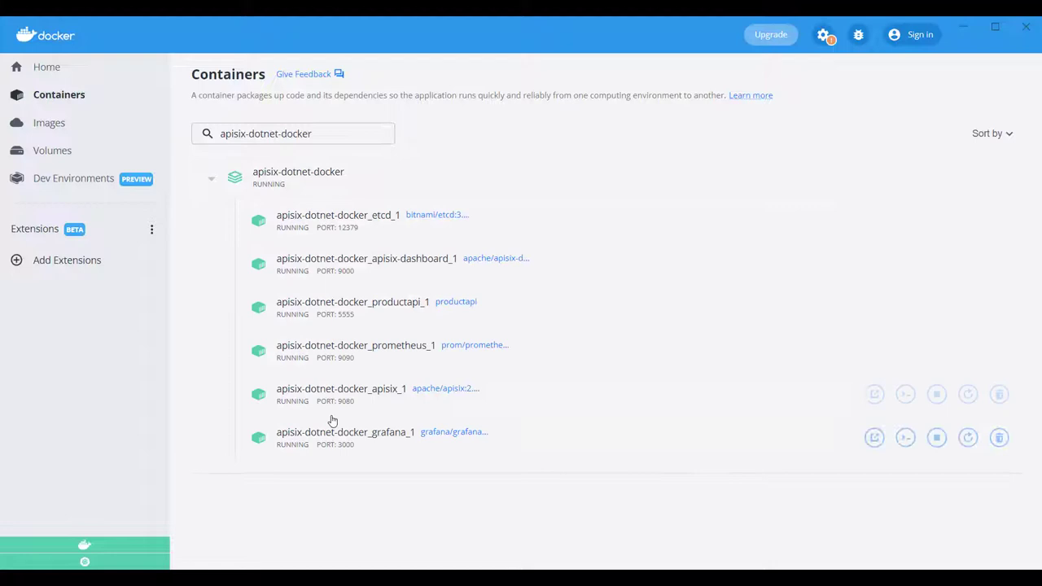
pyautogui.moveTo(419, 273)
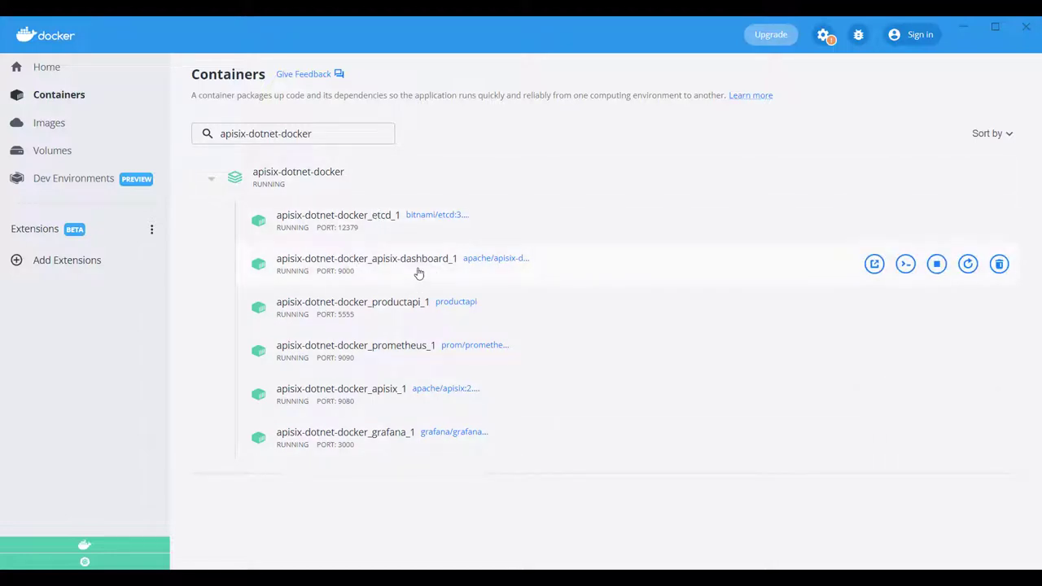
pyautogui.moveTo(398, 307)
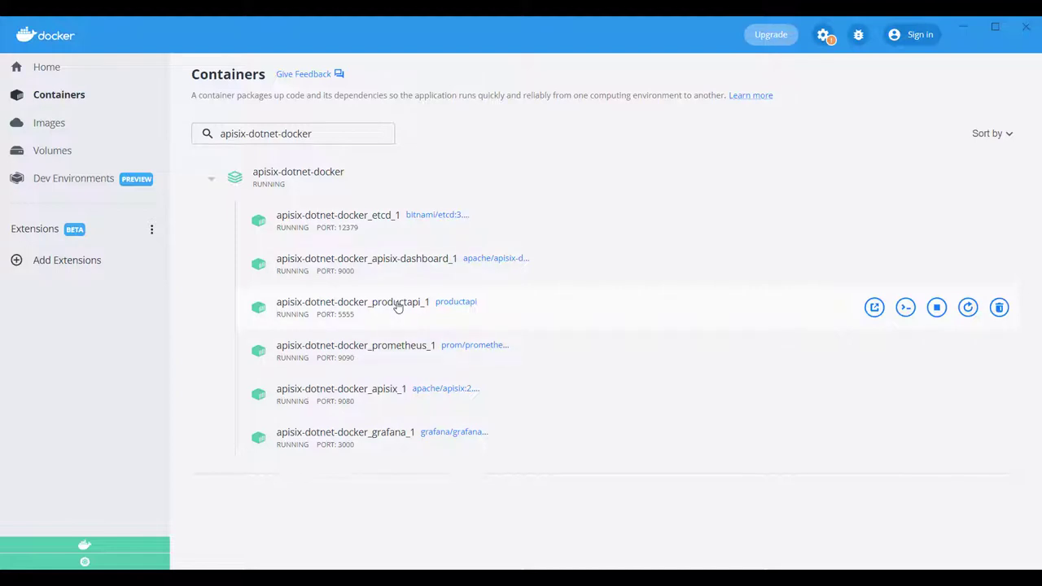
pyautogui.moveTo(363, 313)
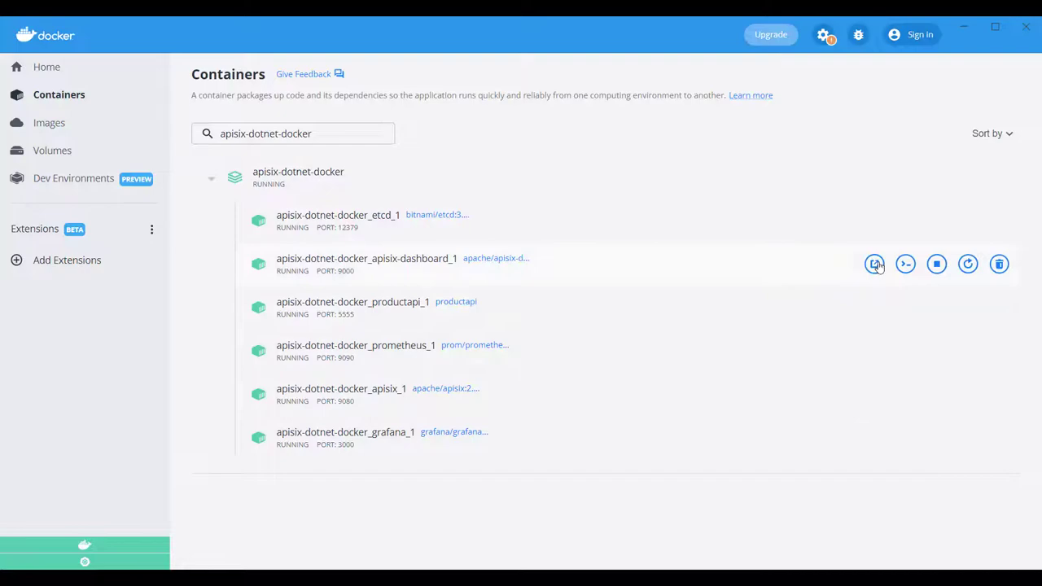
pyautogui.click(874, 264)
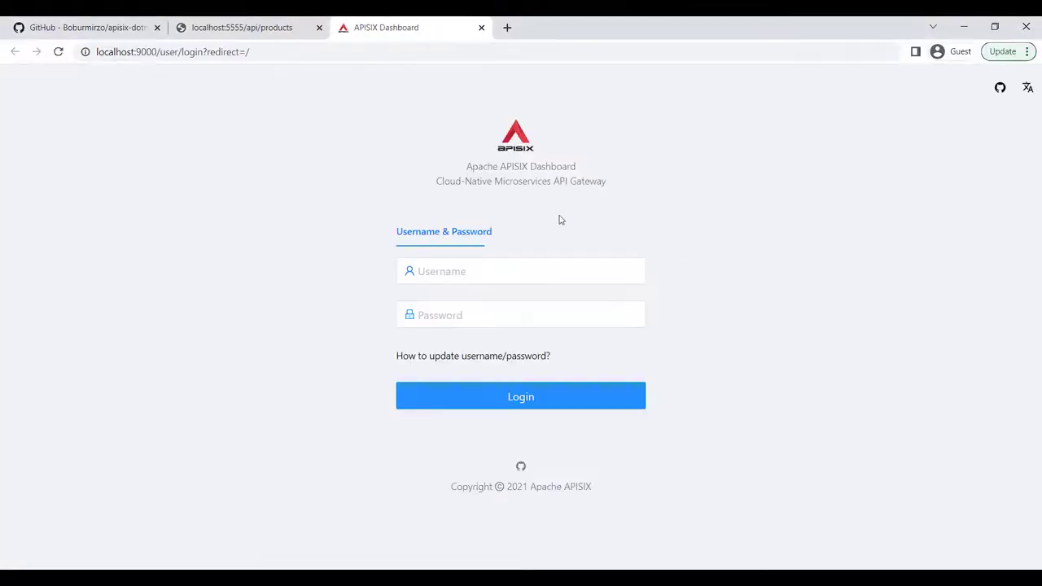
# Step: Start navigating to the Apache APISIX Getting started guide in a new browser tab
pyautogui.click(147, 51)
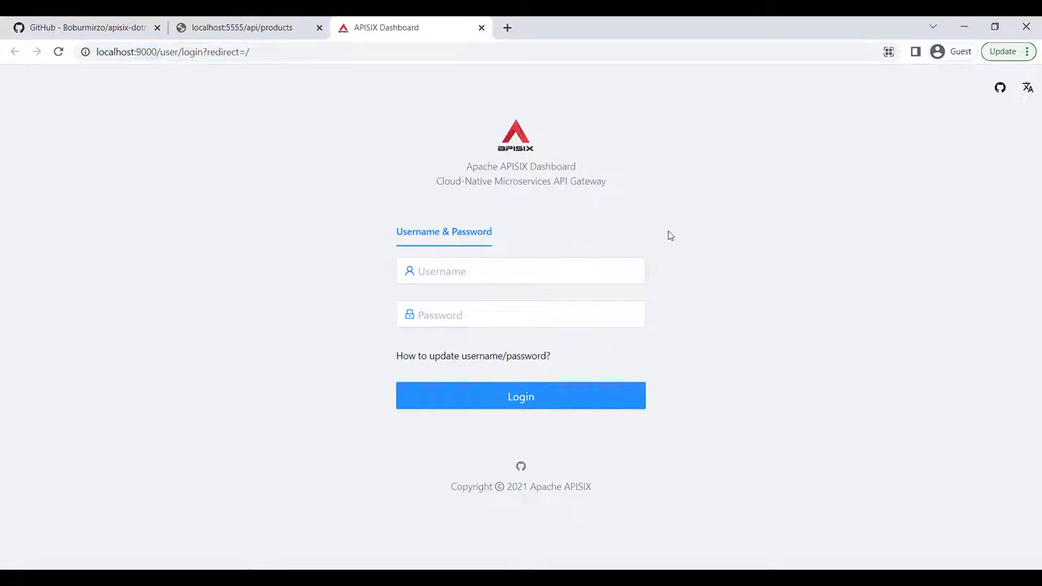
pyautogui.moveTo(563, 164)
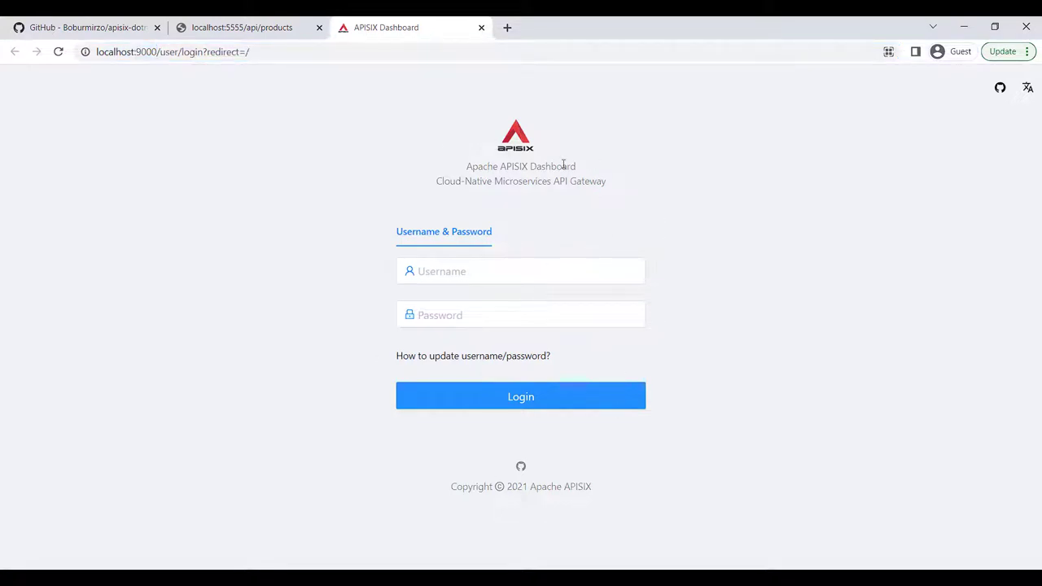
pyautogui.moveTo(719, 449)
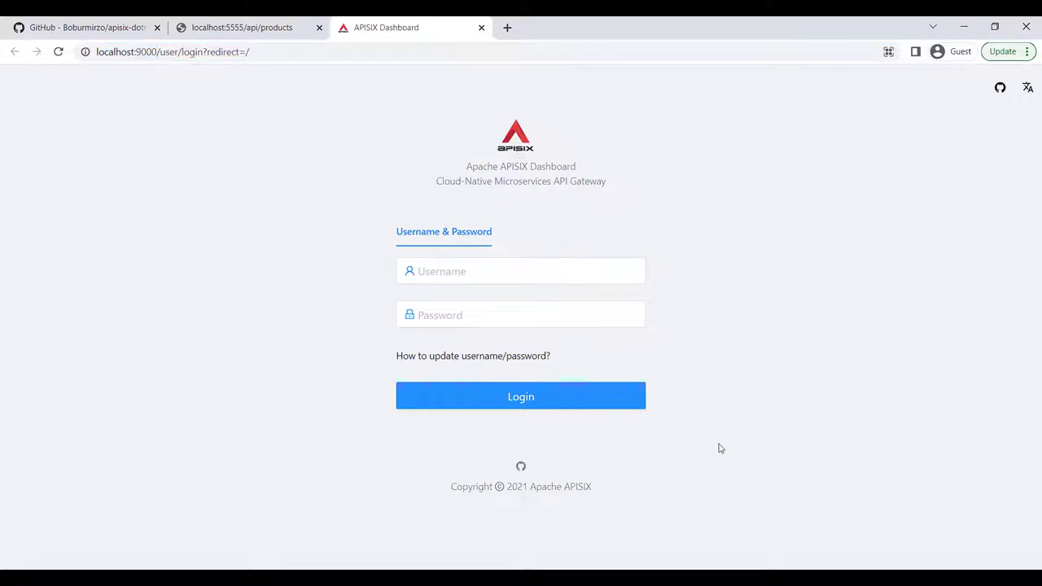
pyautogui.moveTo(714, 351)
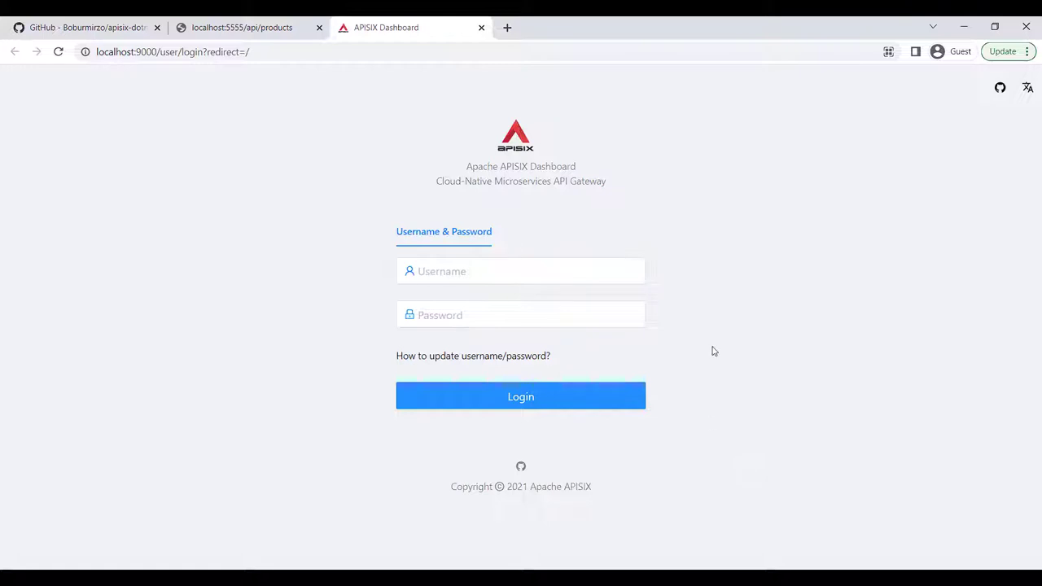
pyautogui.moveTo(416, 416)
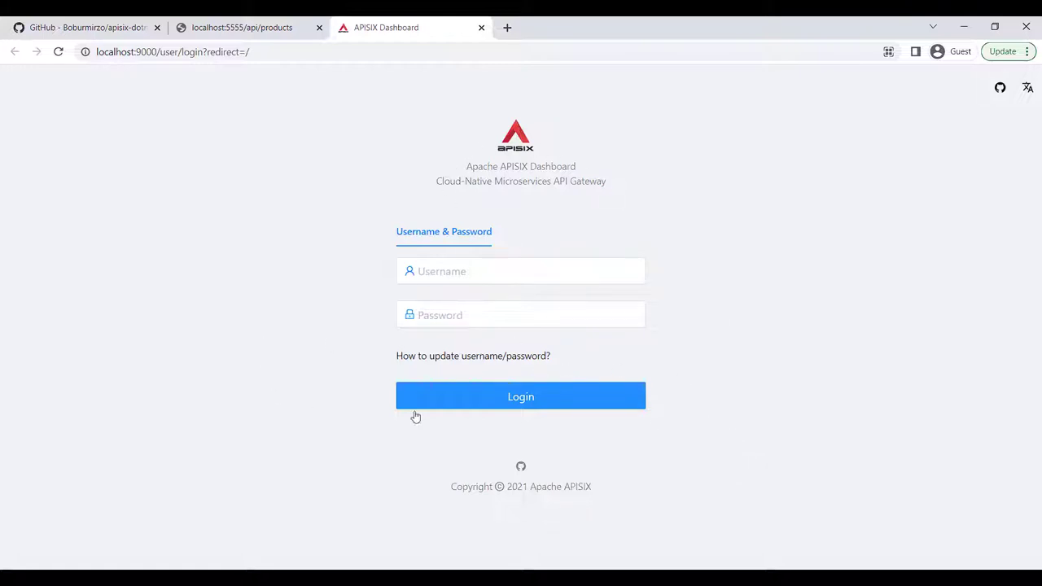
pyautogui.moveTo(752, 544)
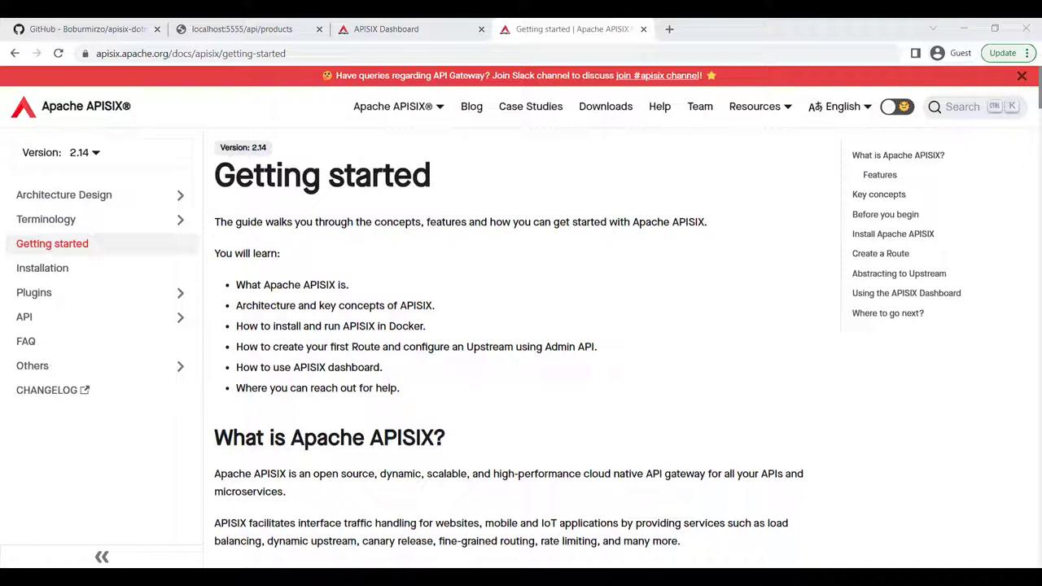
pyautogui.moveTo(5, 293)
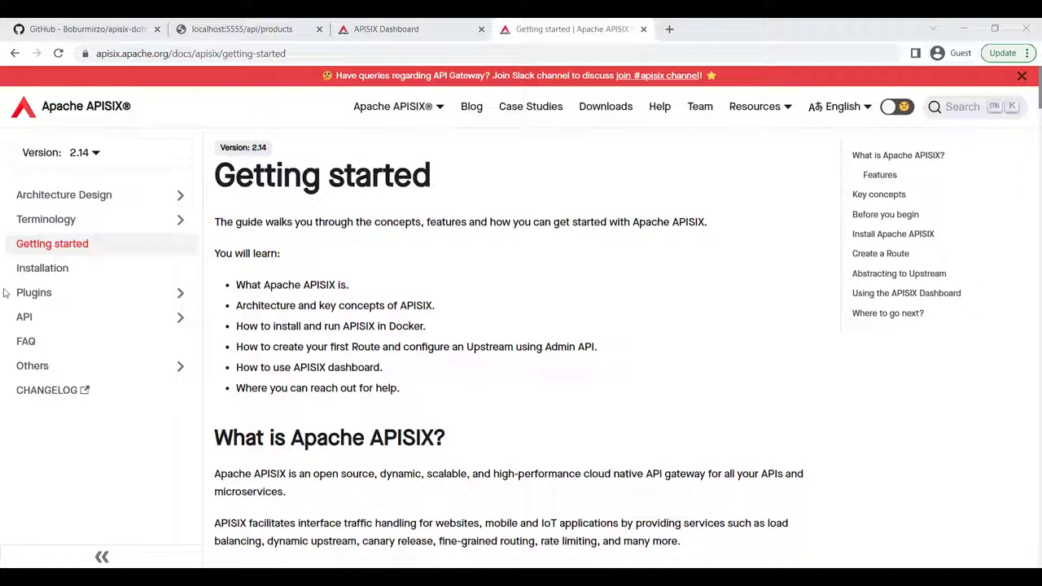
pyautogui.moveTo(171, 221)
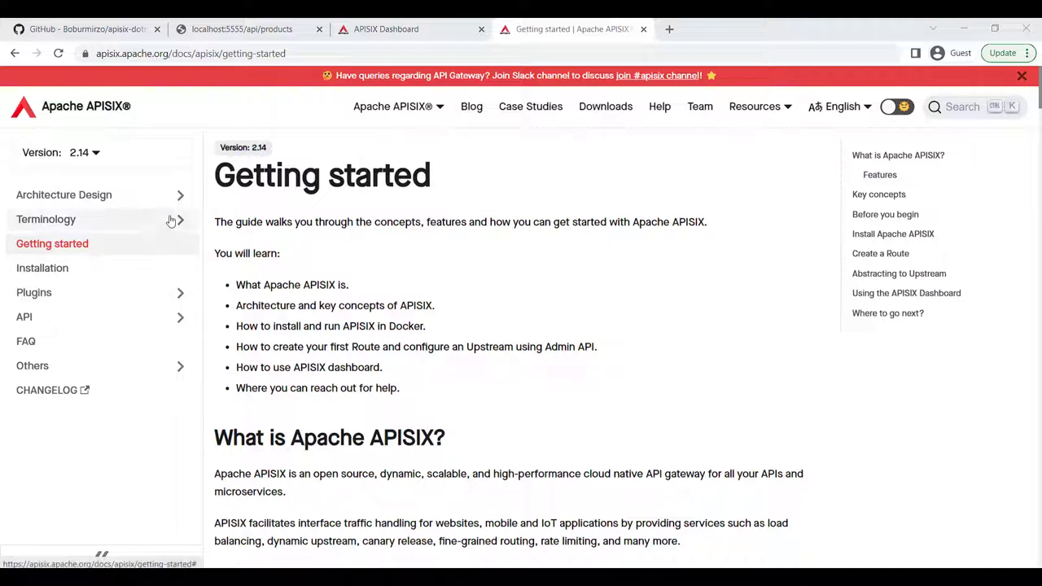
# Step: Expand the Plugins section of the APISIX docs sidebar to show its categories
pyautogui.click(34, 292)
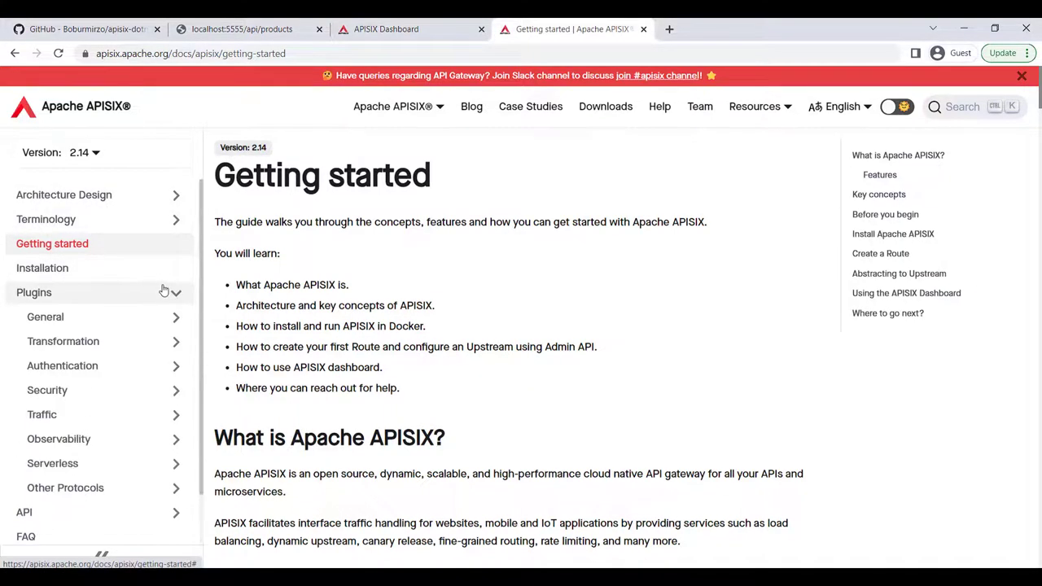
pyautogui.moveTo(160, 238)
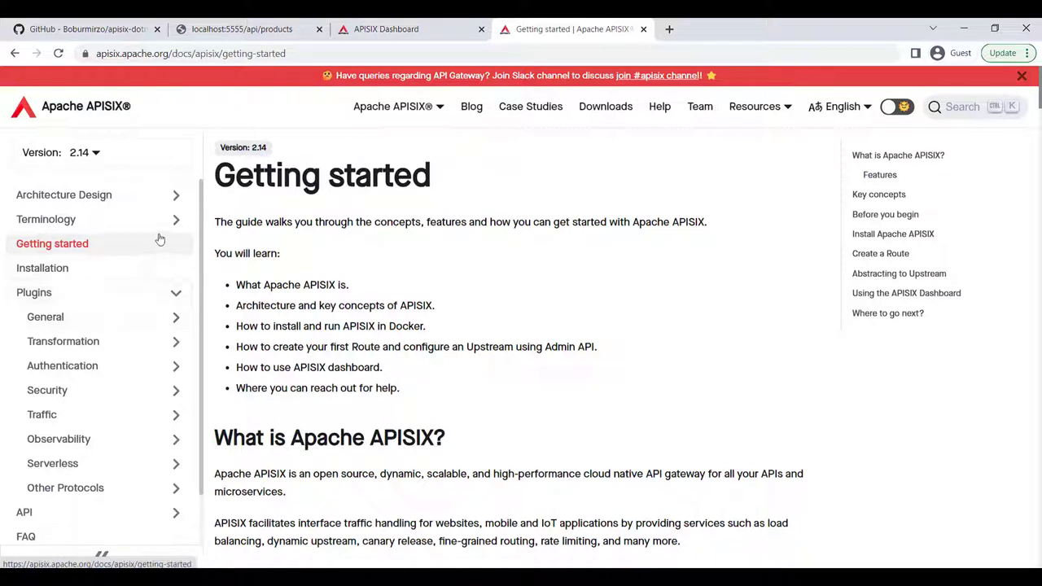
pyautogui.moveTo(141, 268)
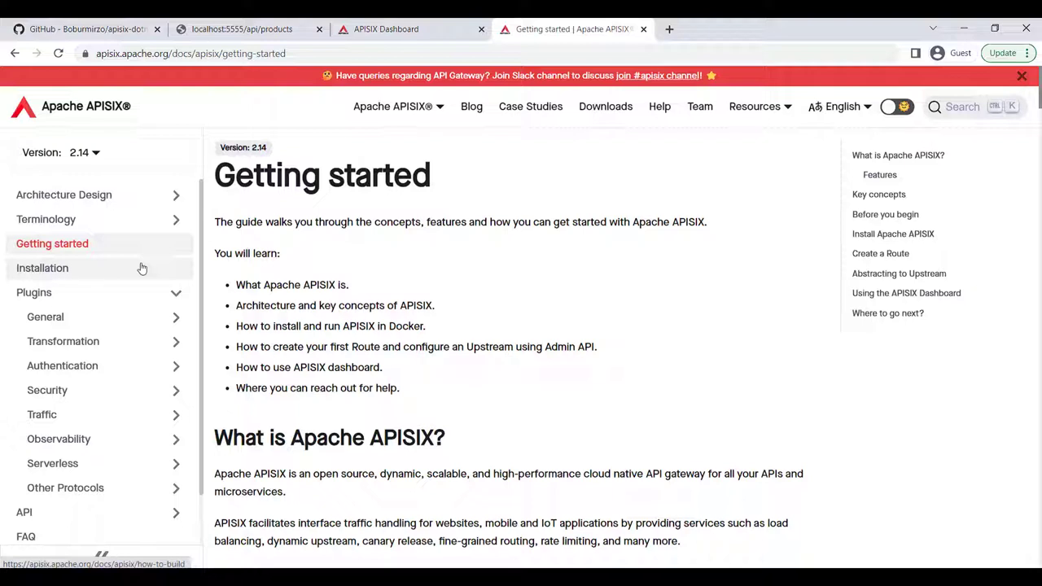
pyautogui.moveTo(411, 326)
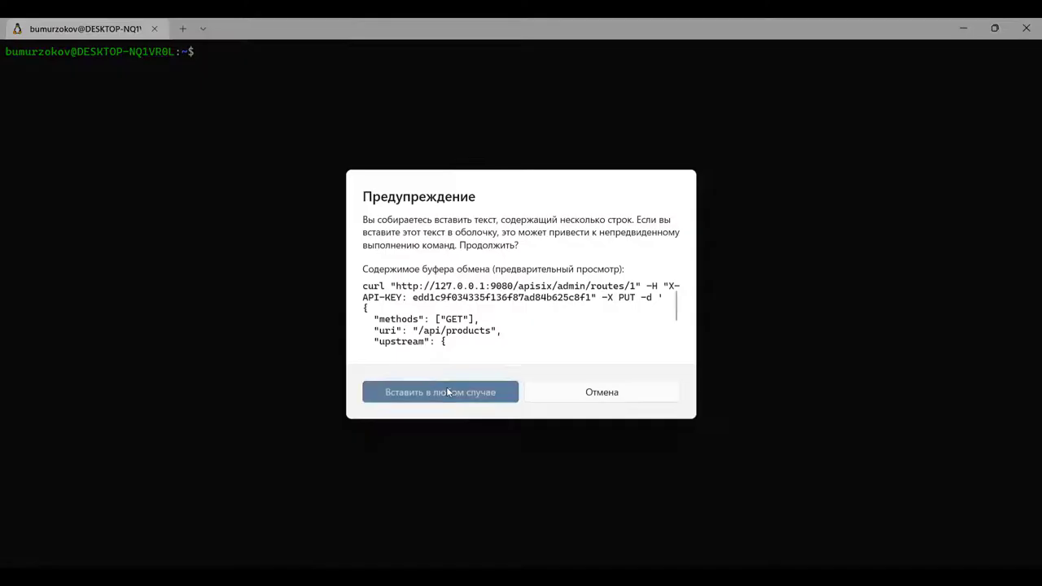
# Step: Run the curl PUT creating route 1 for /api/products with upstream productapi:80 and check the response
pyautogui.click(439, 391)
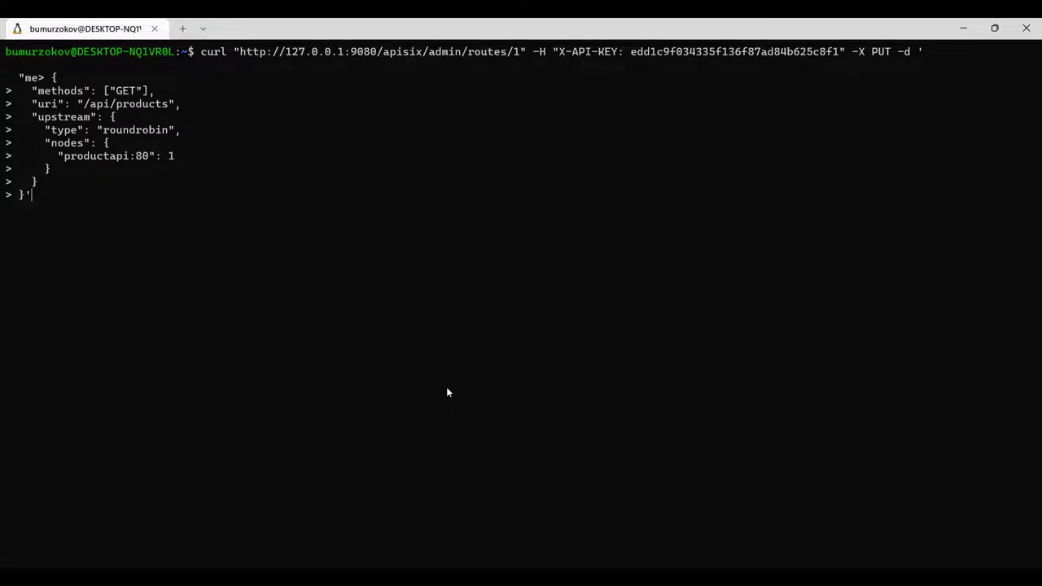
pyautogui.moveTo(151, 219)
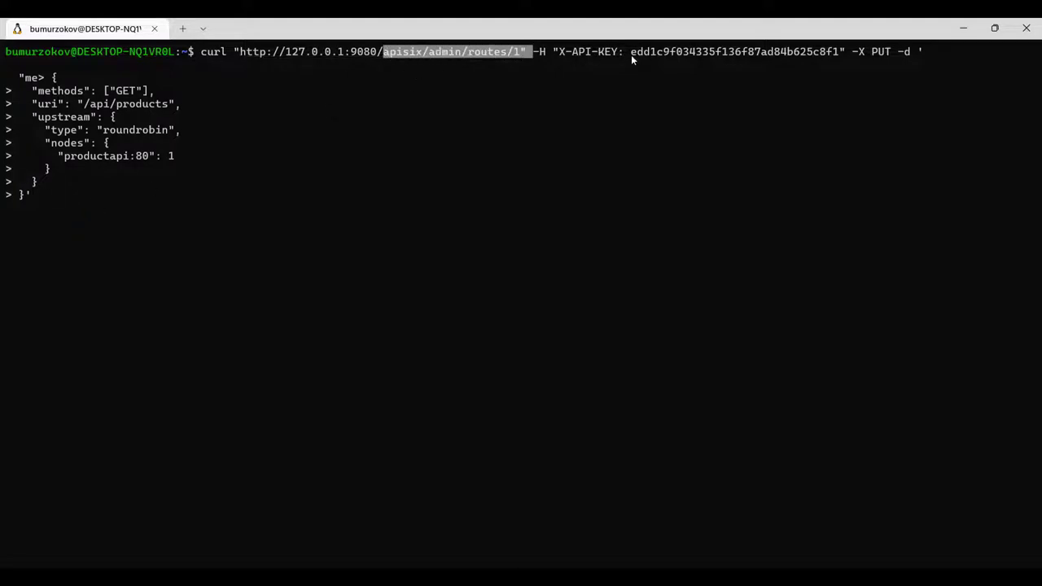
pyautogui.press('Return')
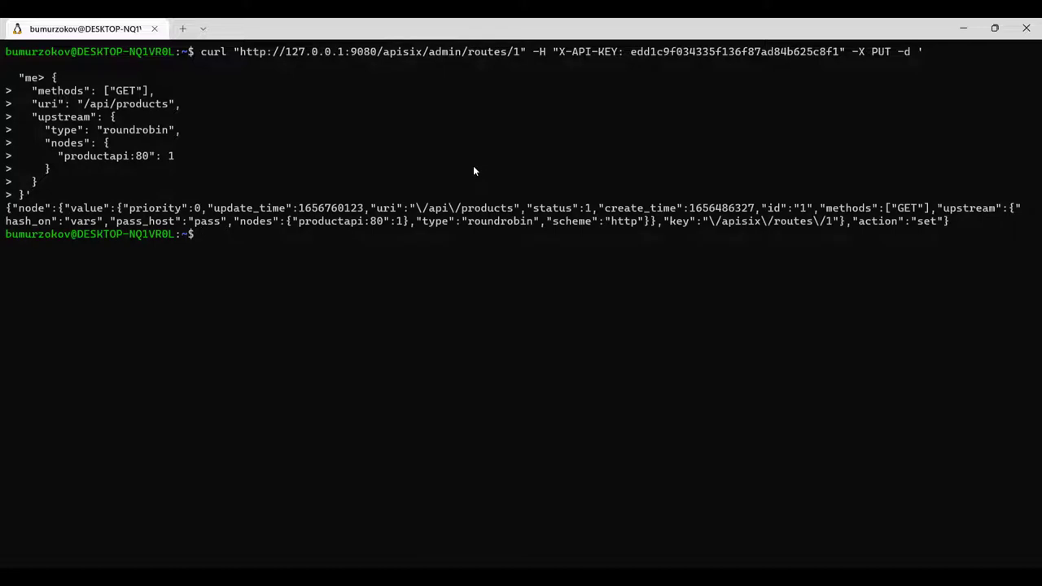
pyautogui.moveTo(6, 207); pyautogui.dragTo(948, 220)
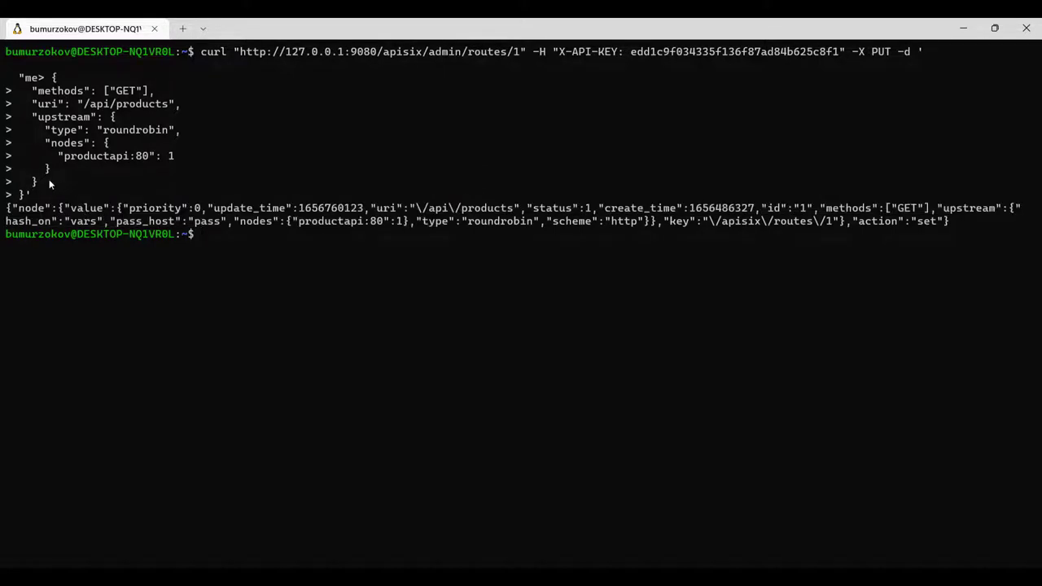
pyautogui.doubleClick(97, 155)
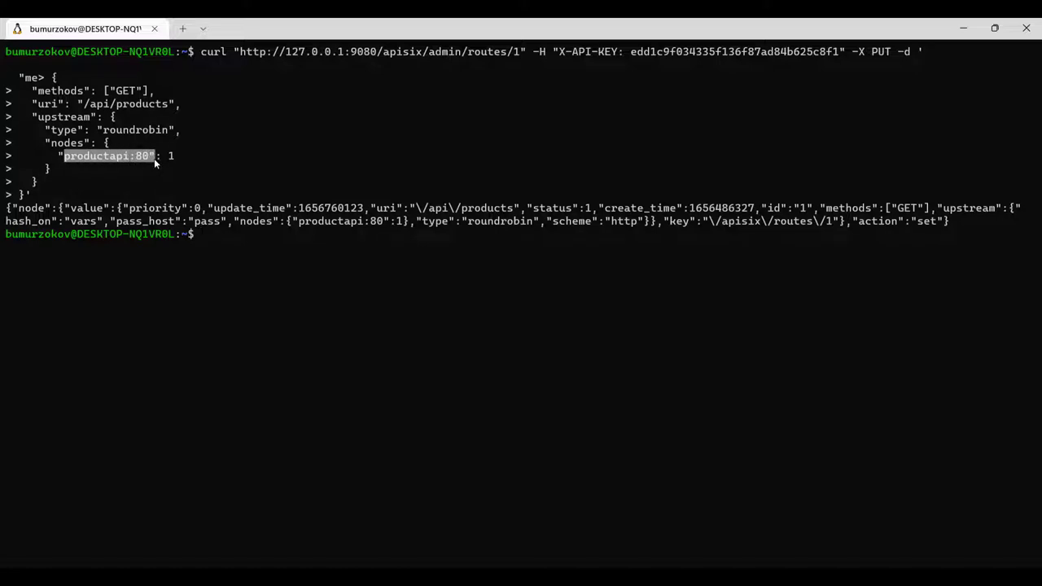
pyautogui.doubleClick(124, 103)
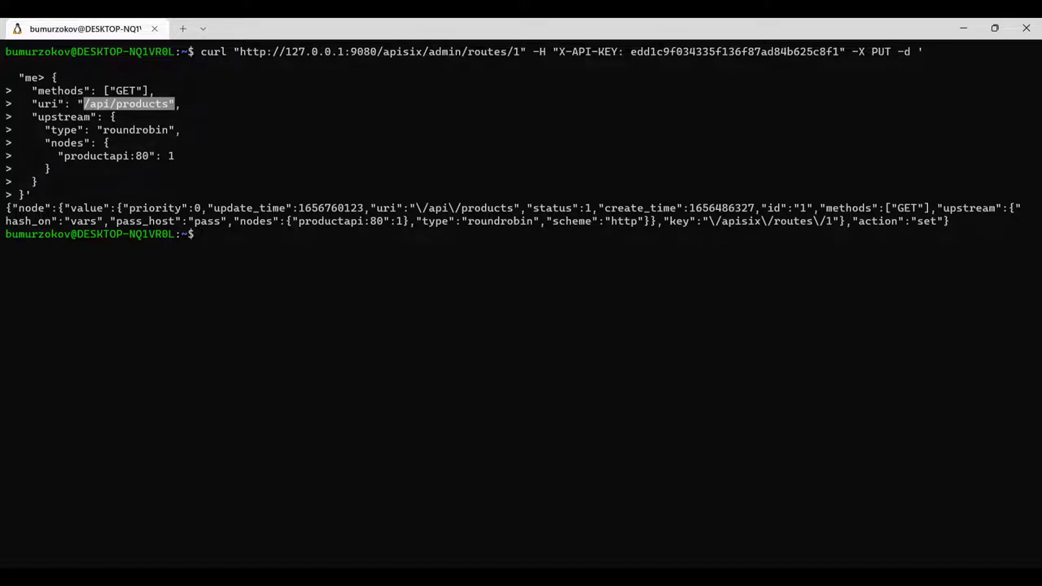
pyautogui.moveTo(232, 284)
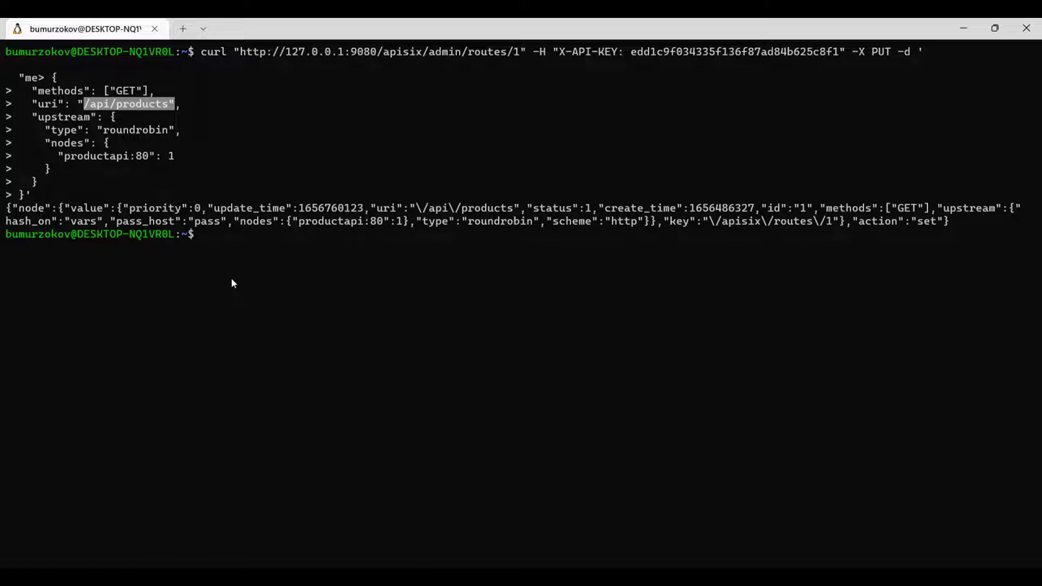
pyautogui.moveTo(224, 254)
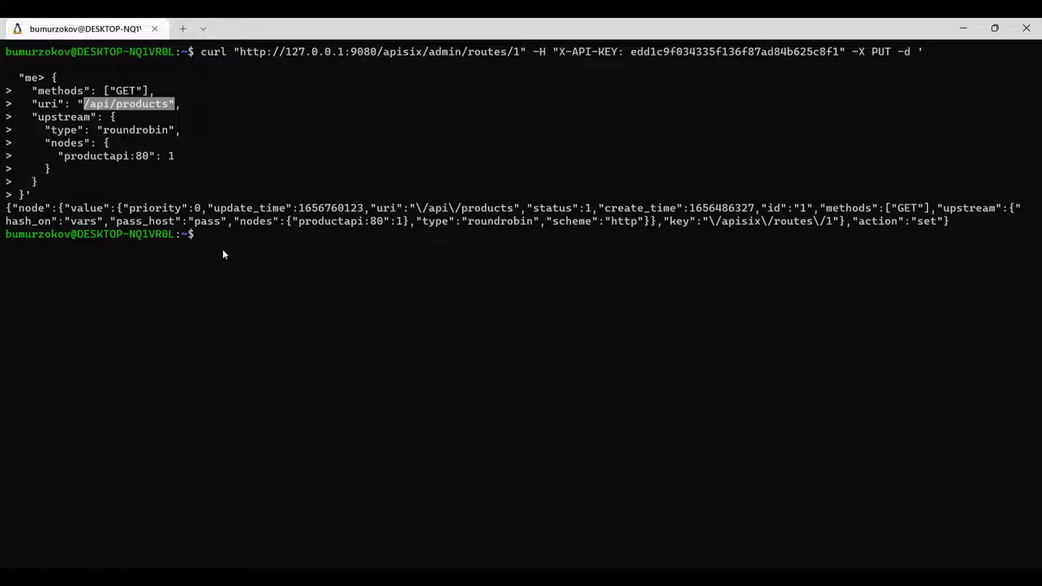
pyautogui.moveTo(220, 246)
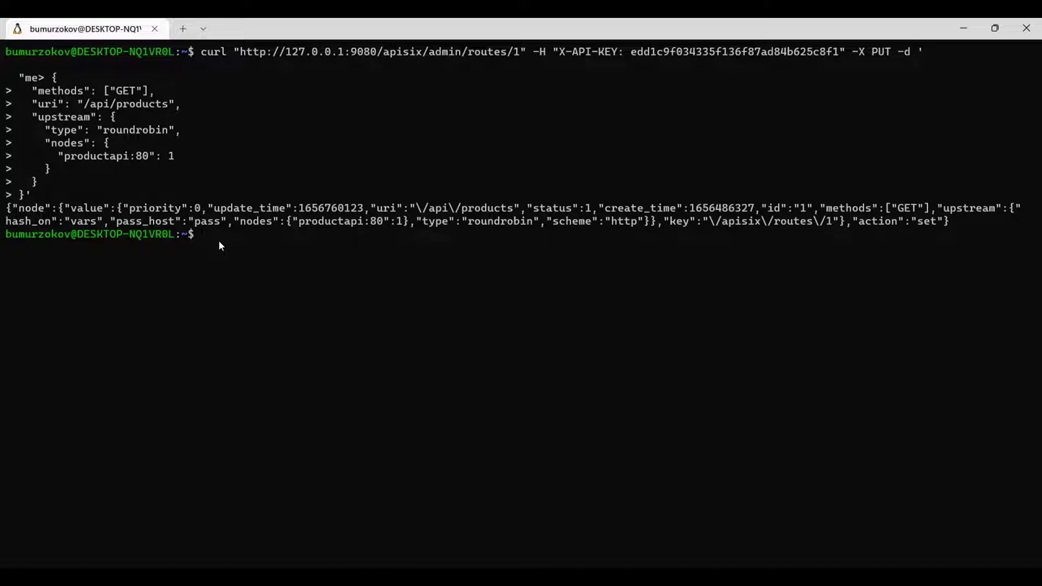
pyautogui.write('curl http://127.0.0.1:9080/api/products -i')
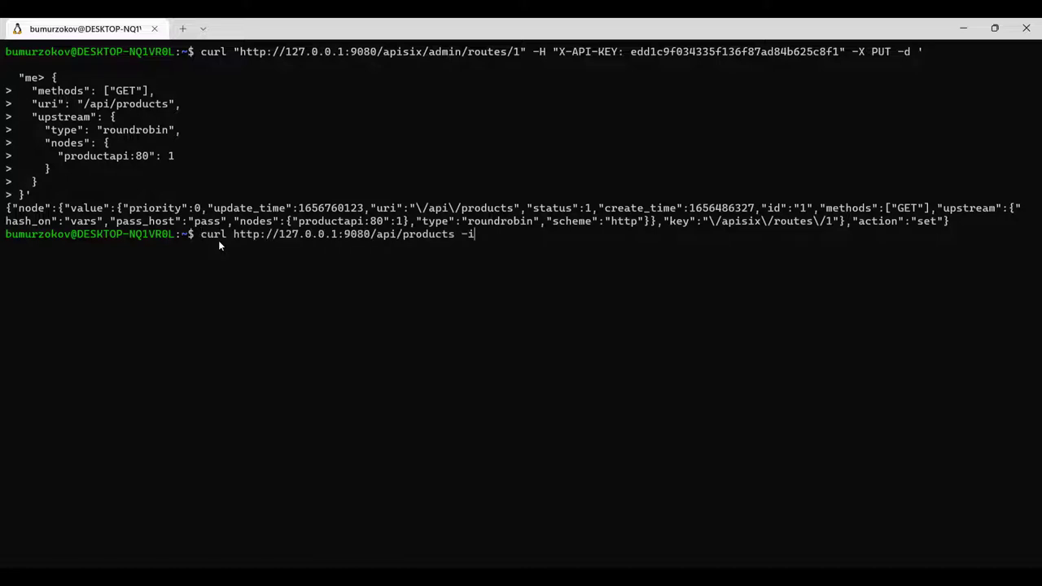
pyautogui.press('Return')
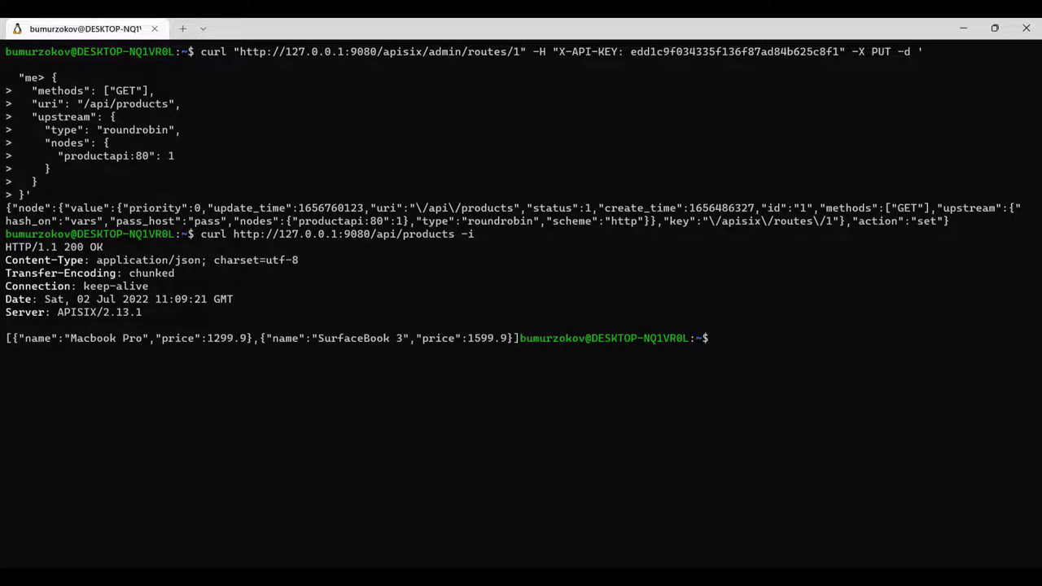
pyautogui.moveTo(126, 355)
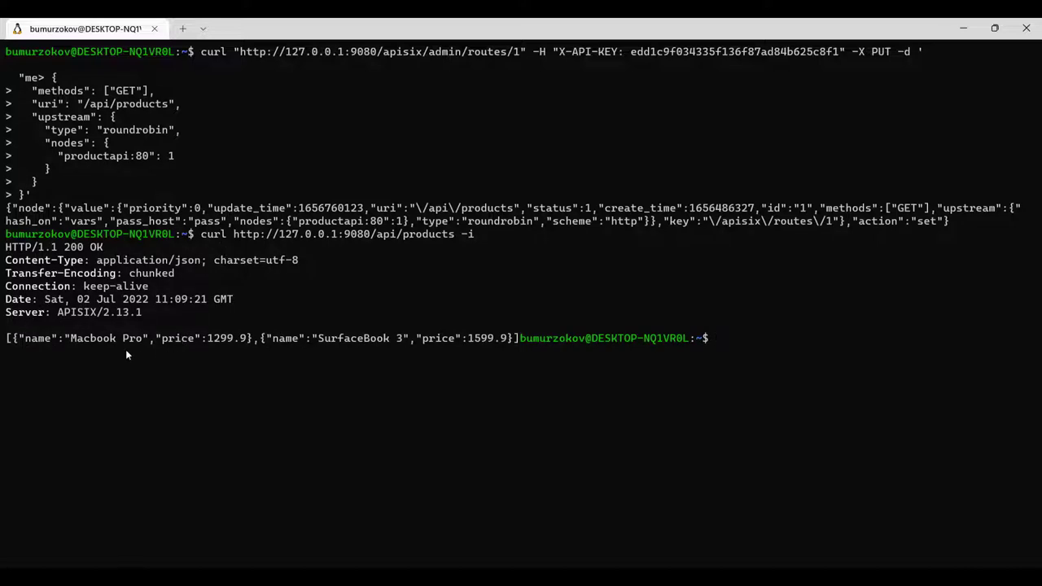
pyautogui.moveTo(5, 338); pyautogui.dragTo(197, 338)
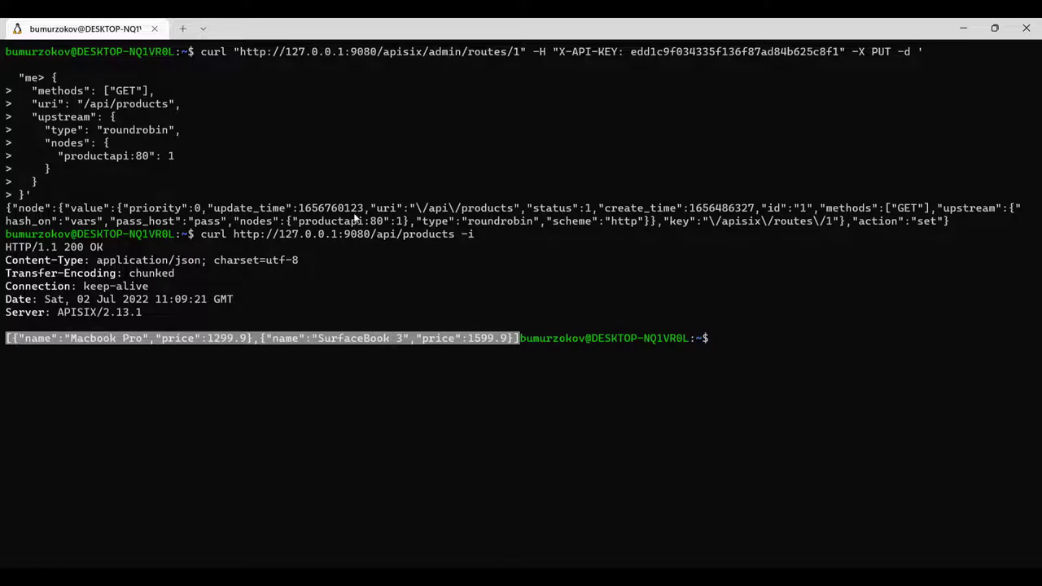
pyautogui.moveTo(242, 275)
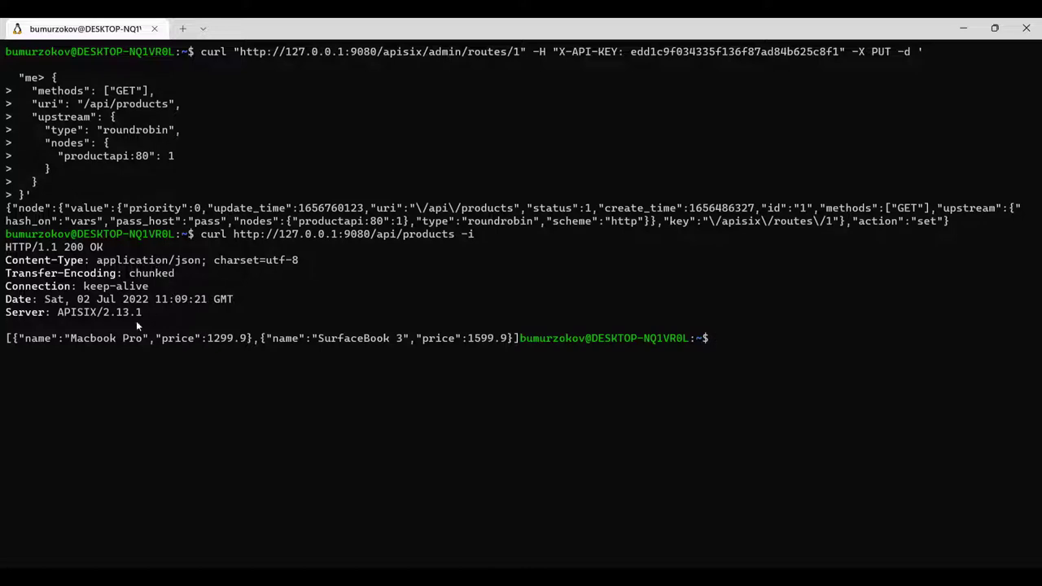
pyautogui.moveTo(96, 332)
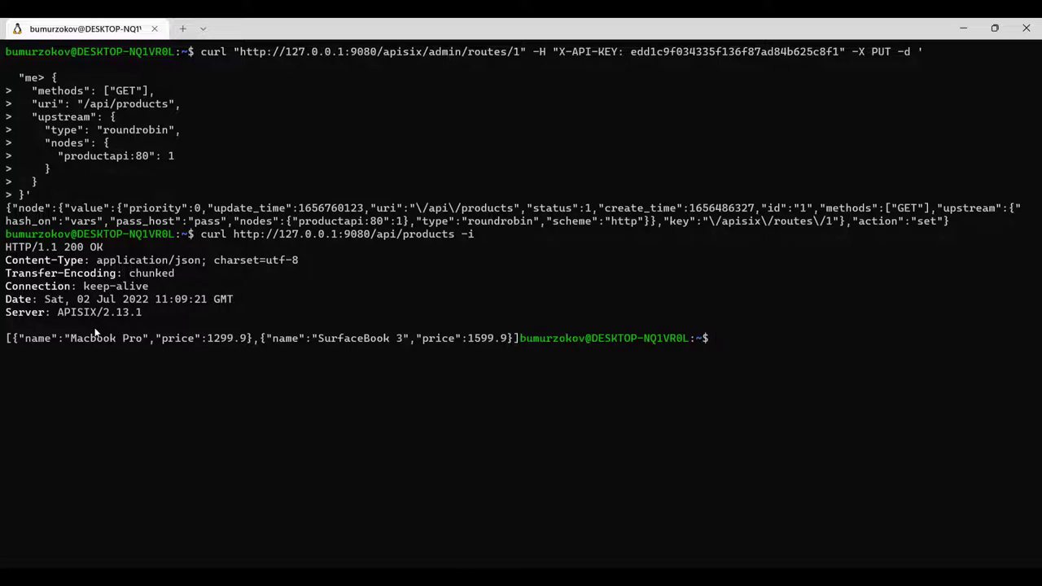
pyautogui.moveTo(450, 247)
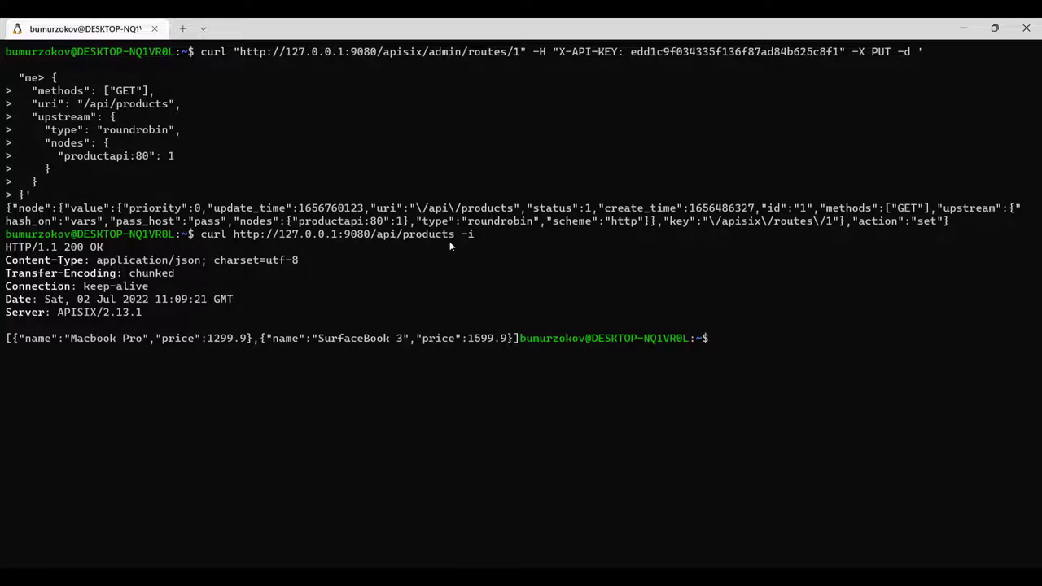
pyautogui.doubleClick(425, 234)
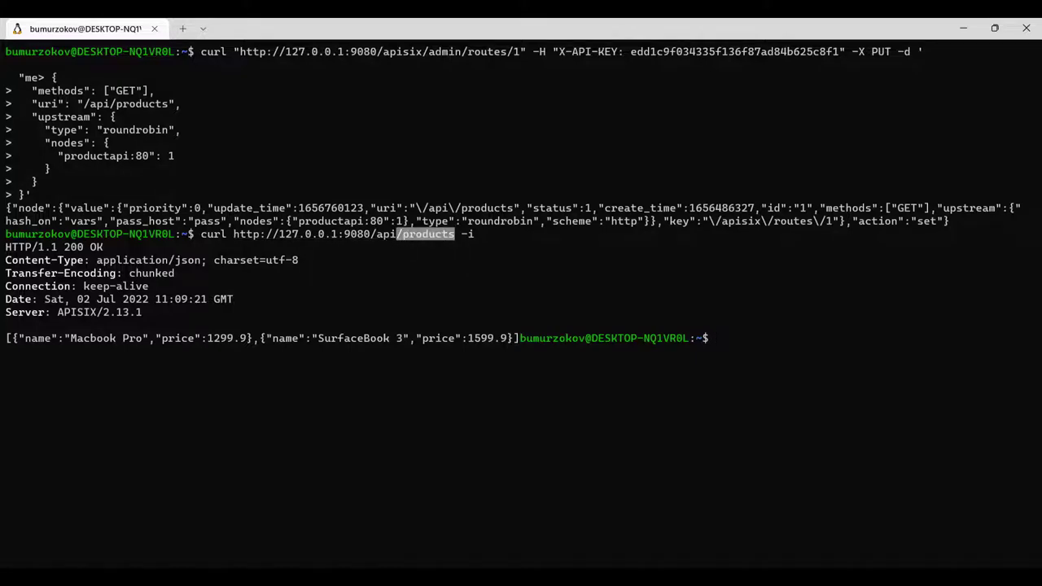
pyautogui.click(574, 30)
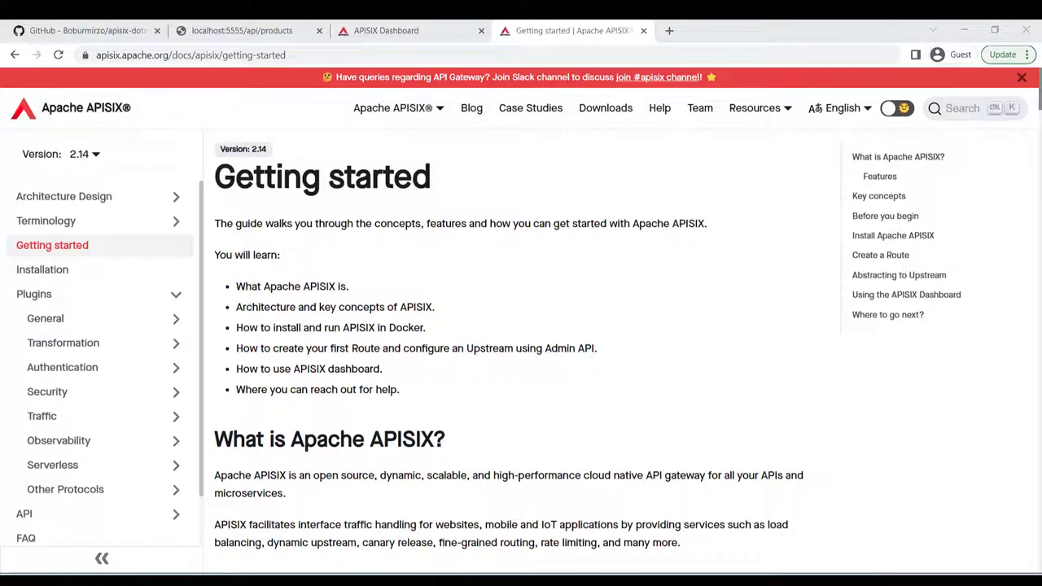
pyautogui.moveTo(112, 336)
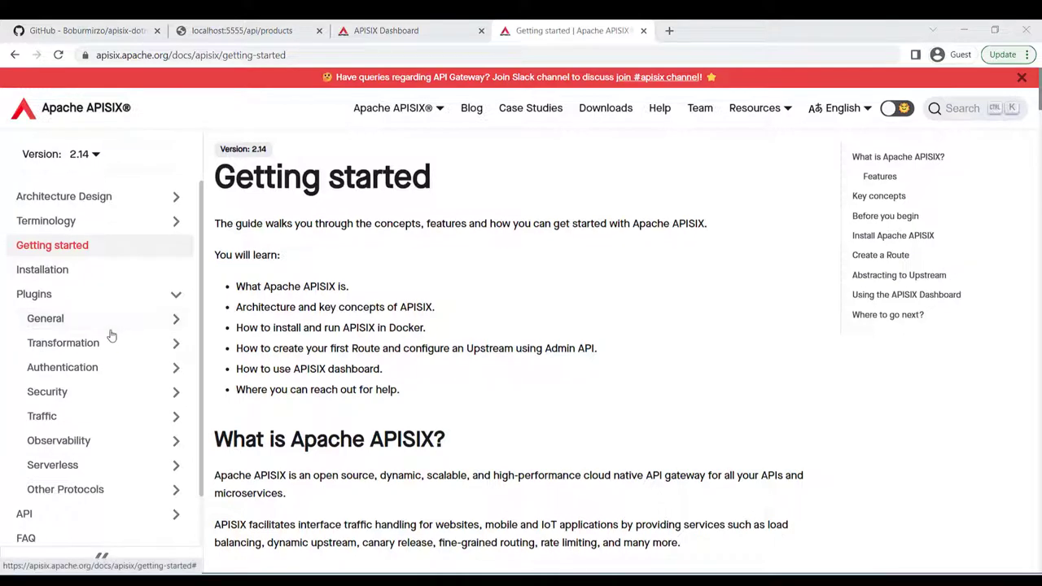
pyautogui.moveTo(114, 399)
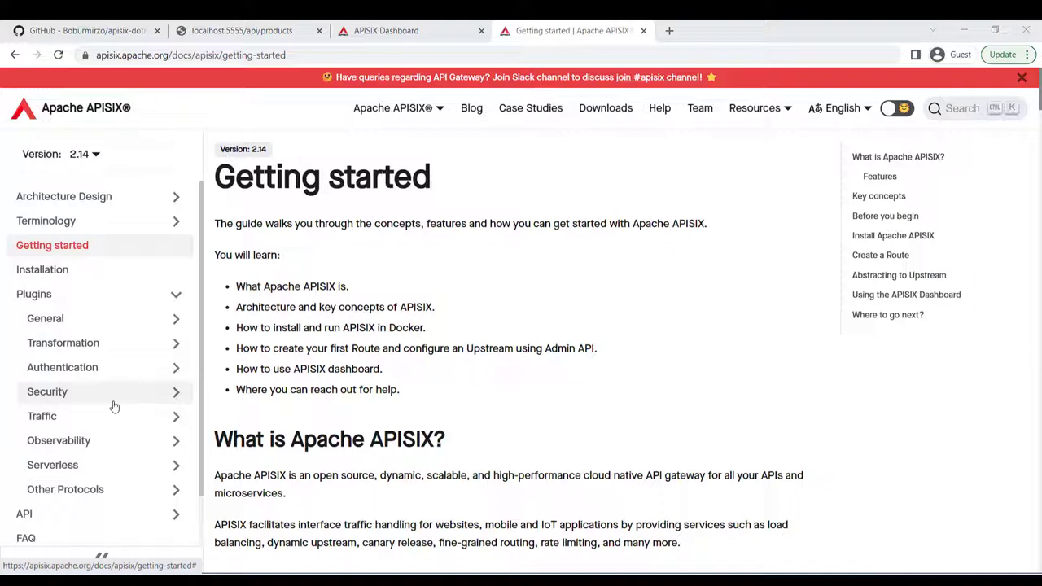
pyautogui.moveTo(126, 409)
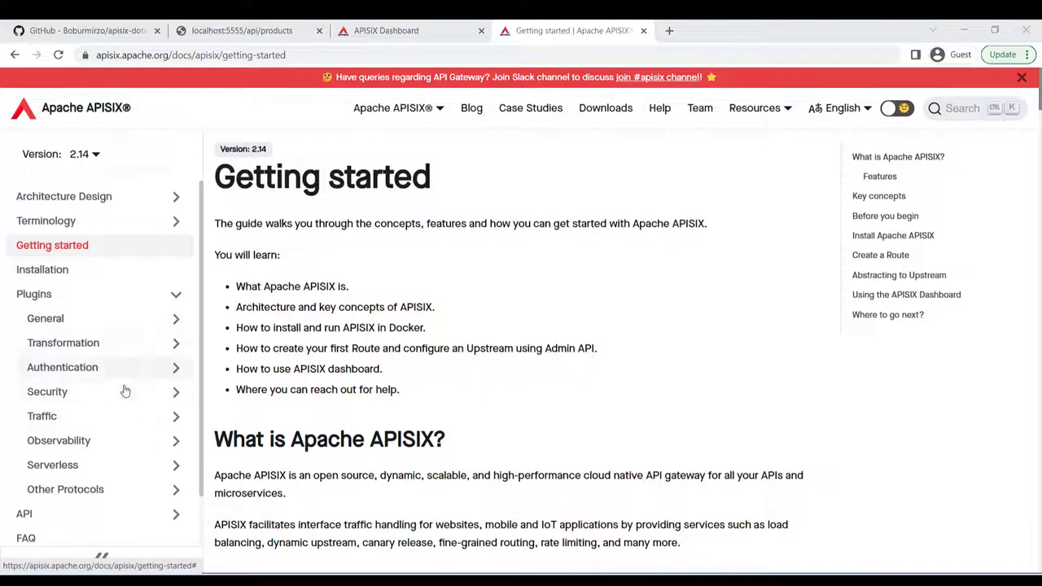
# Step: Reach the limit-count plugin page under Traffic and view its Attributes table
pyautogui.click(47, 367)
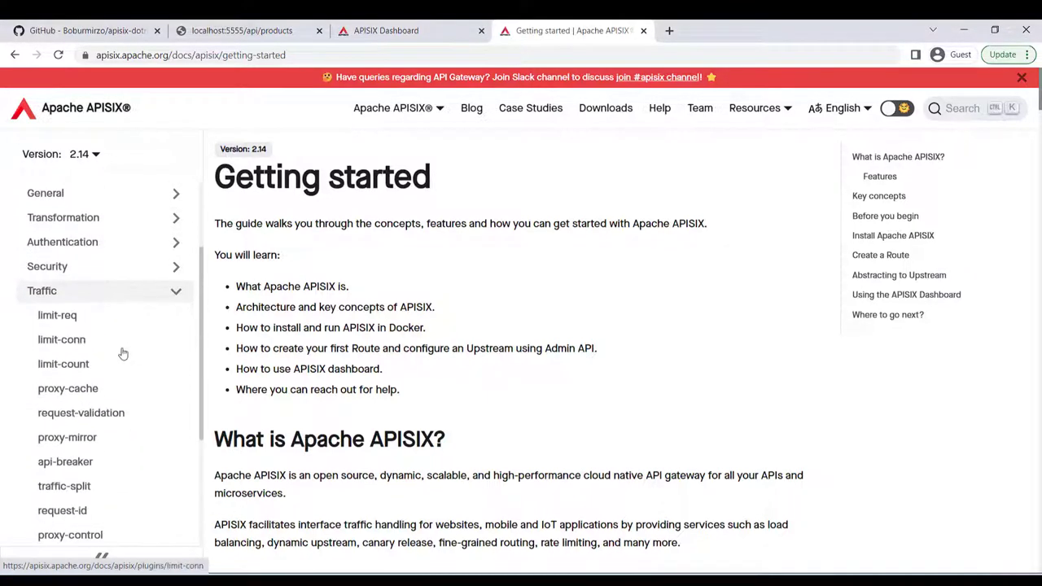
pyautogui.moveTo(63, 364)
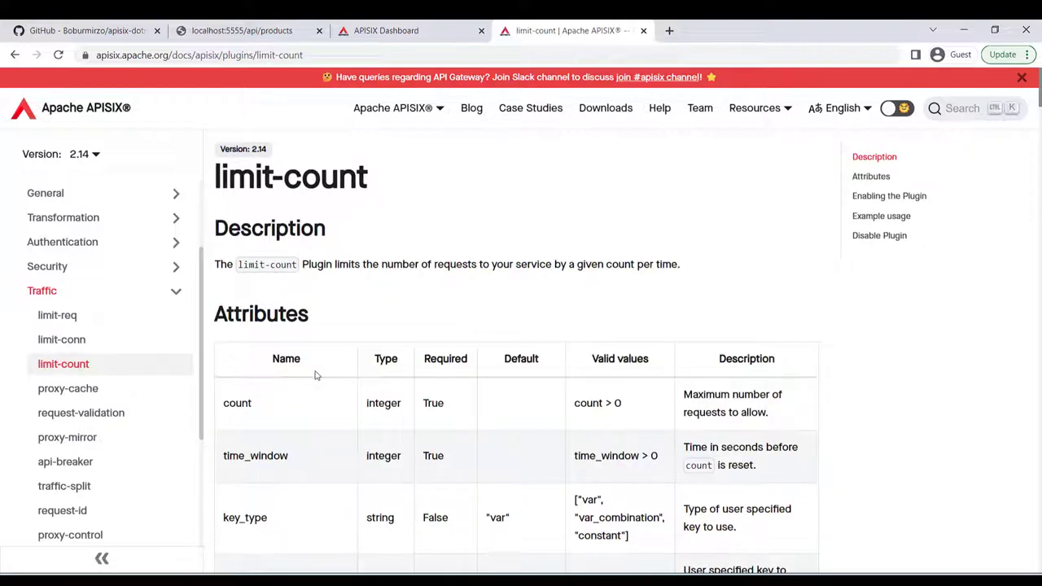
pyautogui.moveTo(452, 345)
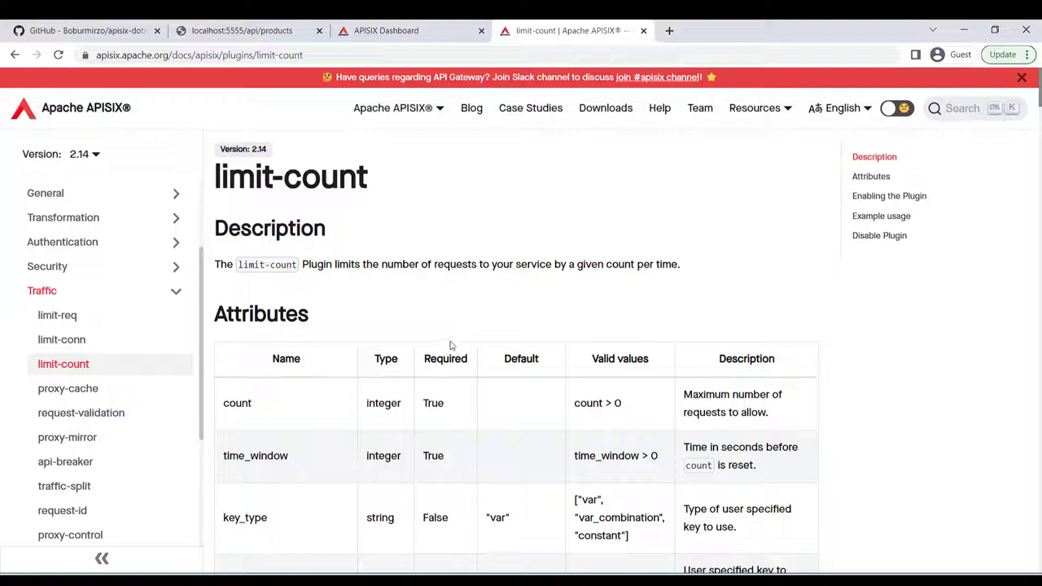
pyautogui.scroll(-3)
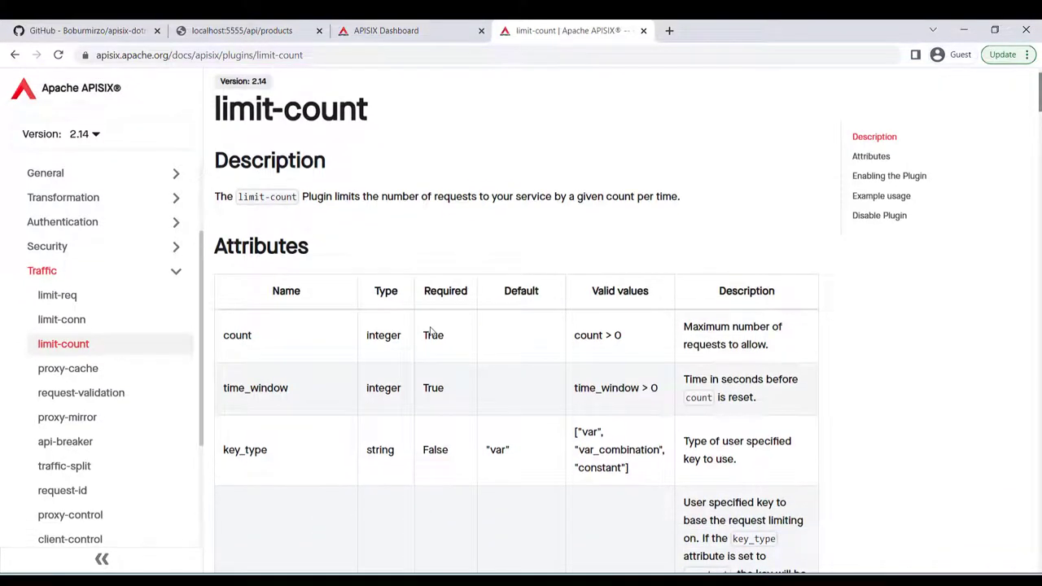
pyautogui.moveTo(510, 373)
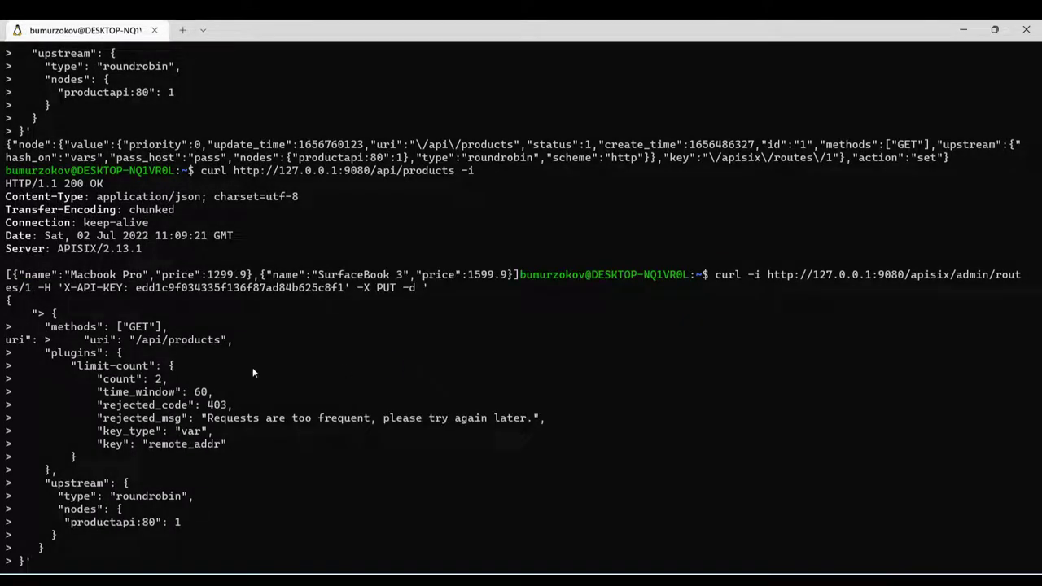
pyautogui.moveTo(118, 360)
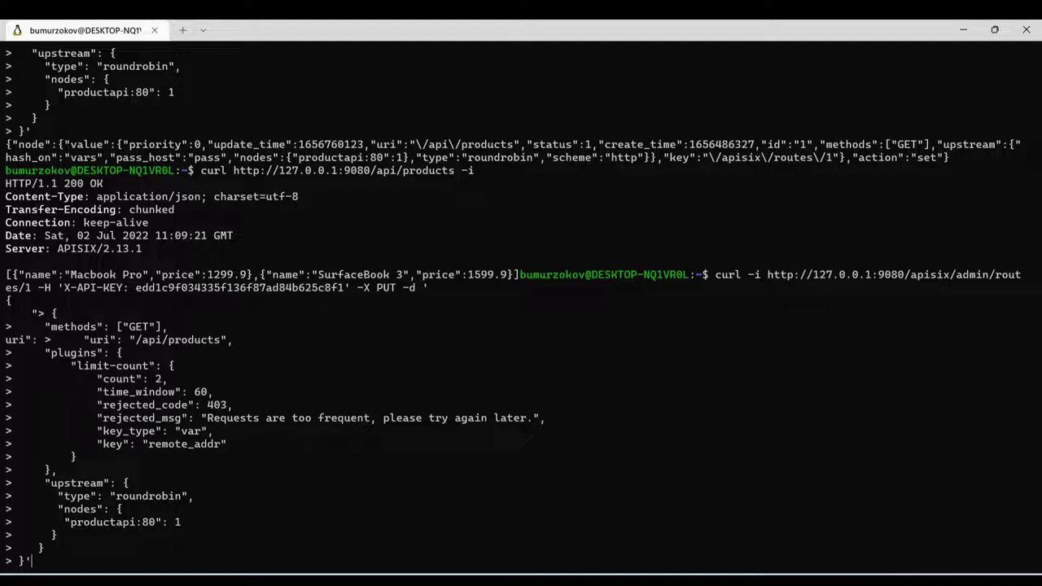
# Step: Update route 1 via curl PUT with limit-count: count 2, time_window 60, rejected_code 403
pyautogui.doubleClick(171, 339)
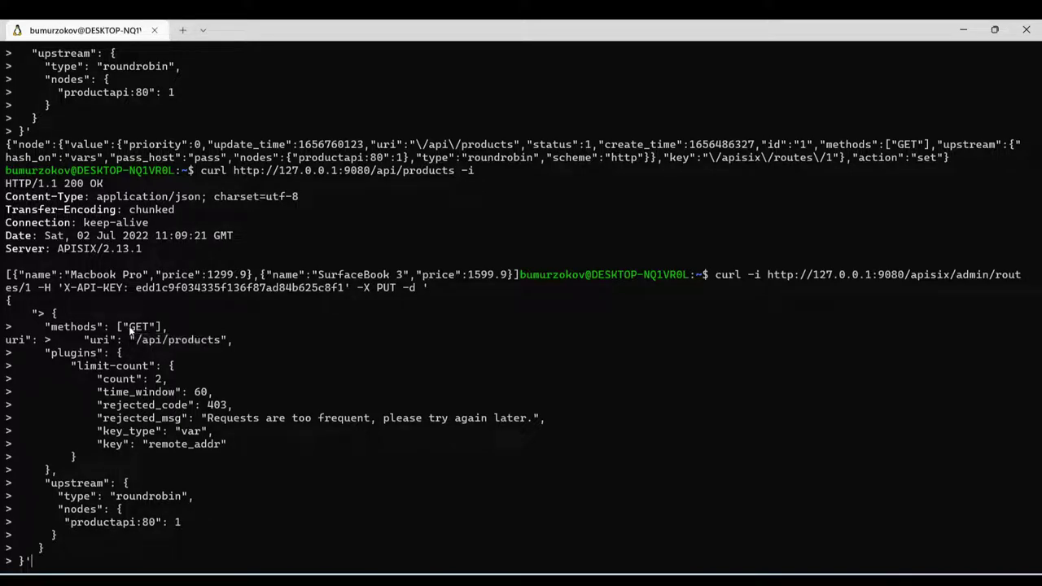
pyautogui.doubleClick(136, 327)
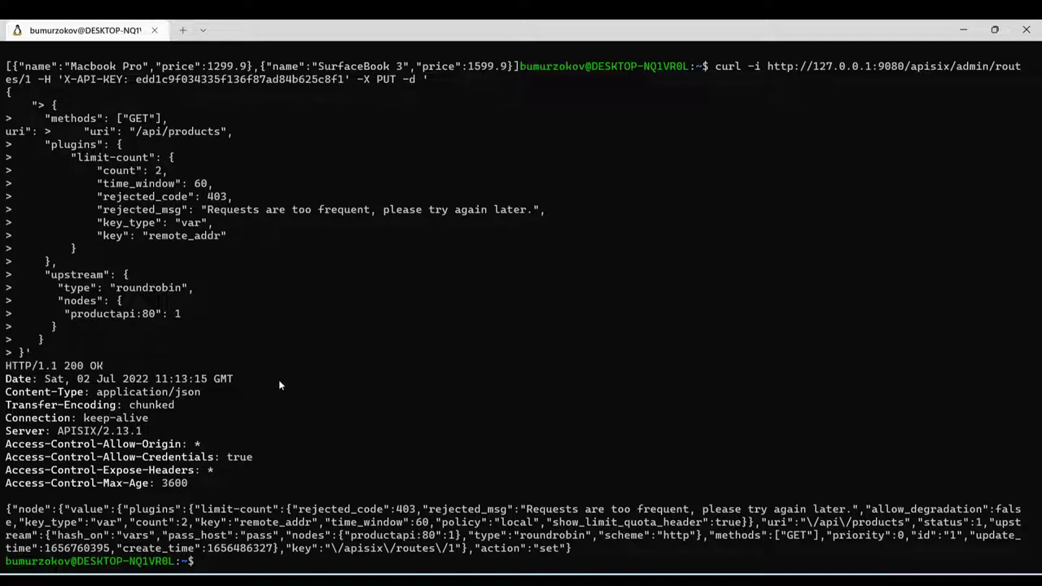
pyautogui.moveTo(268, 381)
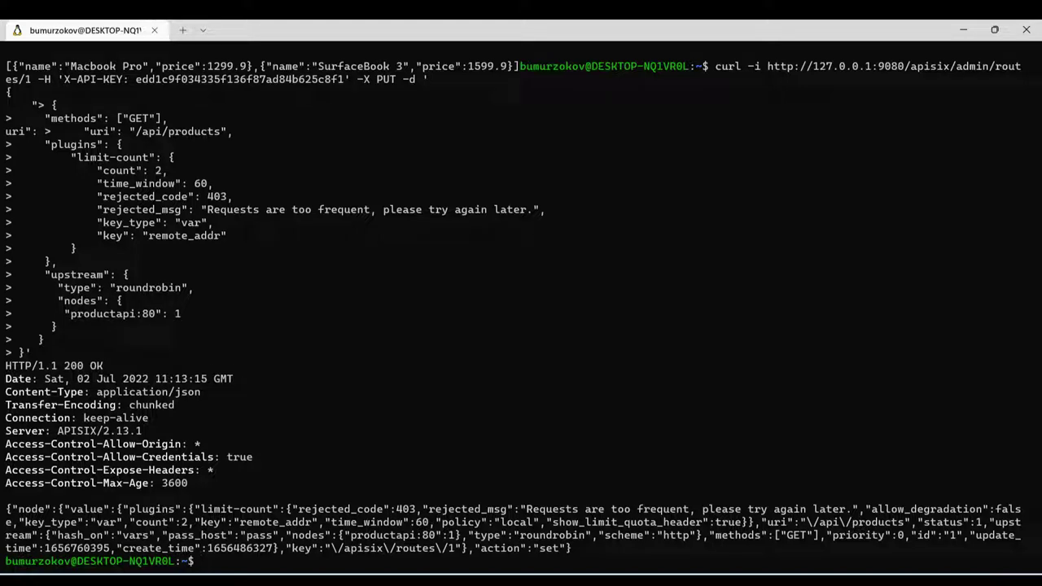
pyautogui.moveTo(370, 427)
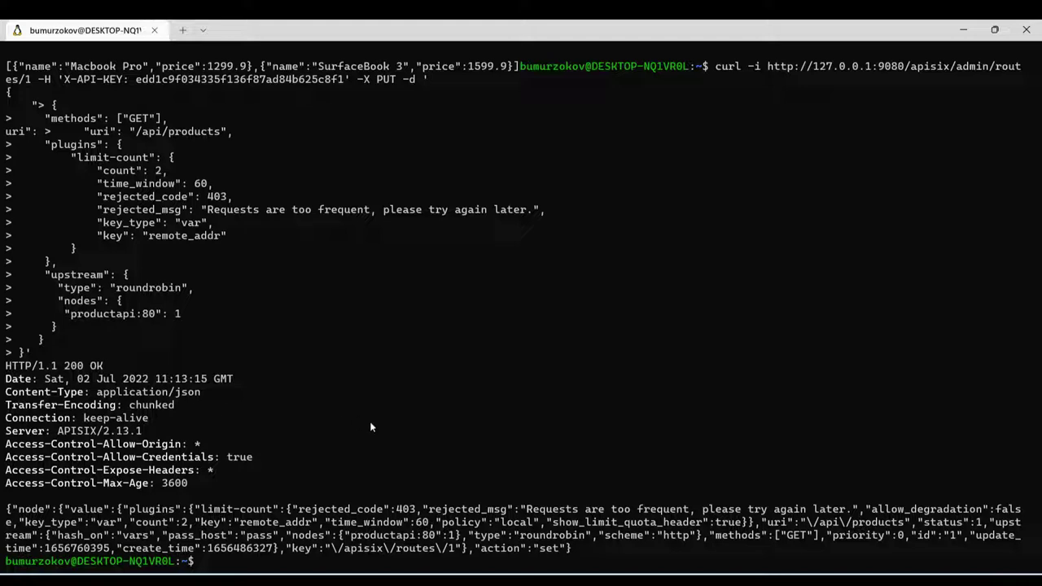
# Step: Request /api/products with curl -i and check X-RateLimit headers show limit 2, remaining 1
pyautogui.write('curl http://127.0.0.1:9080/api/products -i')
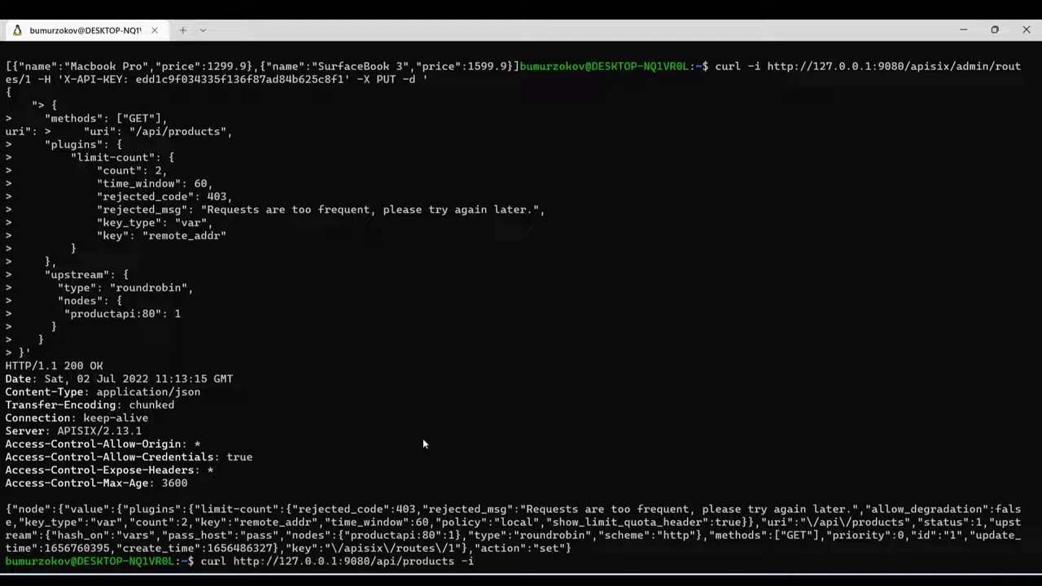
pyautogui.moveTo(446, 466)
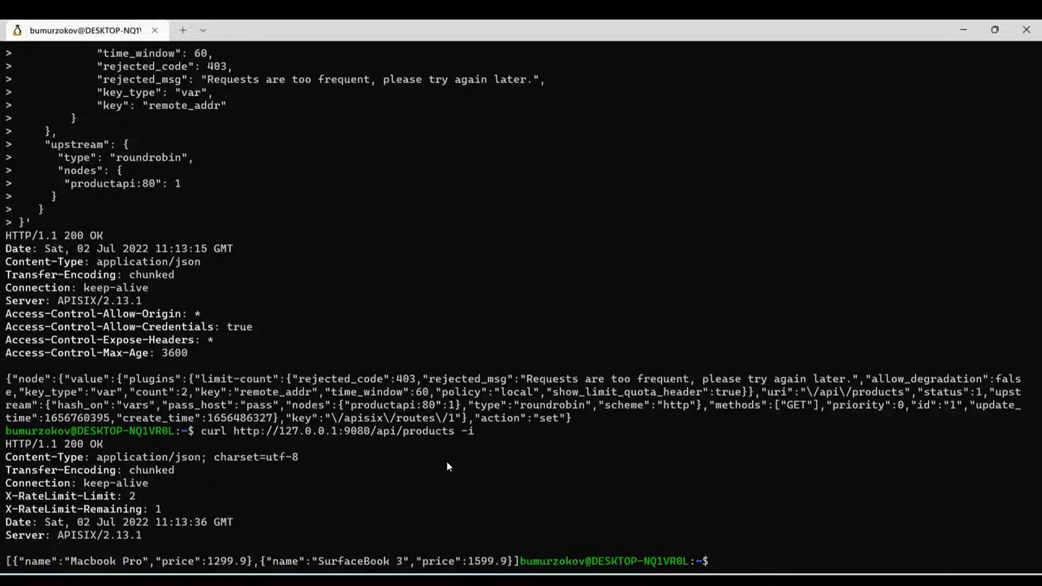
pyautogui.write('curl http://127.0.0.1:9080/api/products -i')
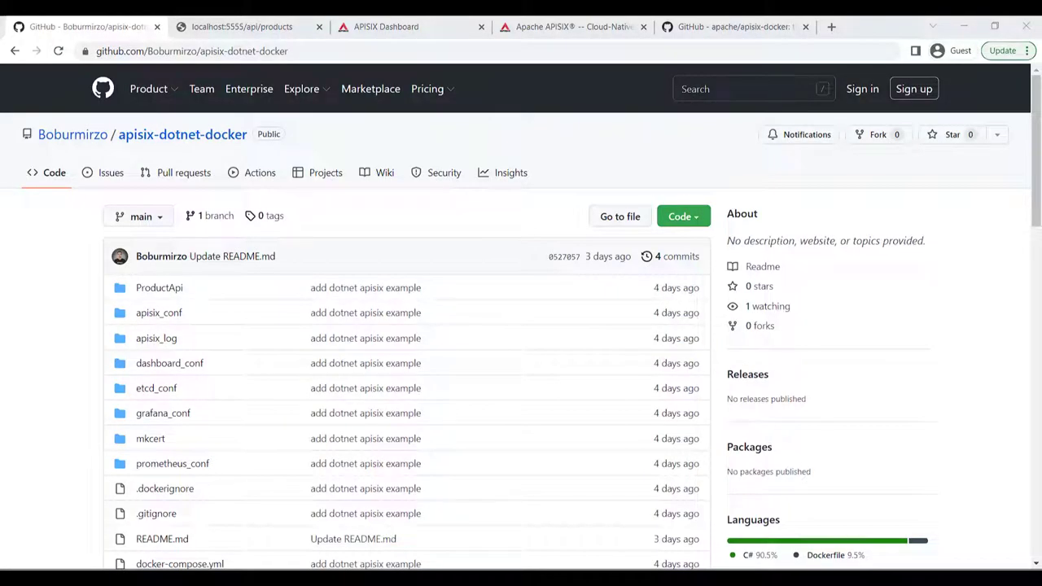
pyautogui.moveTo(383, 93)
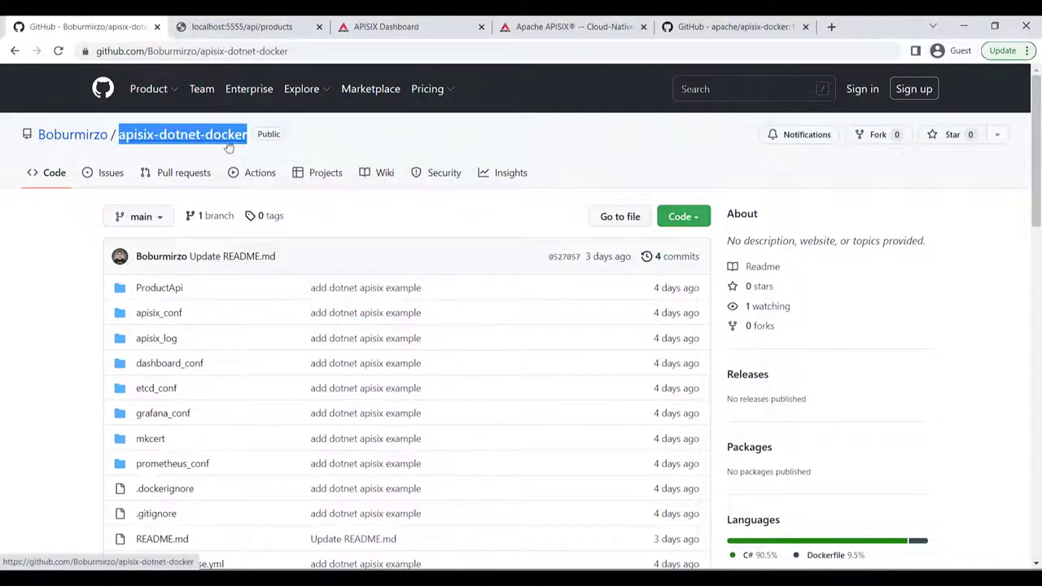
# Step: Browse the example folder in the apache/apisix-docker repository, then return to the previous tab
pyautogui.click(732, 26)
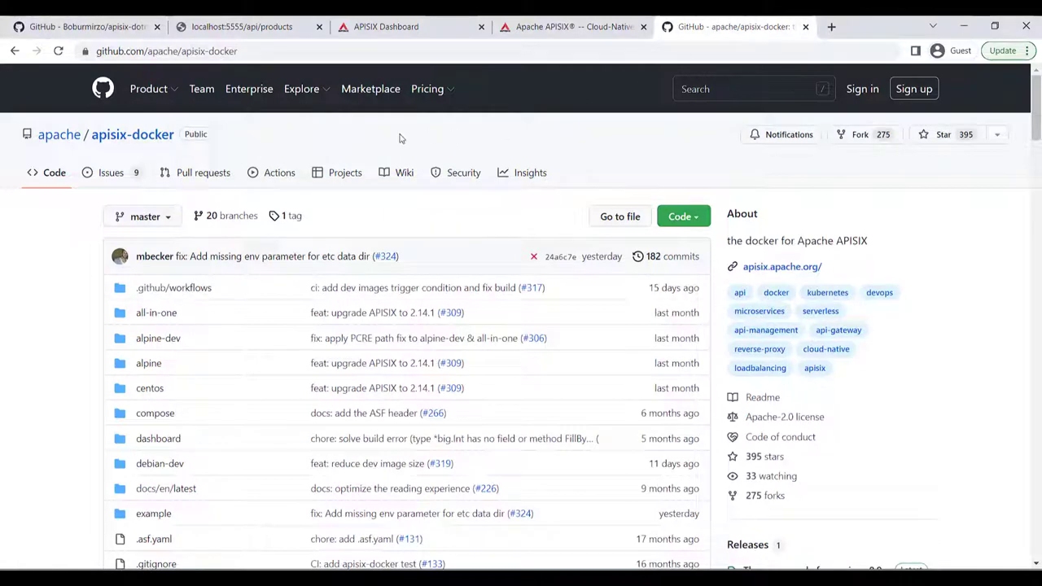
pyautogui.doubleClick(132, 134)
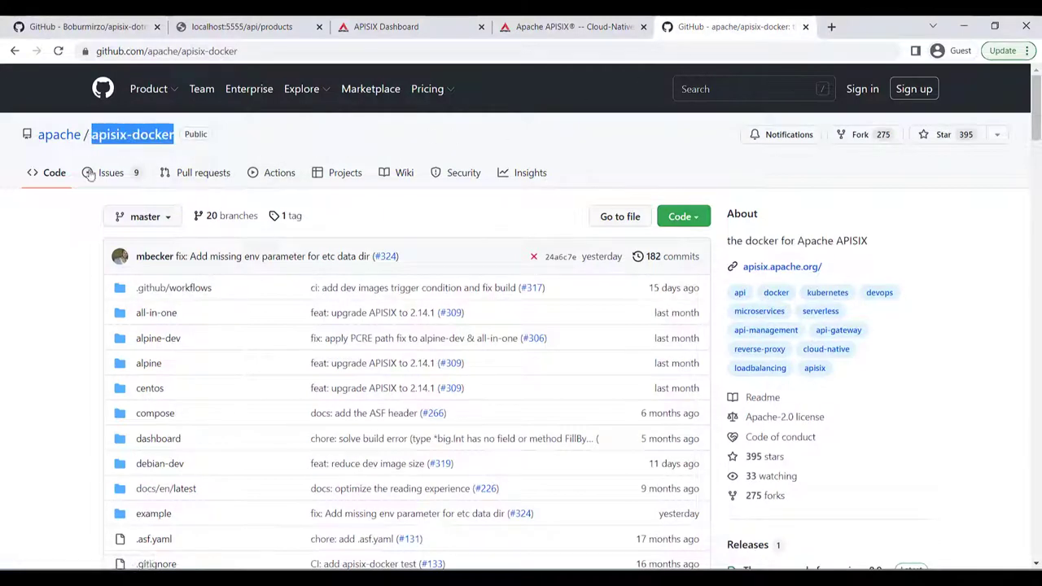
pyautogui.scroll(-3)
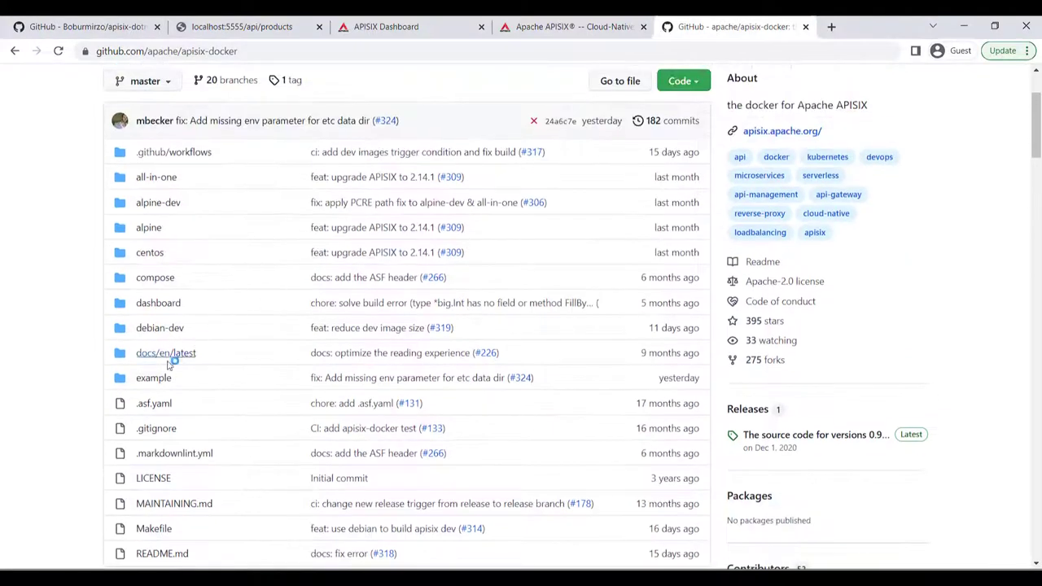
pyautogui.click(153, 376)
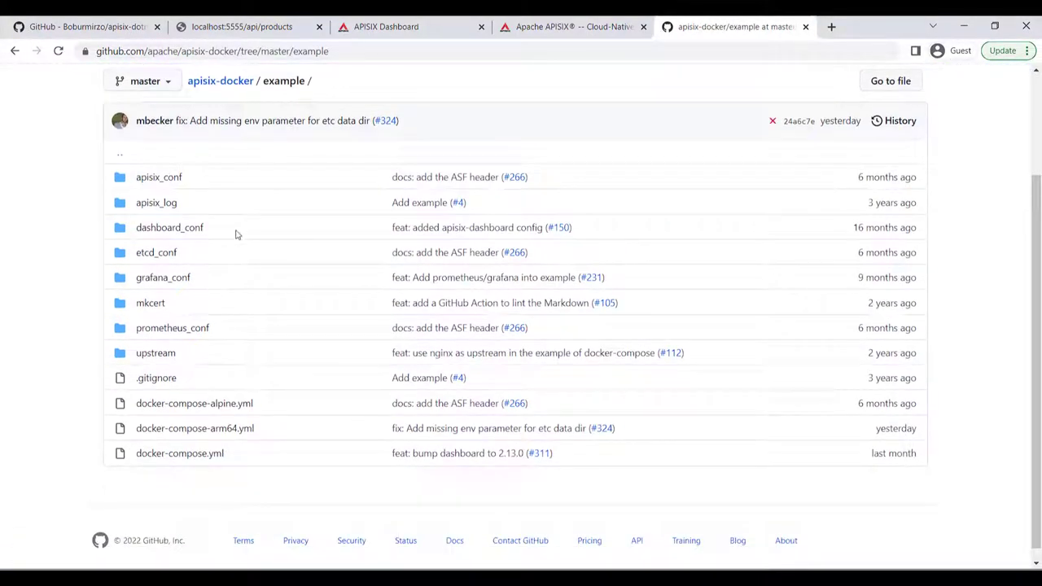
pyautogui.scroll(3)
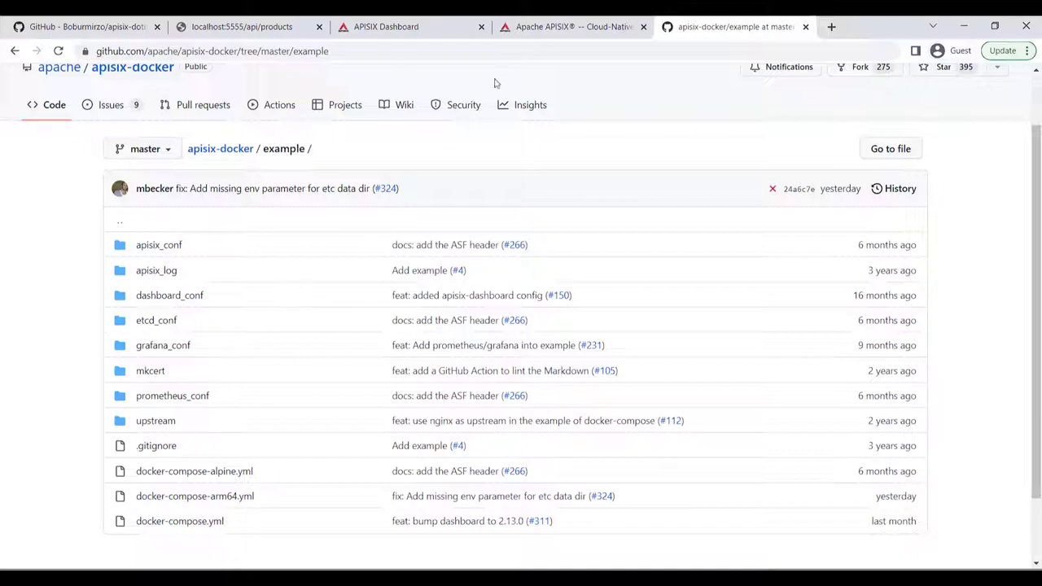
pyautogui.click(570, 26)
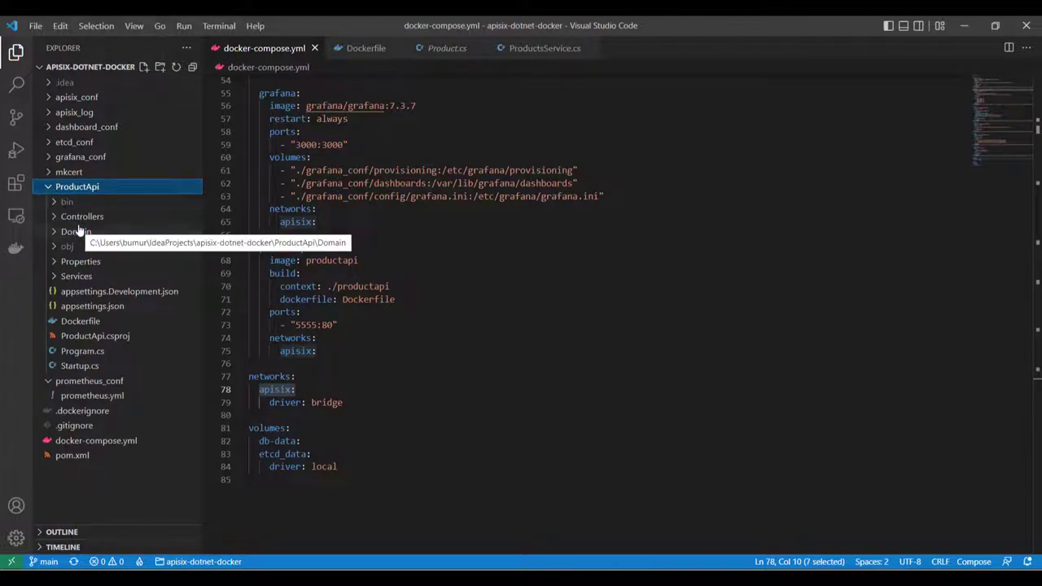
pyautogui.moveTo(81, 261)
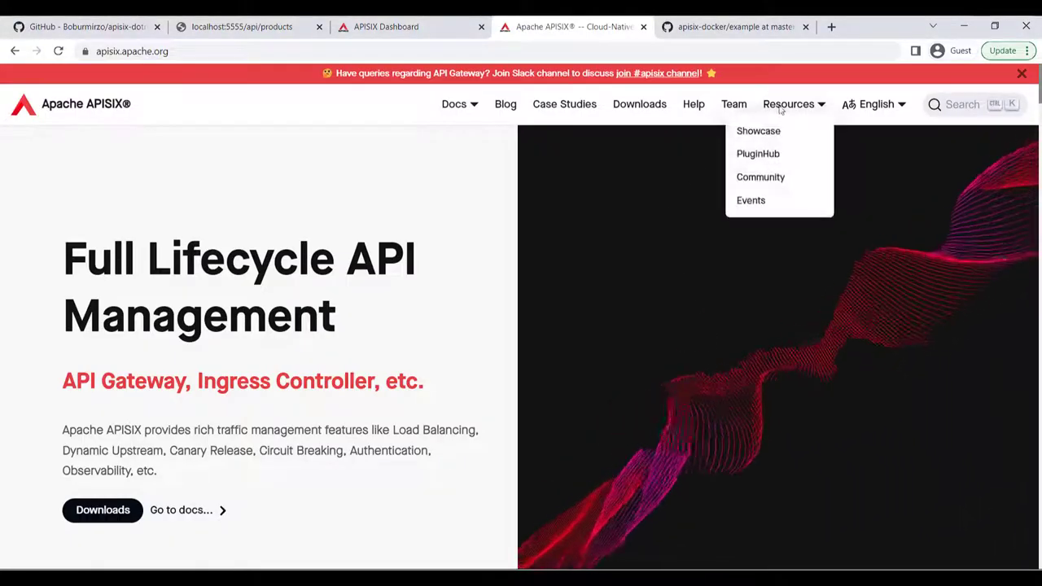
# Step: Reach the Plugin Hub from the Resources menu, listing Authz-Casbin, Authz-Keycloak and Basic-Auth
pyautogui.click(757, 153)
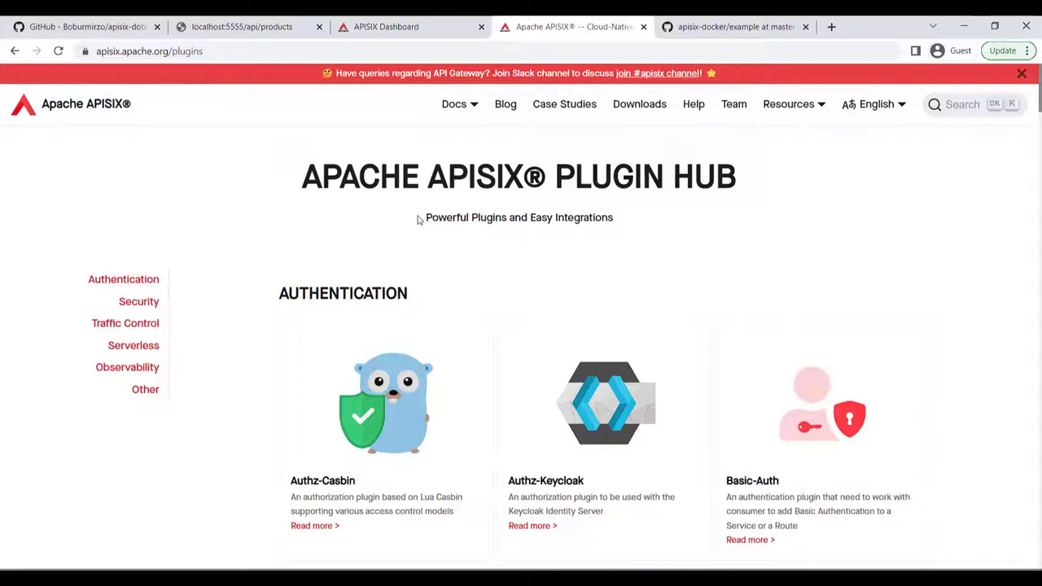
pyautogui.moveTo(459, 239)
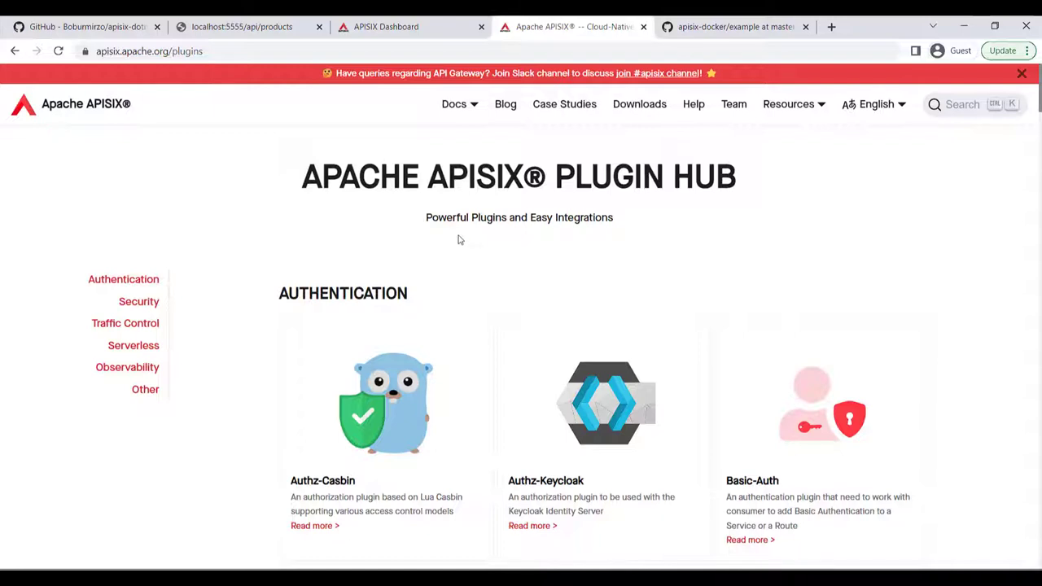